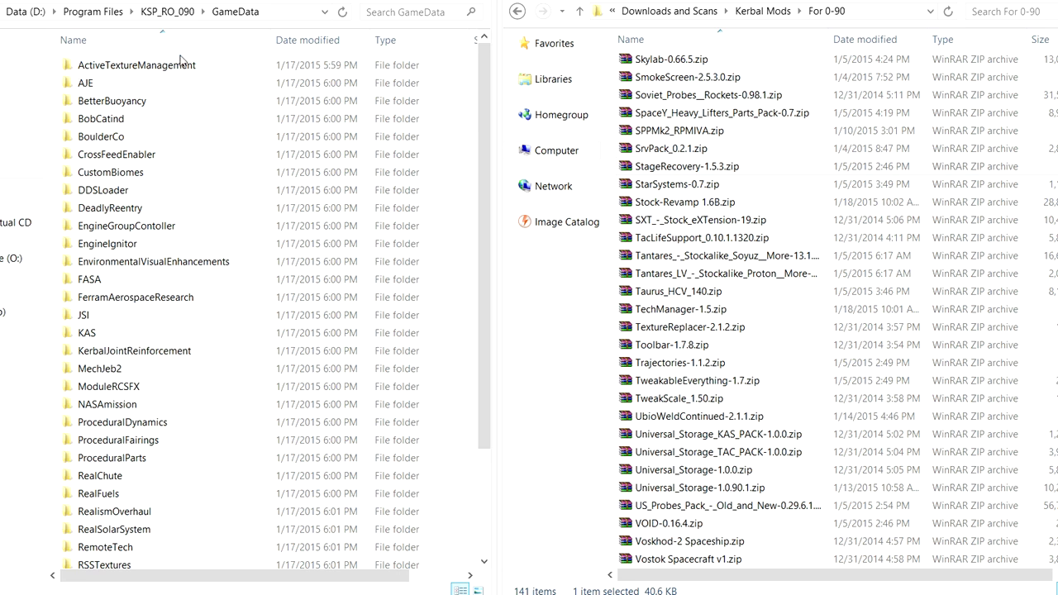
Look over the GameData mod folders, then go up to the KSP_RO_090 game folder.
click(127, 225)
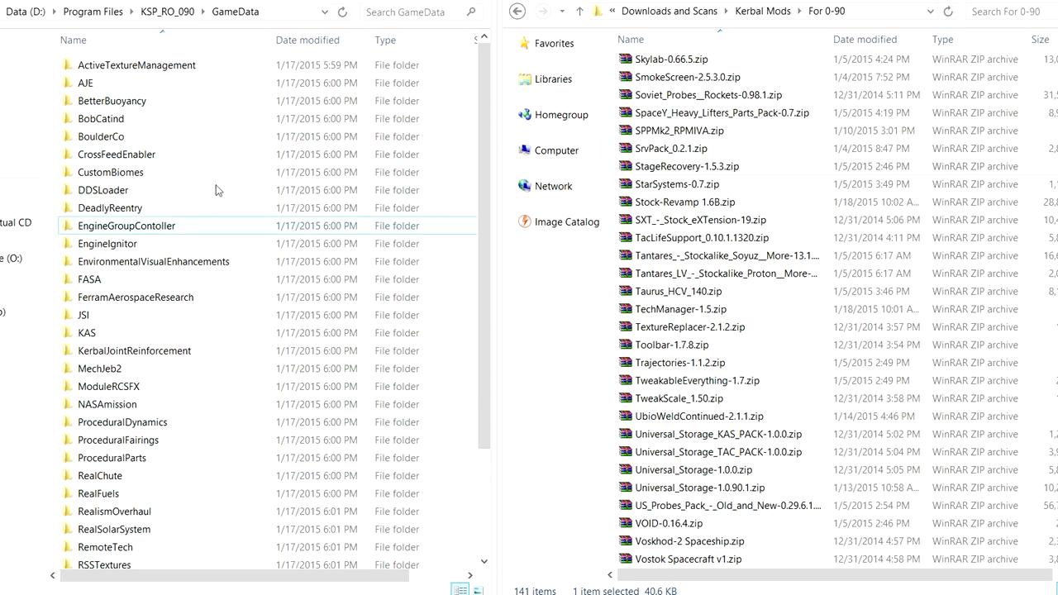
click(86, 333)
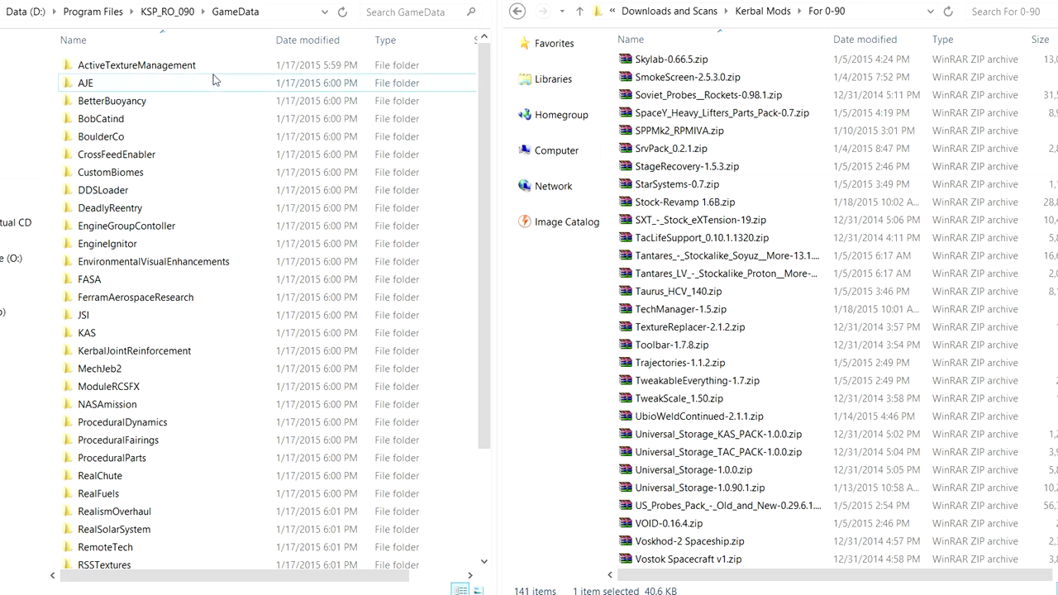
click(137, 65)
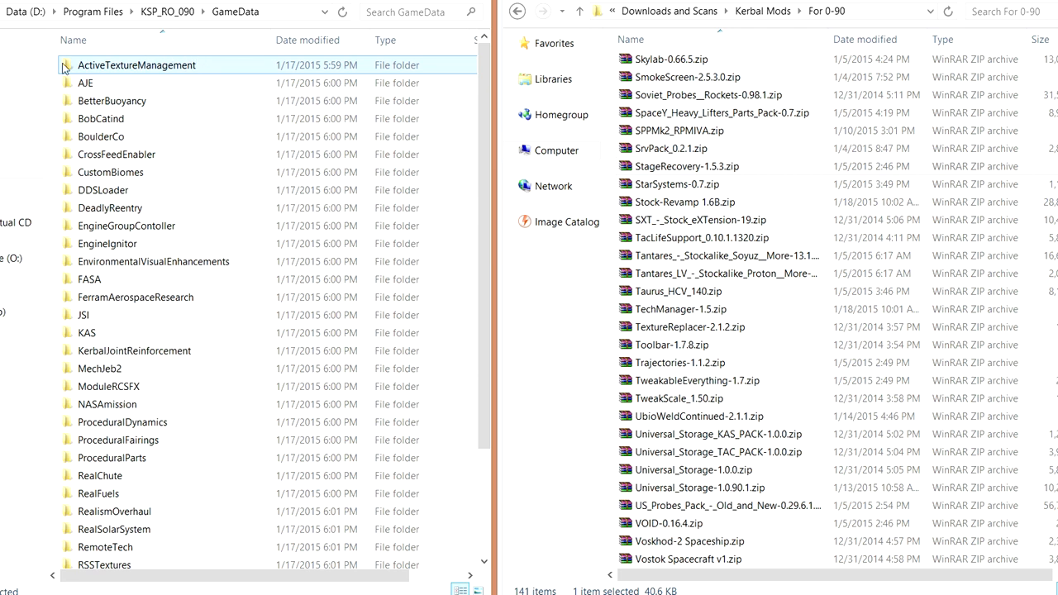
mouse_move(222, 122)
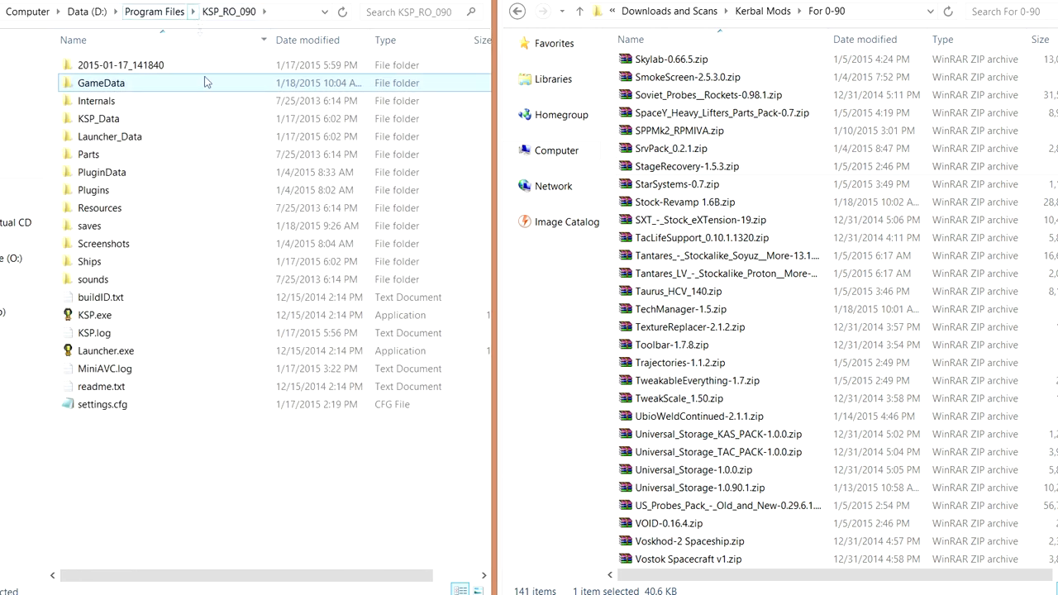
Make a 'KSP.exe - OpenGL' shortcut whose target ends with -force-opengl.
click(91, 315)
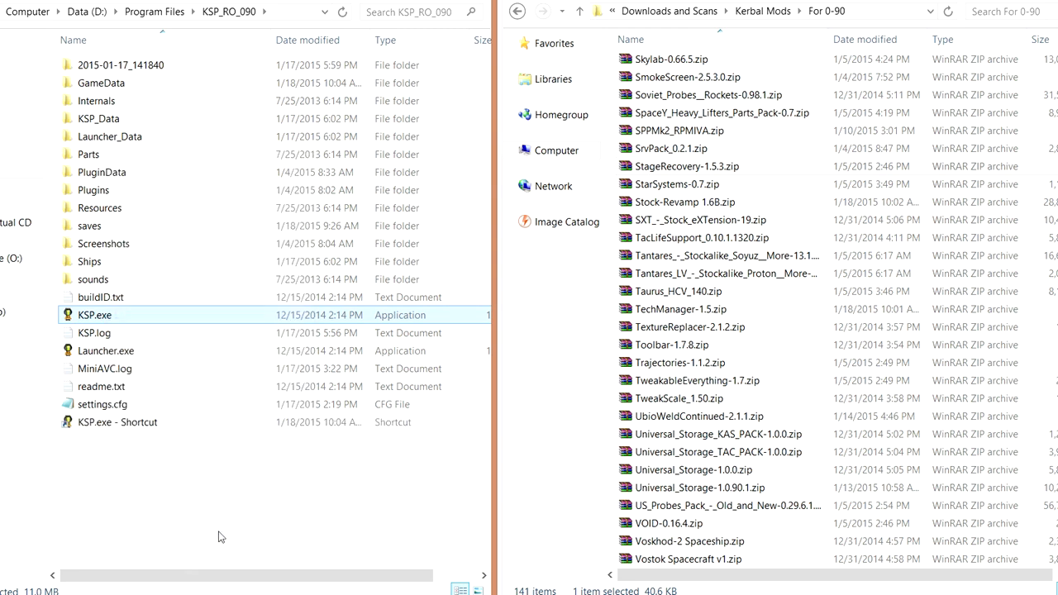
click(117, 332)
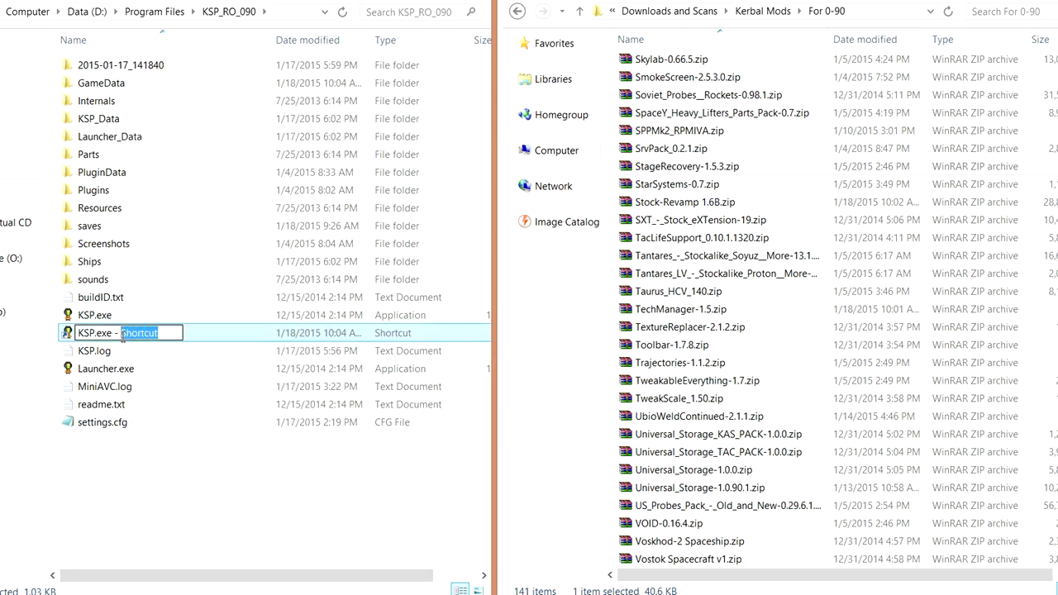
text(OpenGL)
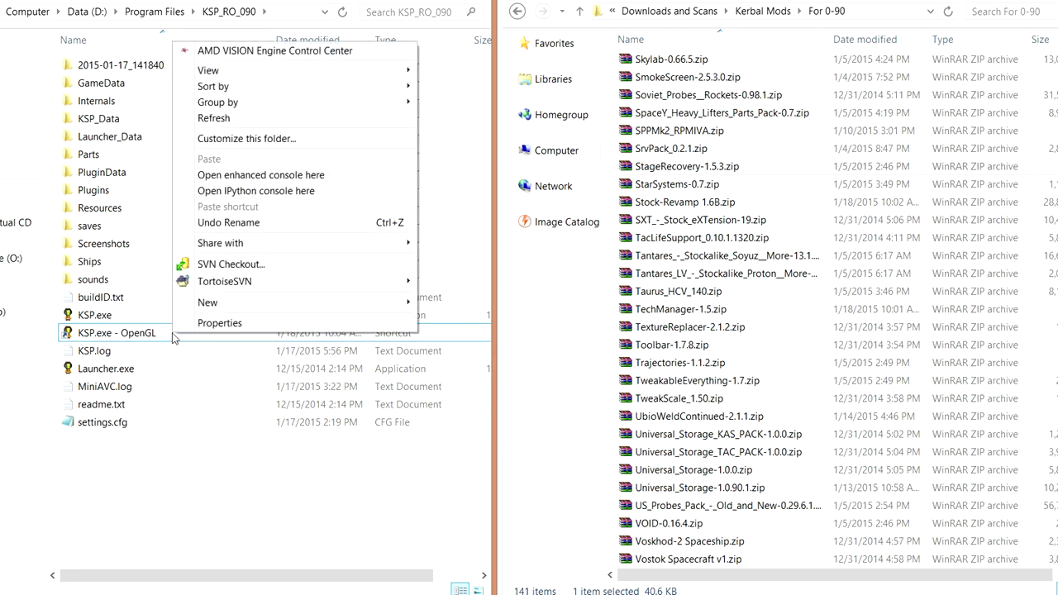
right_click(111, 333)
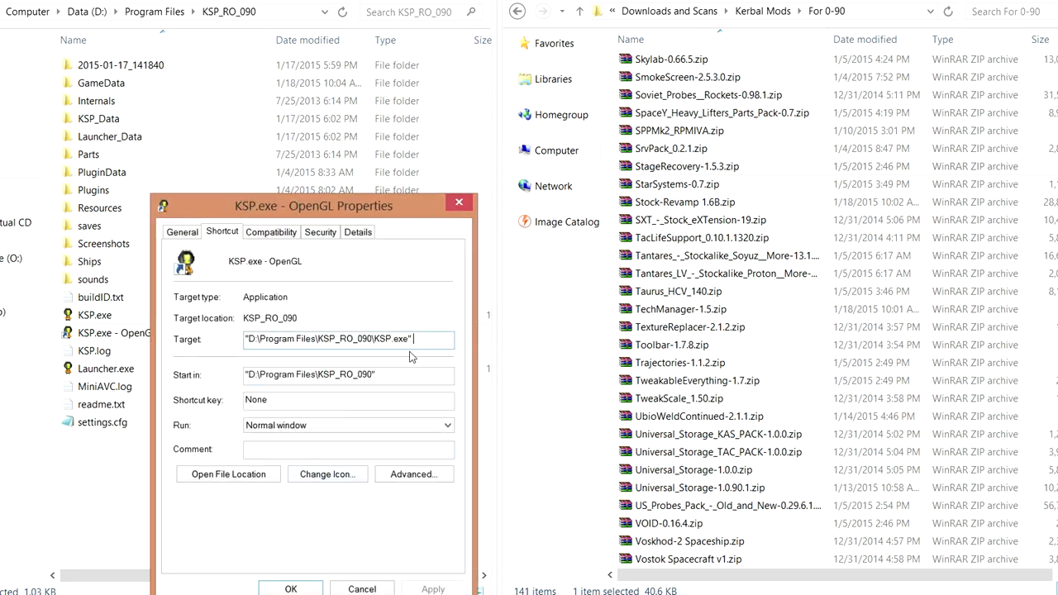
text(-force-opengl)
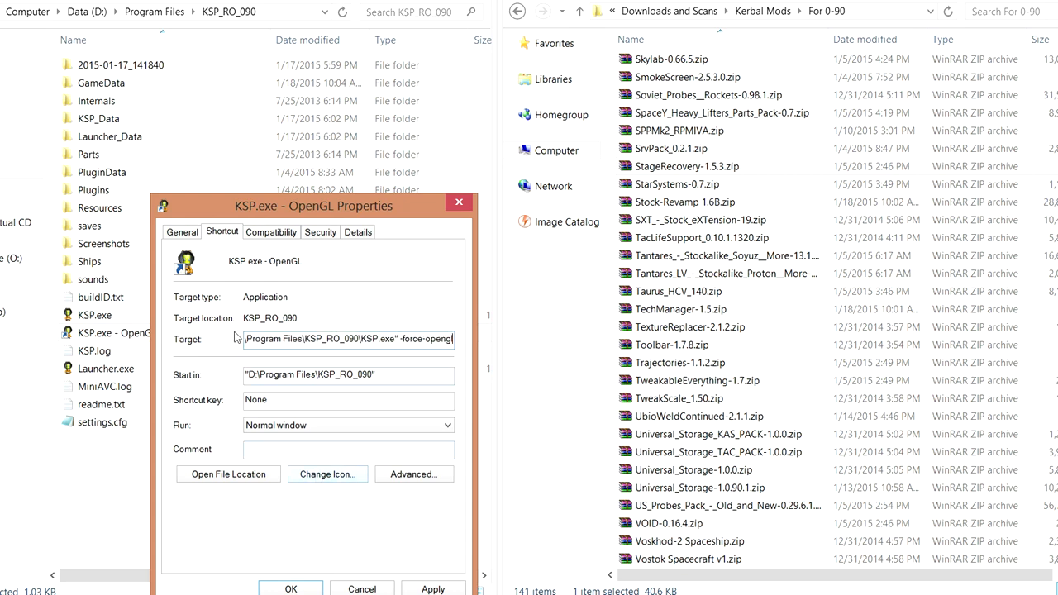
click(298, 589)
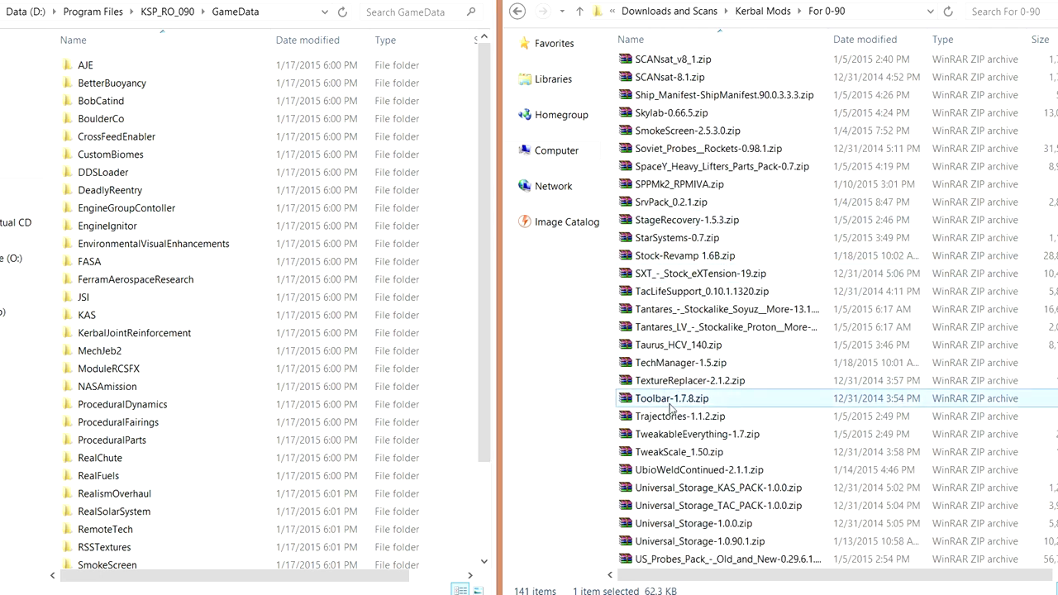
Copy 000_Toolbar from Toolbar-1.7.8.zip into GameData, then close WinRAR.
double_click(673, 398)
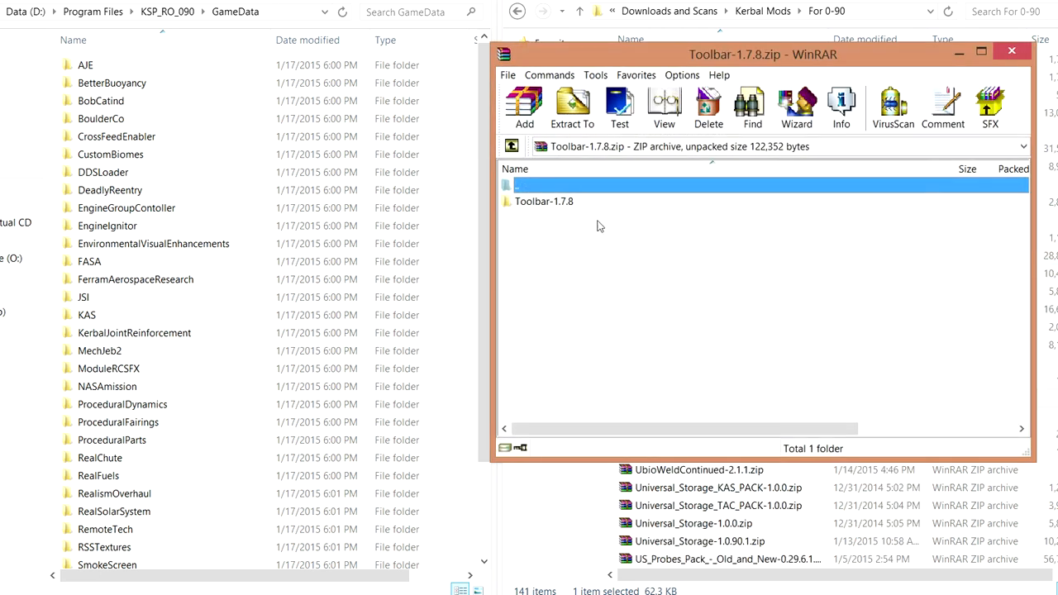
double_click(544, 201)
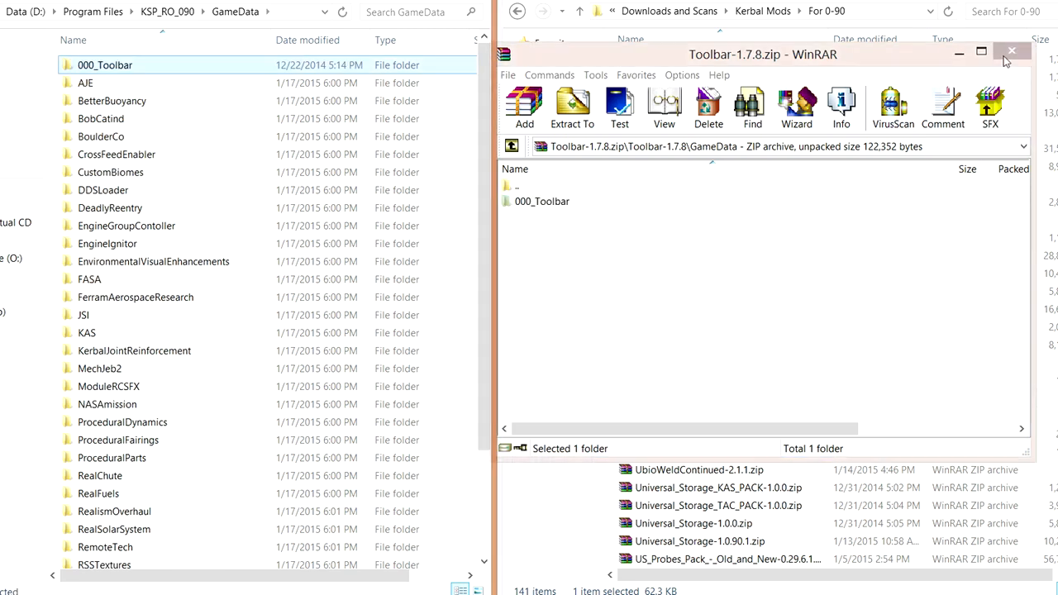
click(1008, 52)
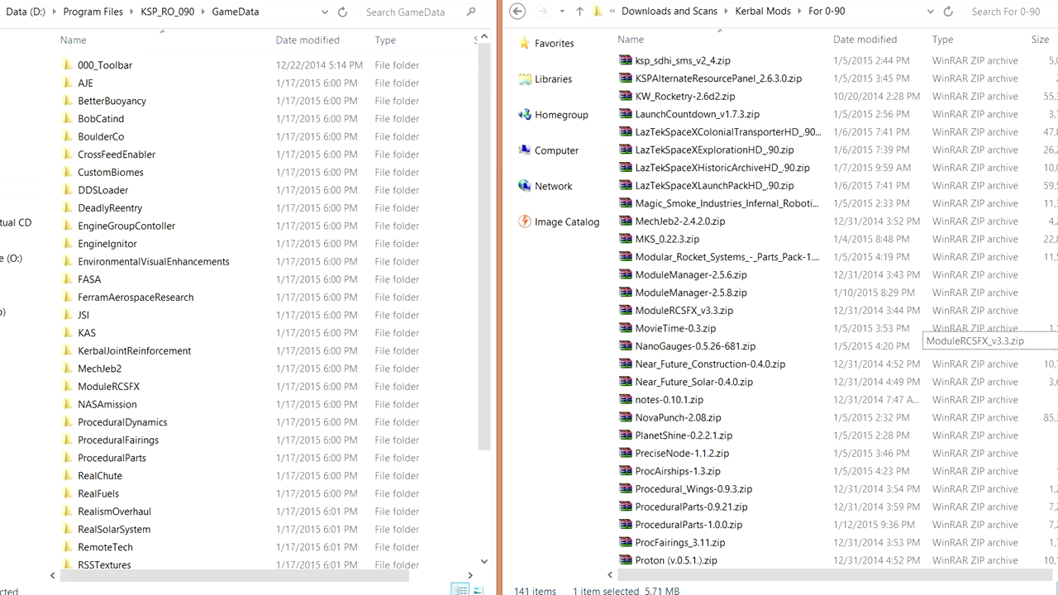
Sort mod archives newest first by date modified and select RealismOverhaul7_0_5.zip.
click(871, 39)
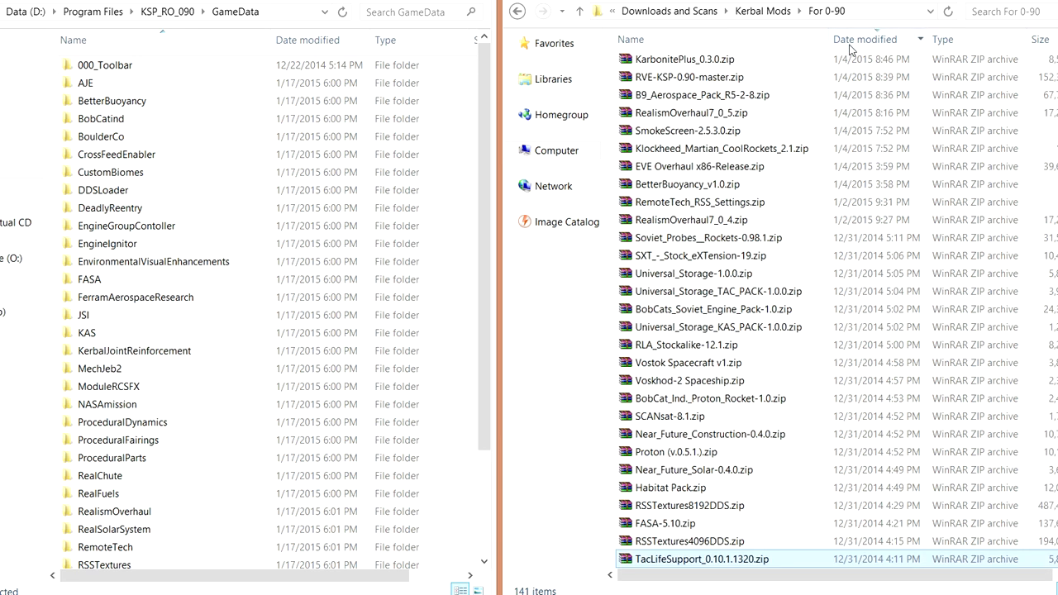
click(86, 333)
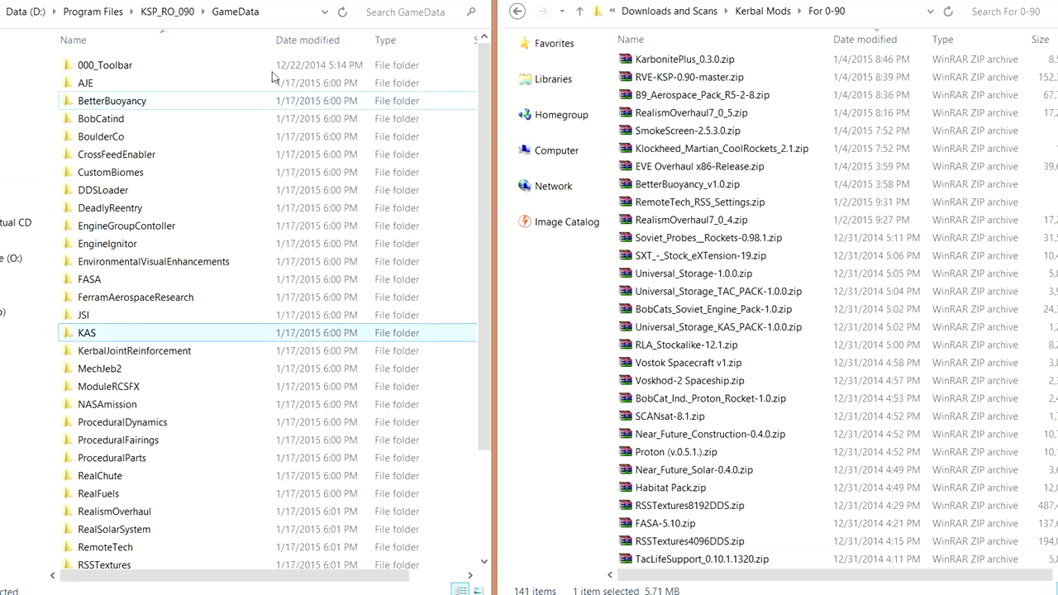
scroll(down, 3)
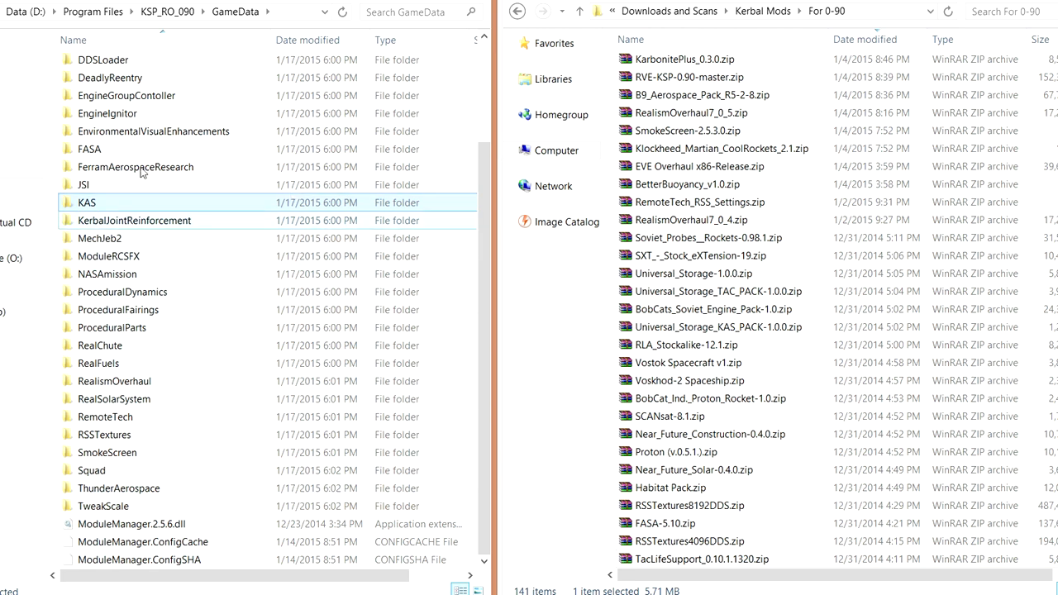
mouse_move(308, 439)
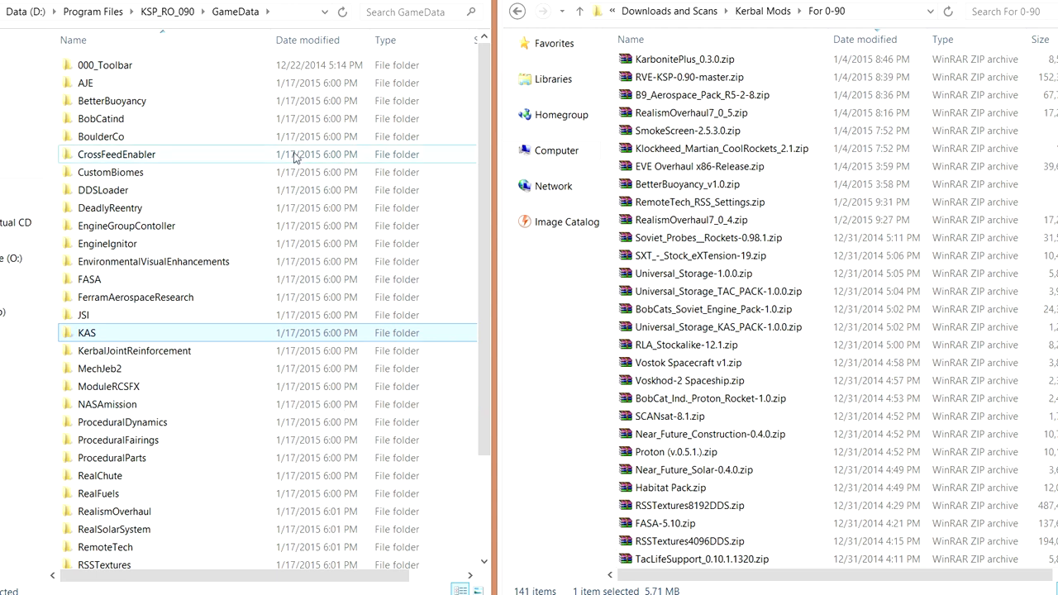
click(710, 309)
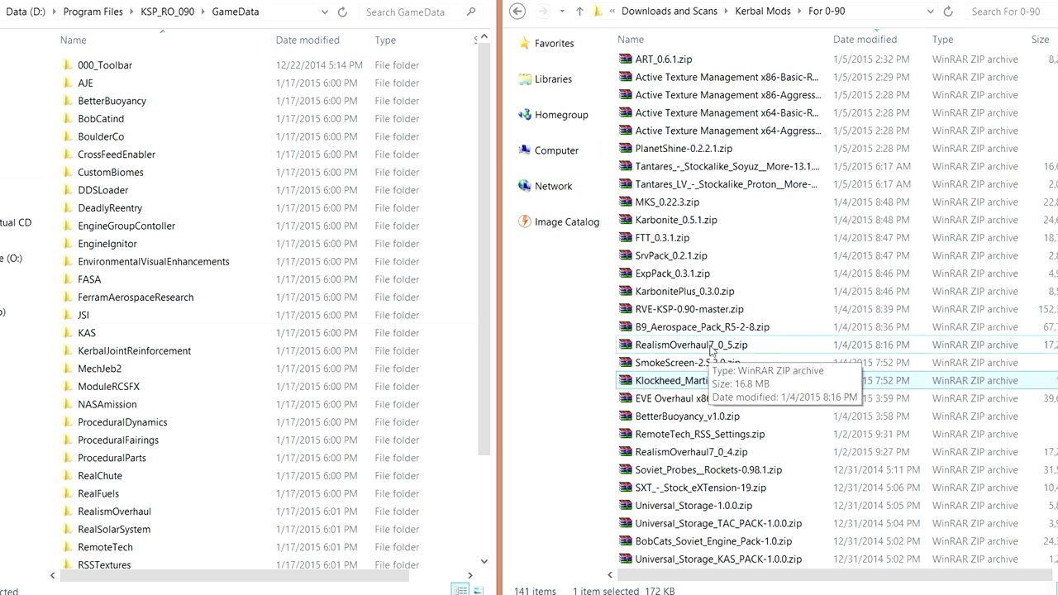
click(86, 332)
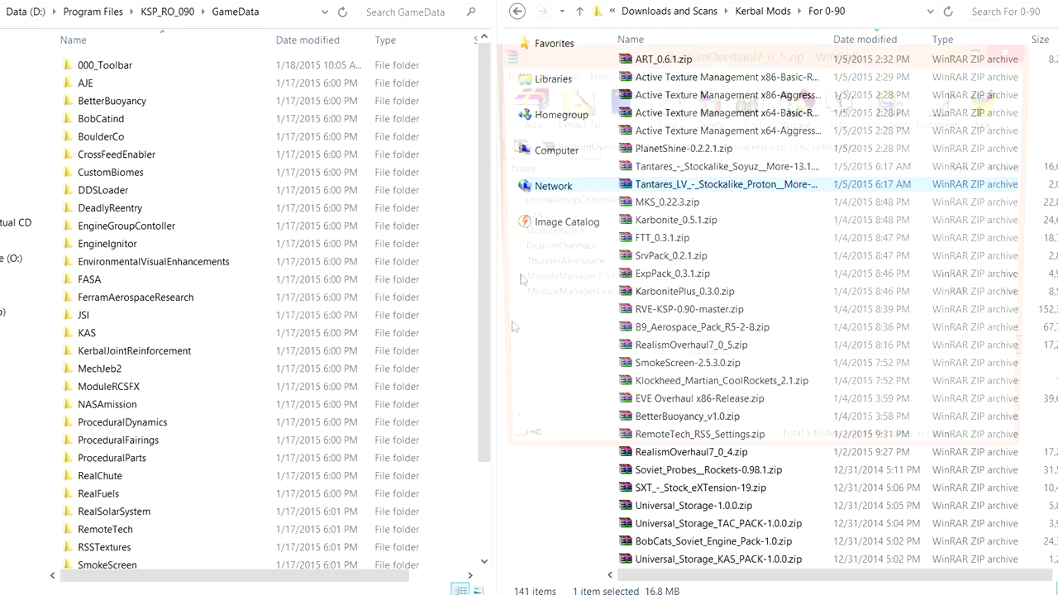
Open RealismOverhaul7_0_5.zip and compare it with GameData's existing ModuleRCSFX folder.
double_click(669, 345)
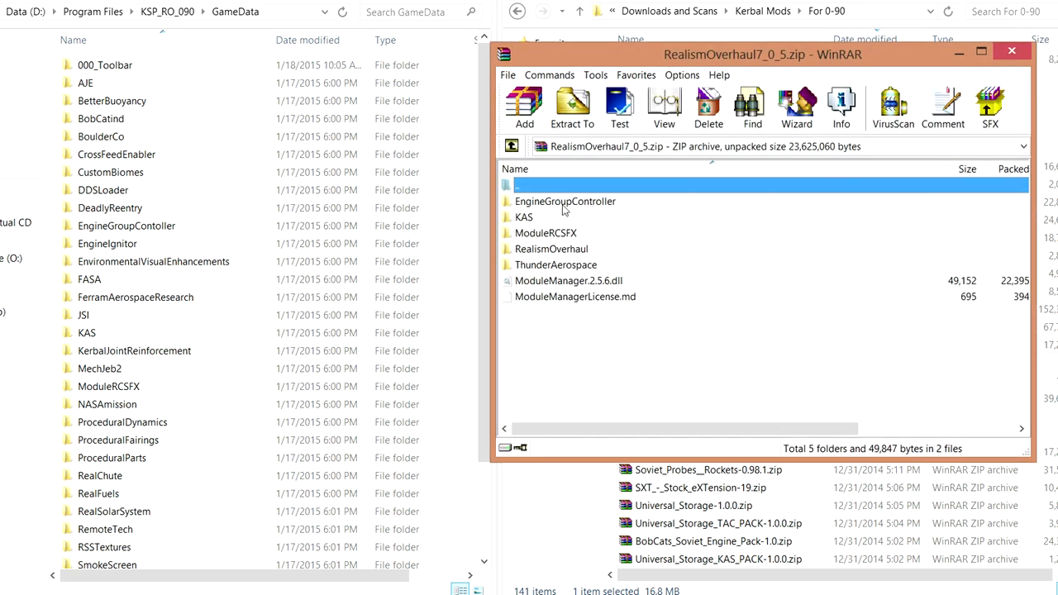
click(127, 226)
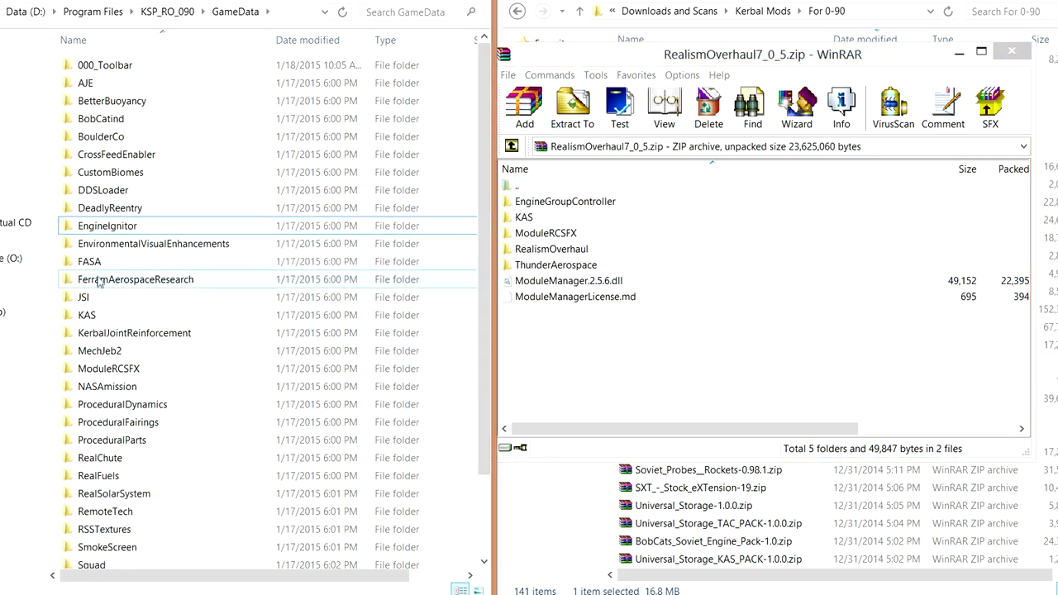
double_click(87, 315)
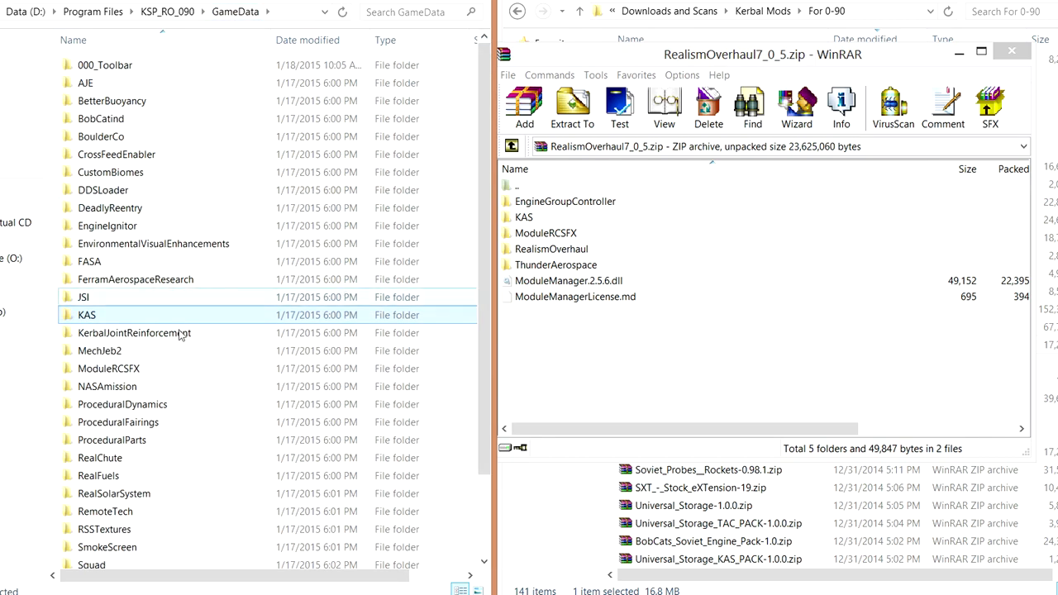
click(108, 369)
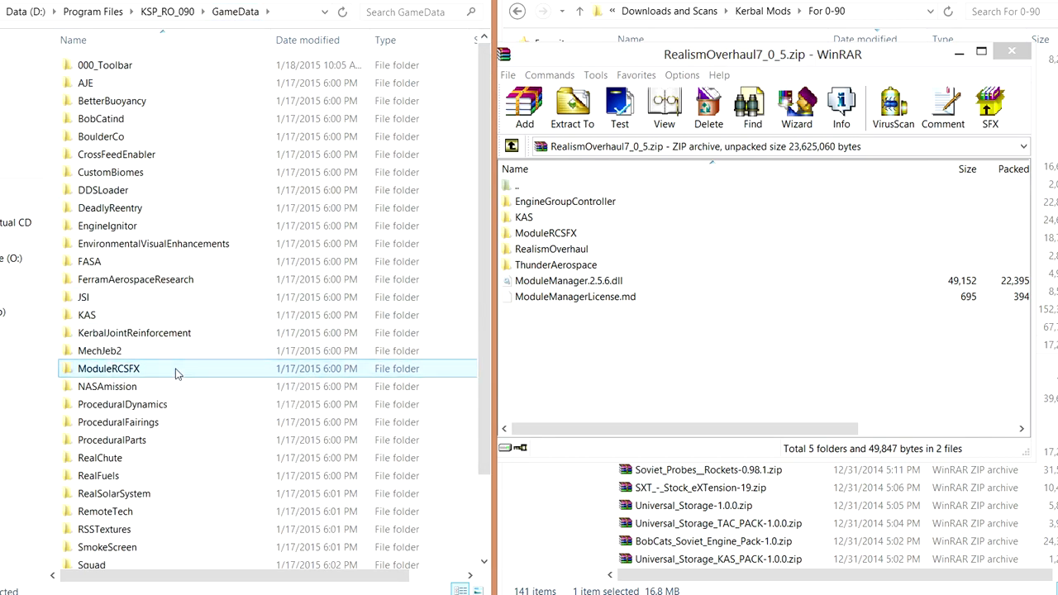
double_click(108, 368)
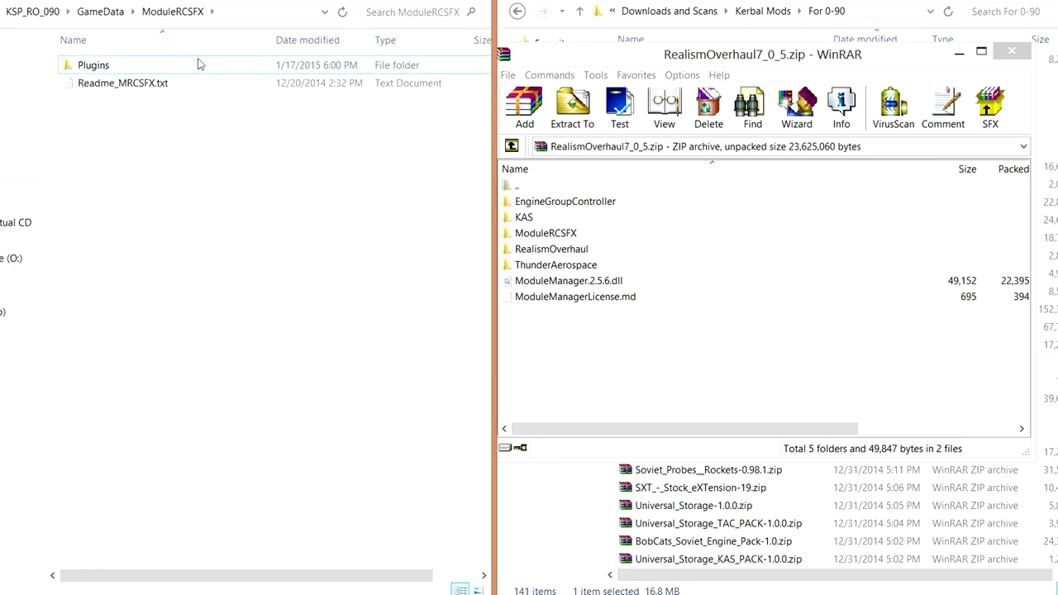
click(125, 11)
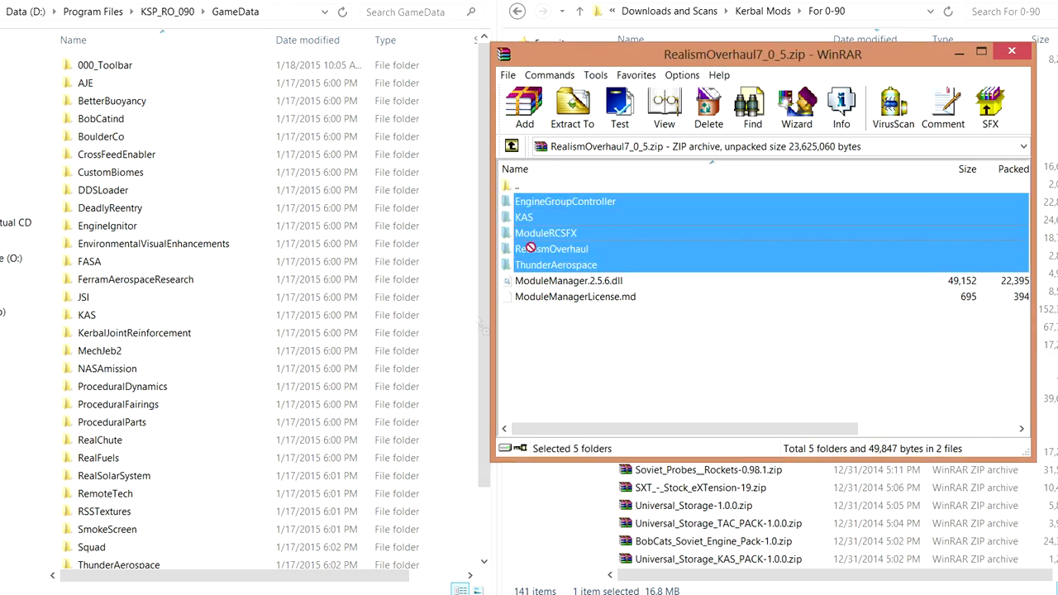
Drag the five mod folders into GameData, keeping the archive's two conflicting configs.
click(572, 107)
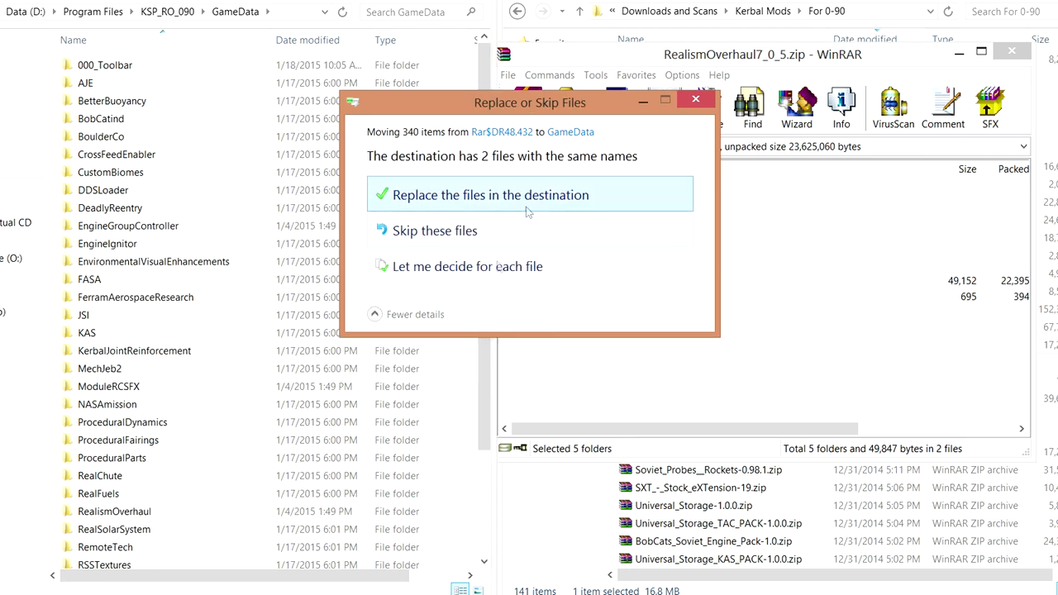
click(468, 266)
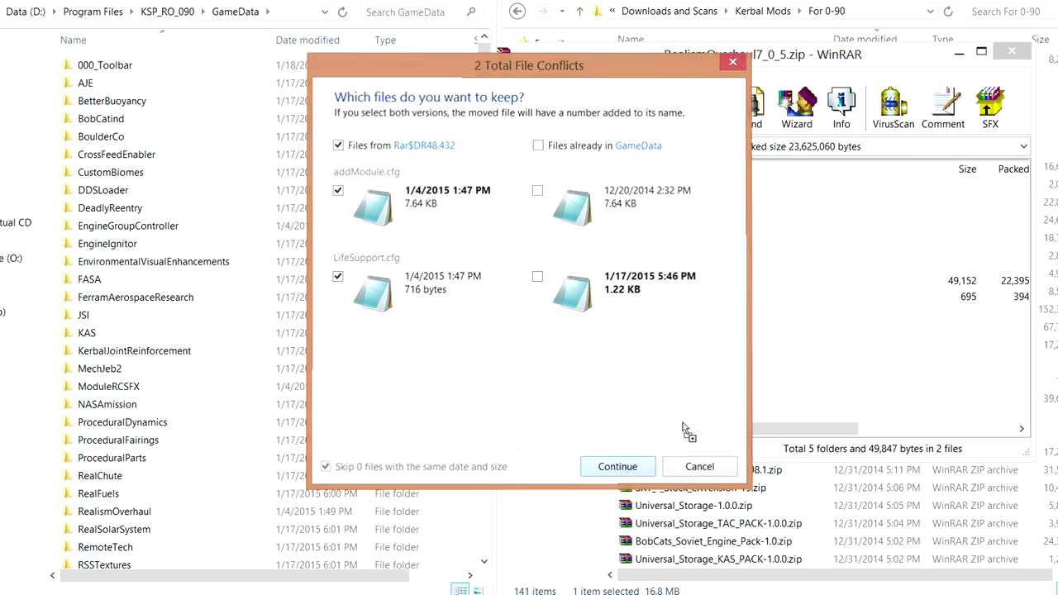
click(617, 466)
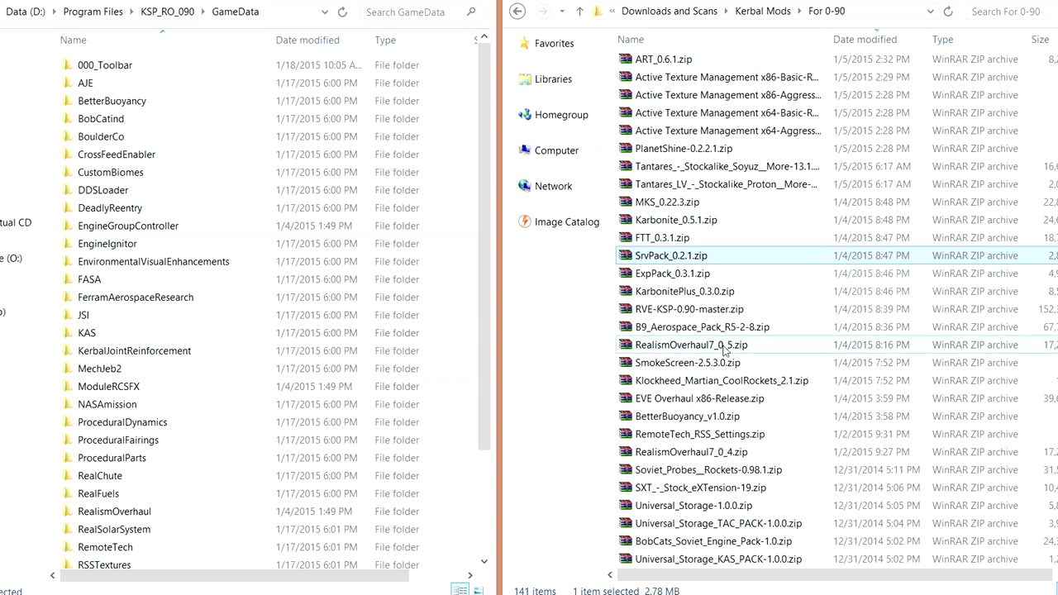
mouse_move(679, 274)
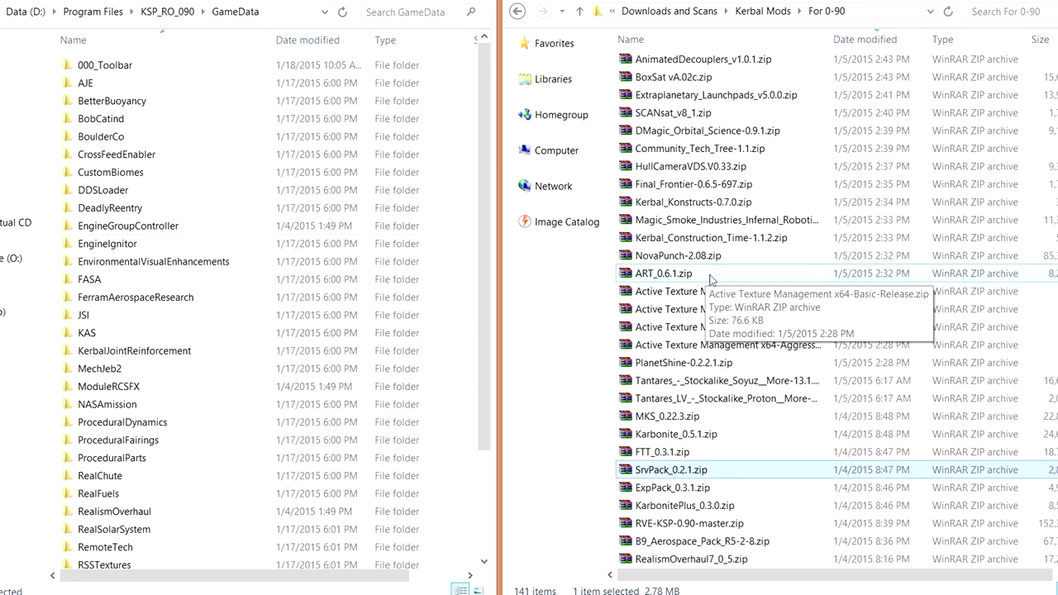
mouse_move(732, 246)
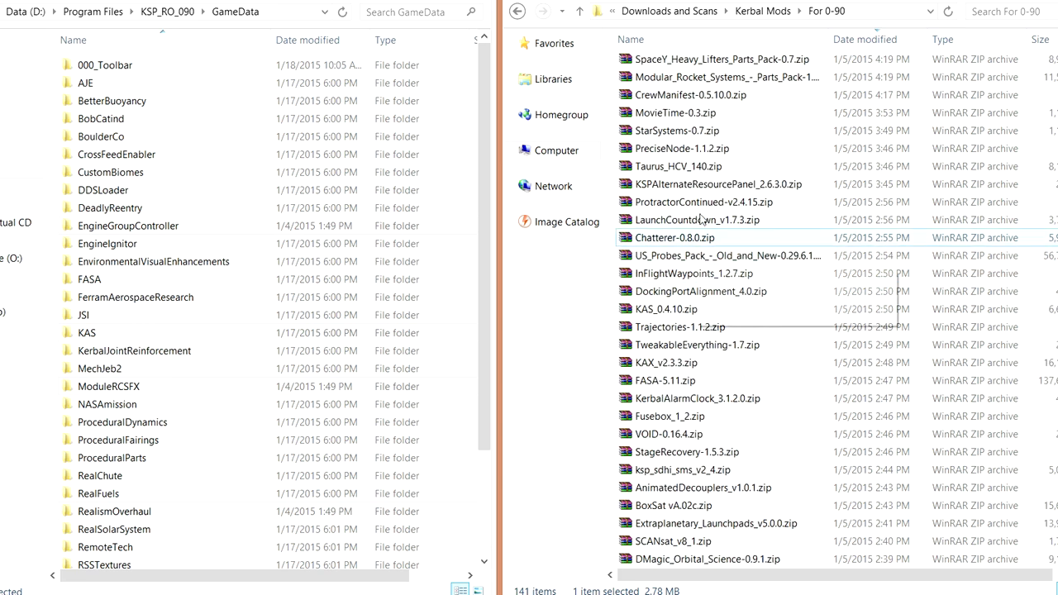
mouse_move(712, 116)
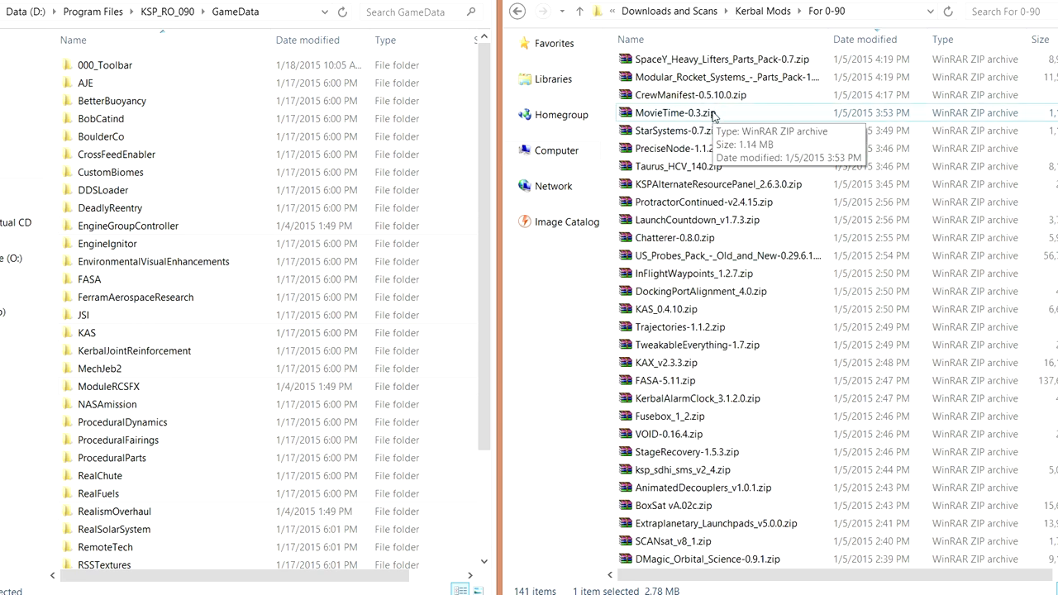
mouse_move(703, 243)
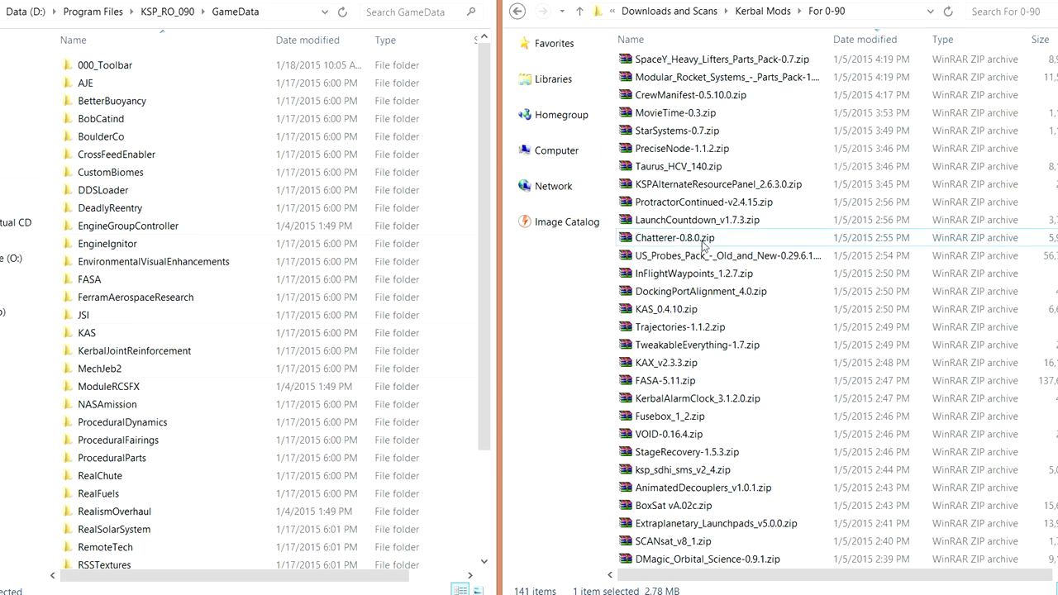
mouse_move(710, 265)
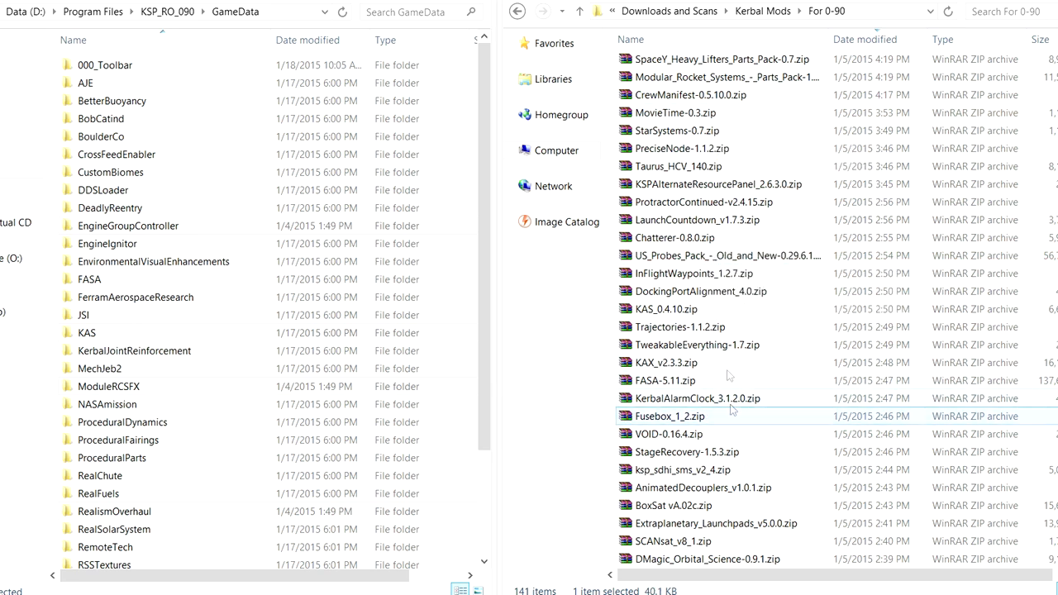
Copy the Fusebox folder from Fusebox_1_2.zip into GameData, then close WinRAR.
double_click(669, 416)
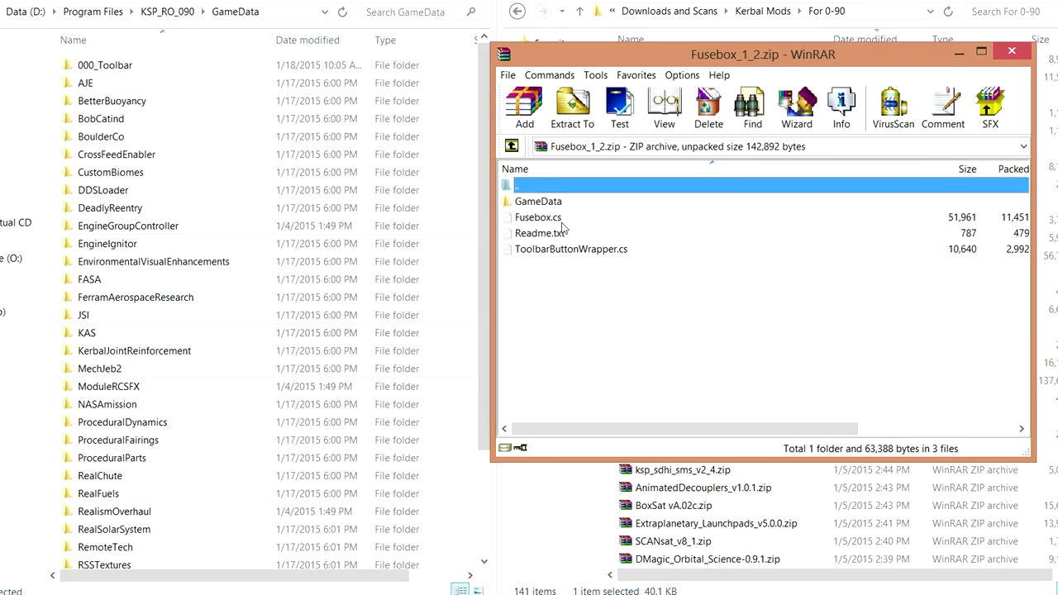
double_click(538, 201)
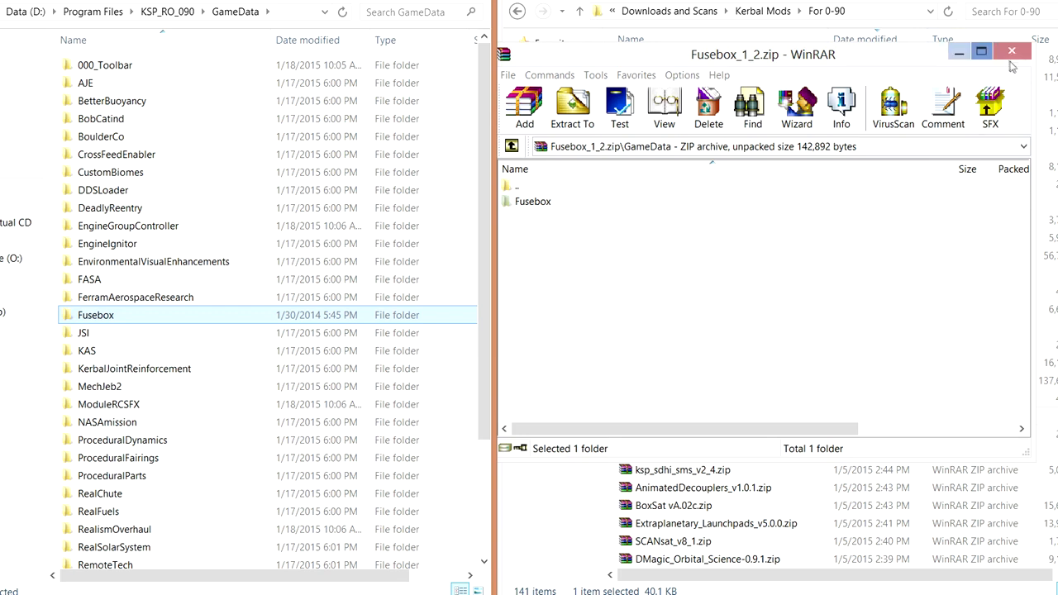
click(1010, 51)
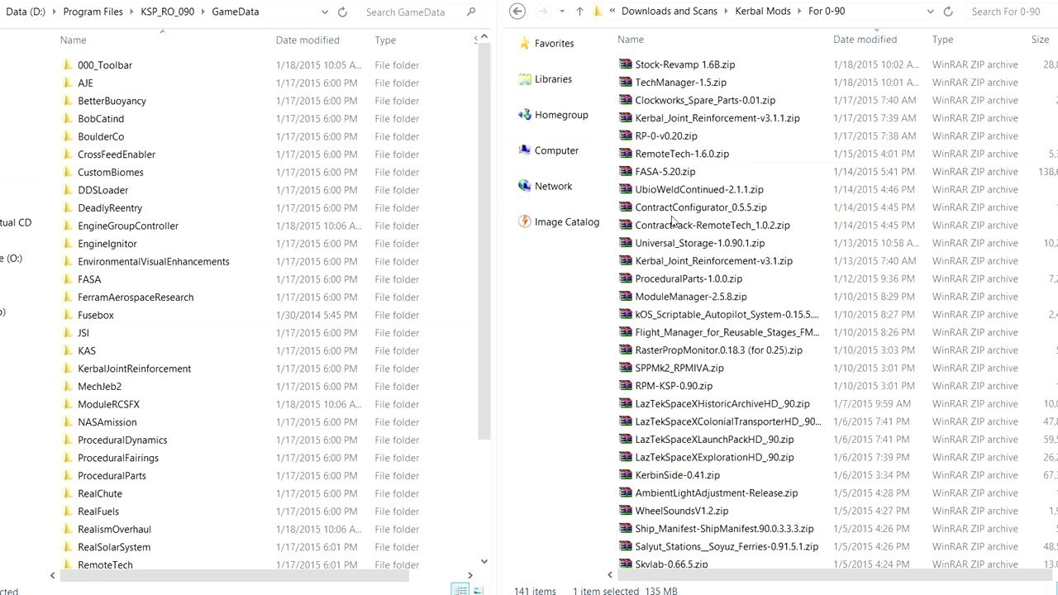
Drag FASA and JSI from FASA-5.20.zip's GameData into the game's GameData.
double_click(661, 171)
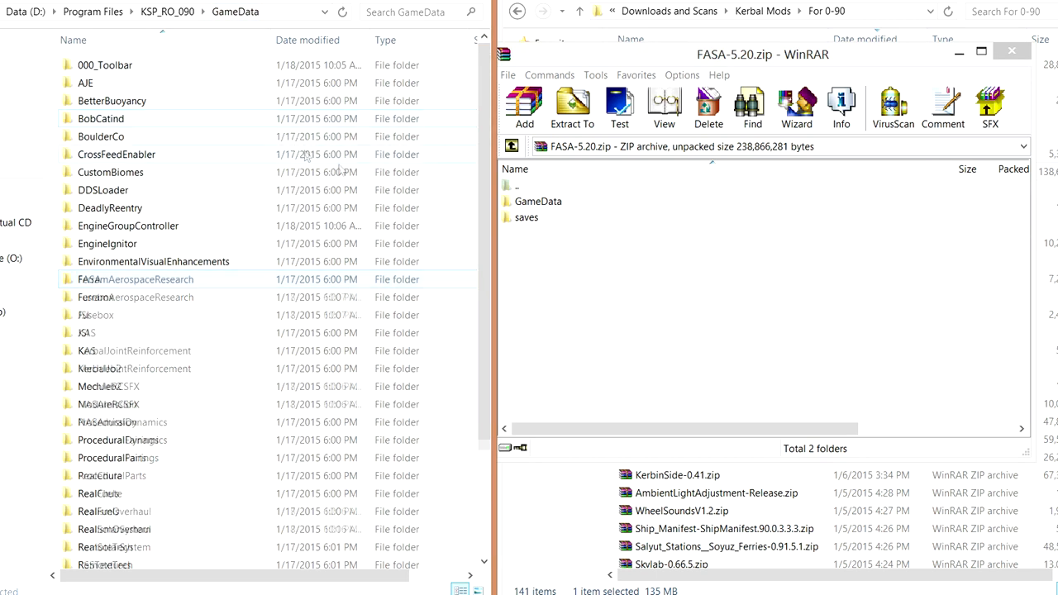
double_click(537, 201)
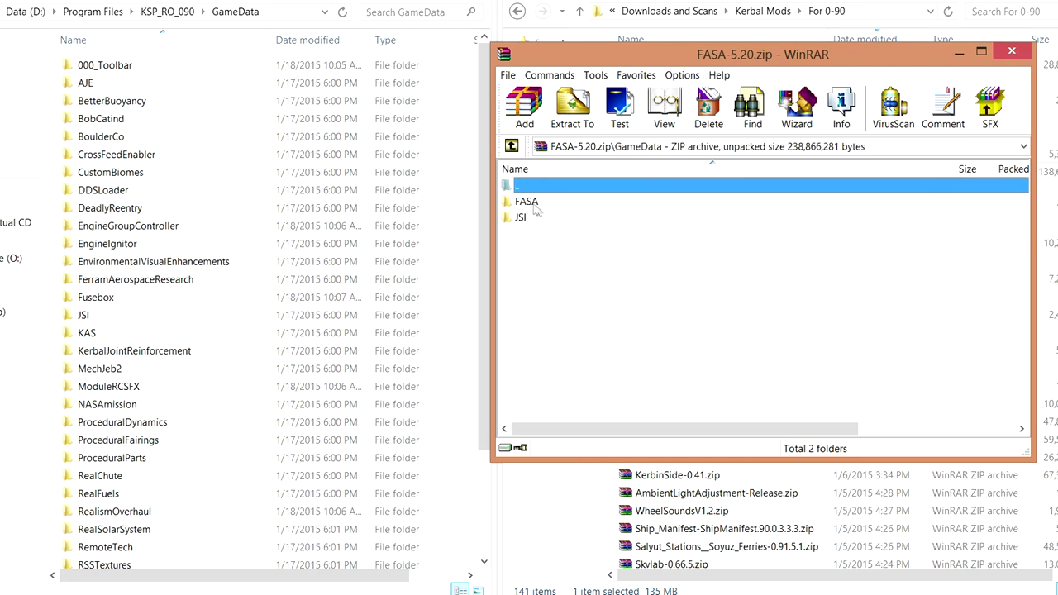
click(84, 315)
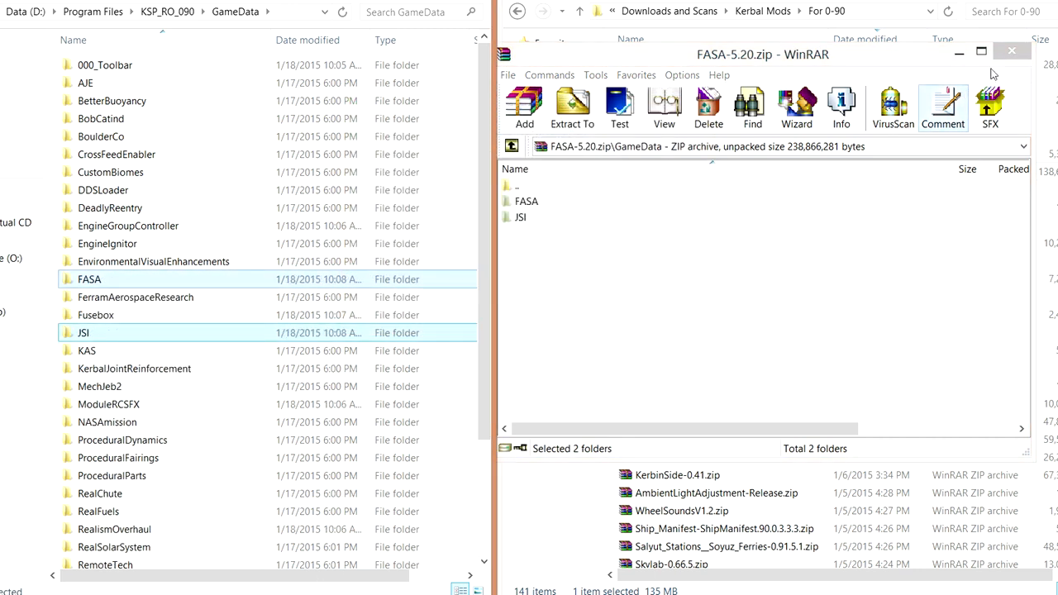
Close the FASA-5.20 archive and open RPM-KSP-0.90.zip.
click(1010, 51)
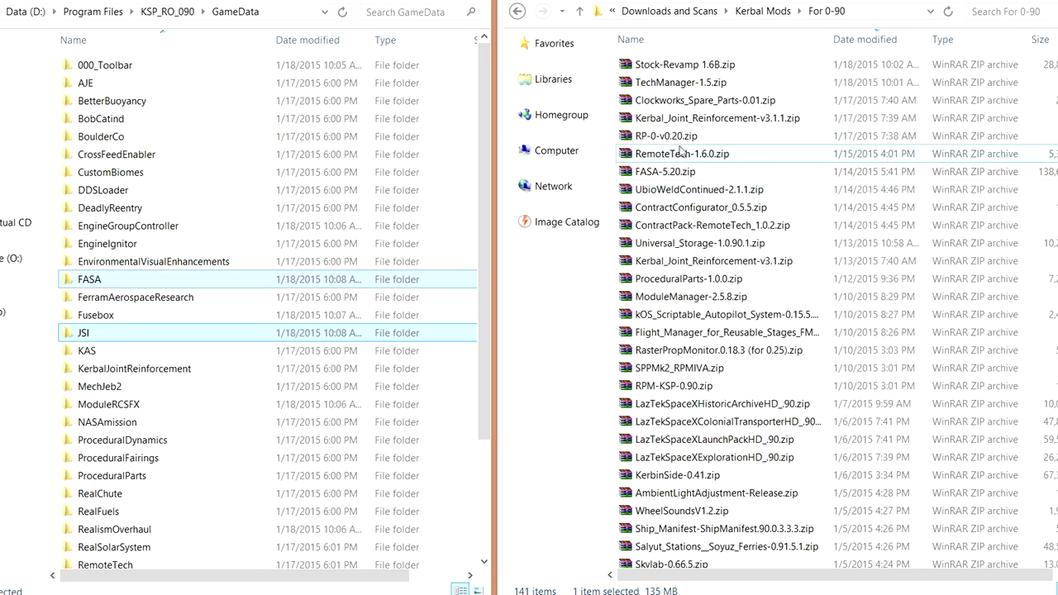
click(671, 385)
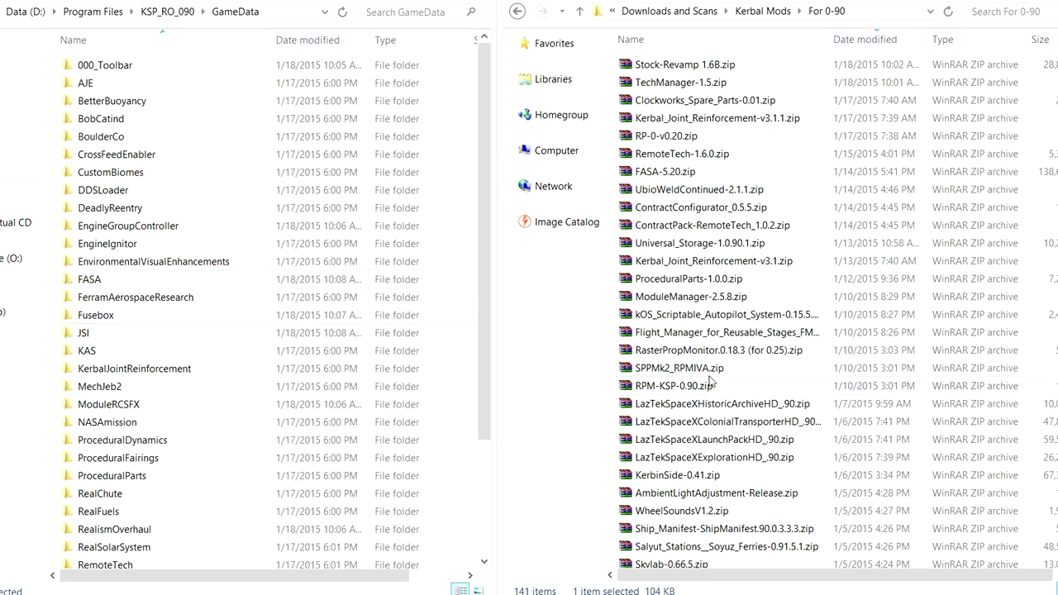
mouse_move(698, 397)
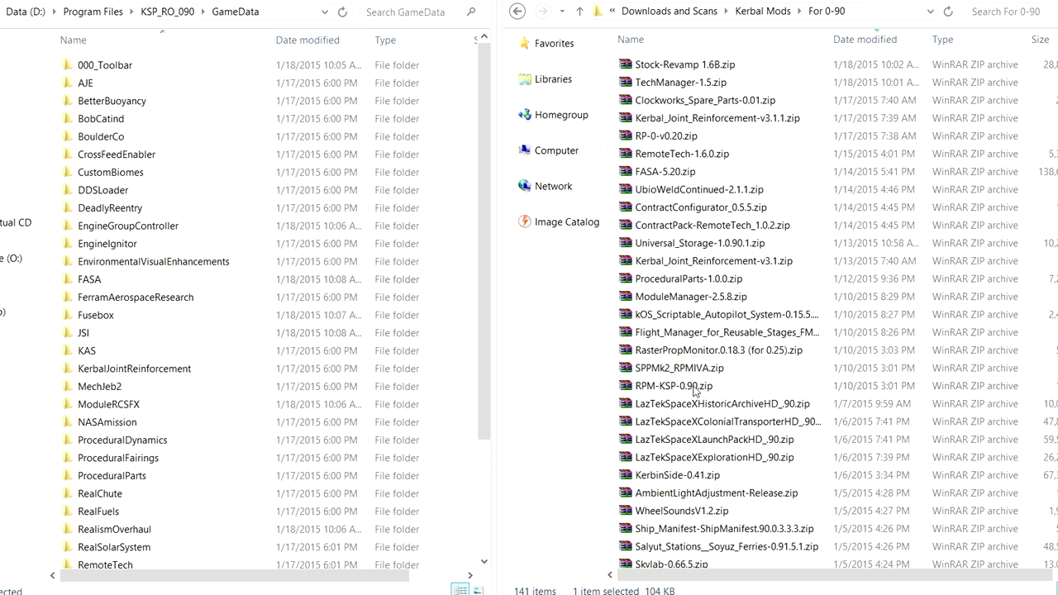
double_click(675, 385)
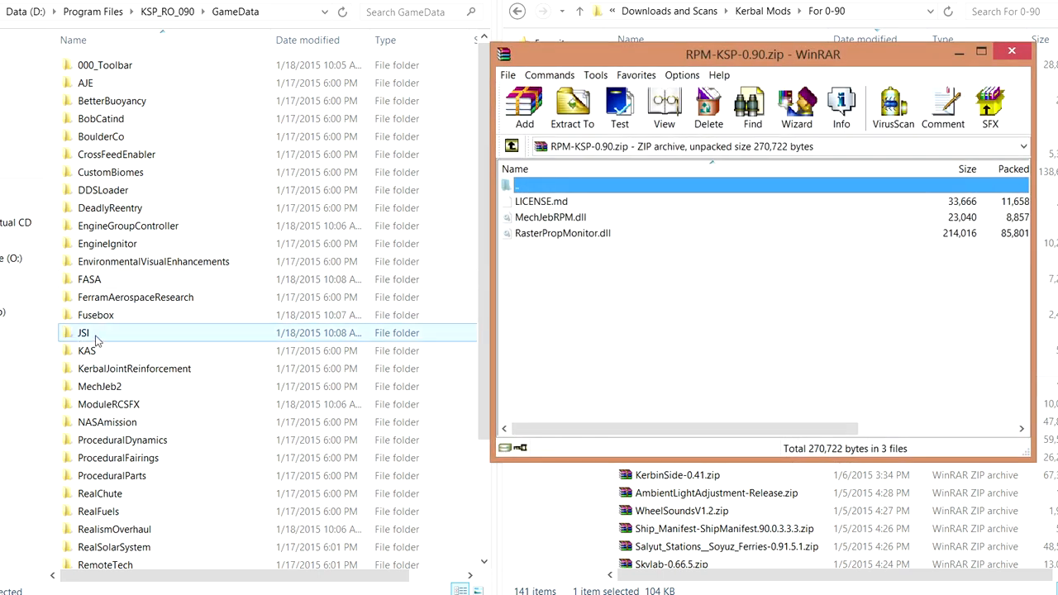
Replace the two DLLs in JSI\RasterPropMonitor\Plugins with the archive's copies, then close WinRAR.
double_click(83, 332)
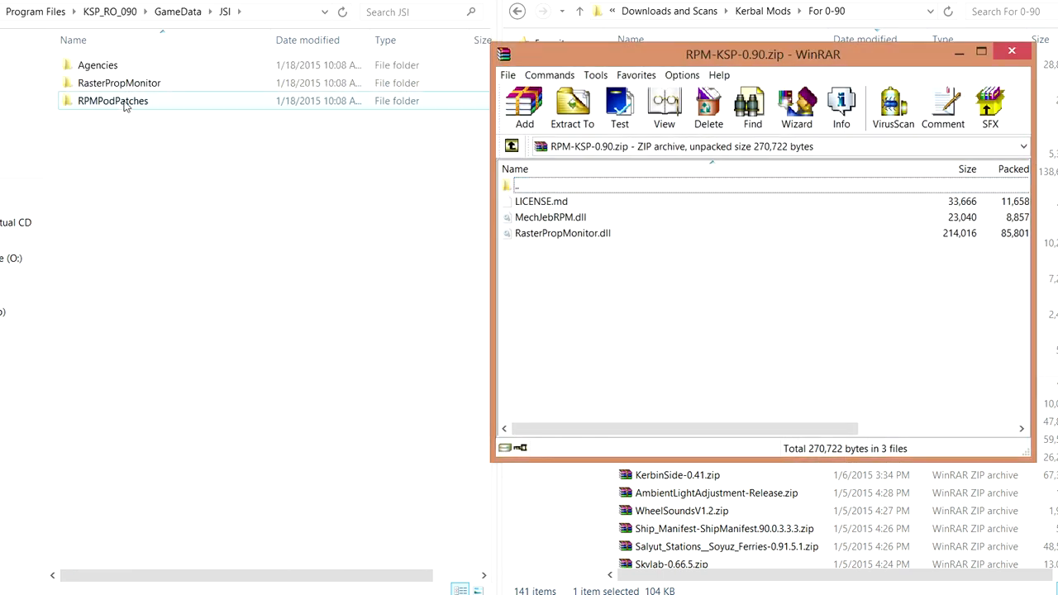
double_click(111, 83)
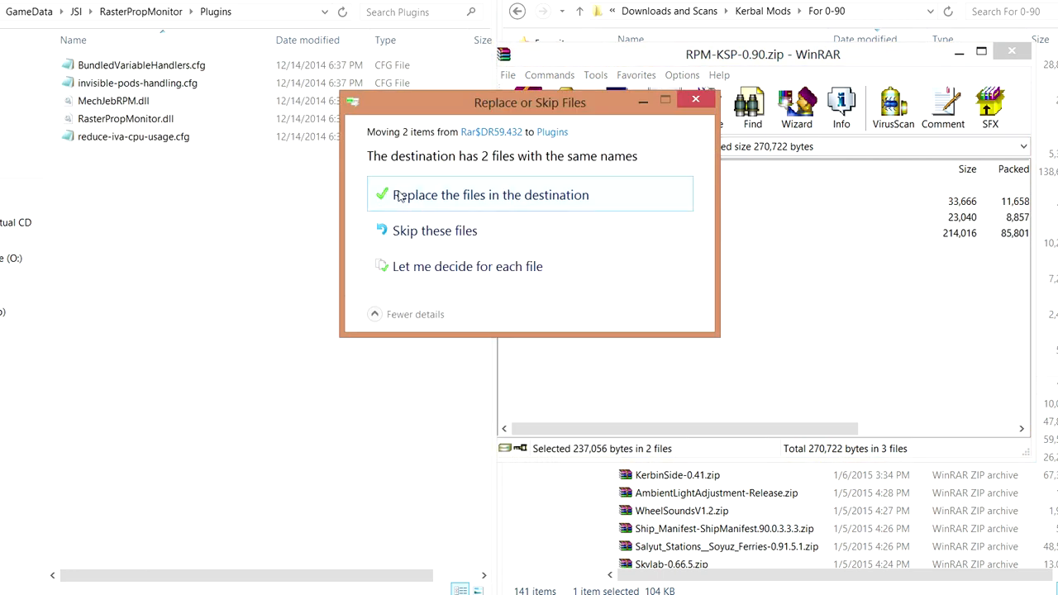
click(489, 194)
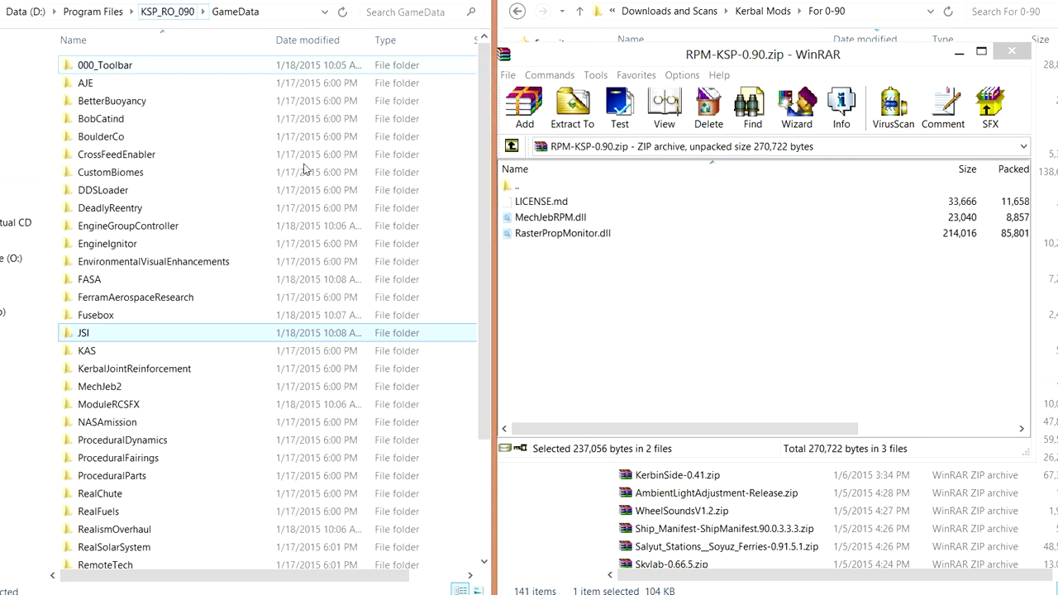
click(1015, 50)
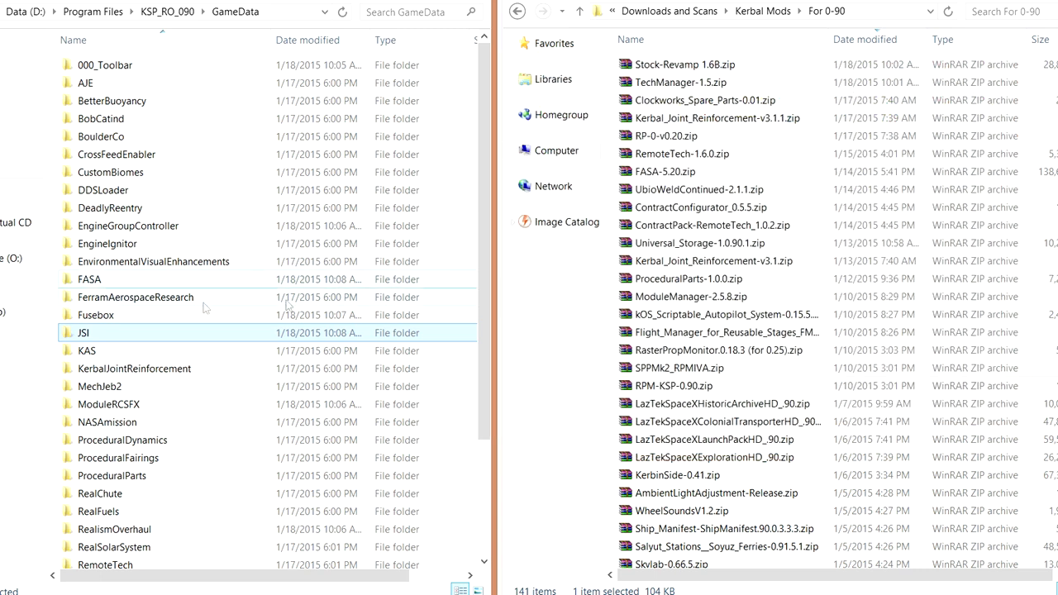
Delete the Gemini2, ICBM and Mercury folders from GameData\FASA.
double_click(89, 278)
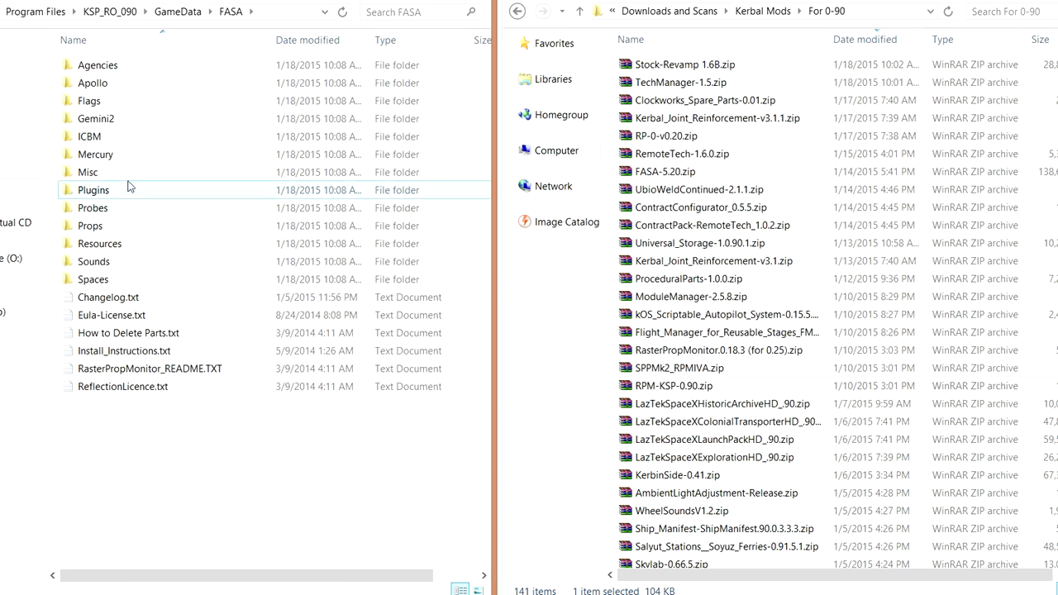
click(86, 154)
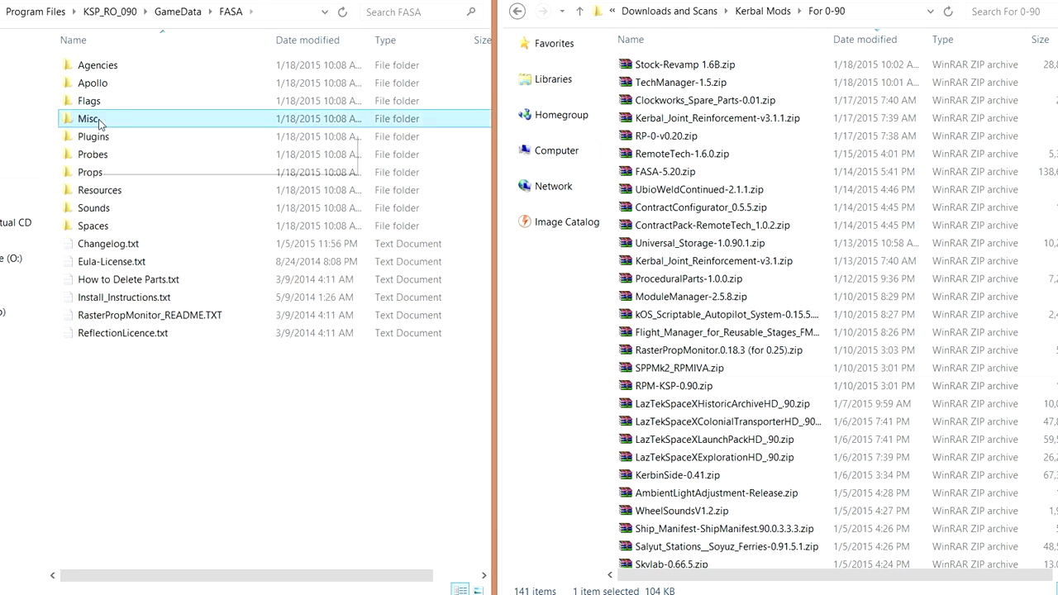
click(93, 82)
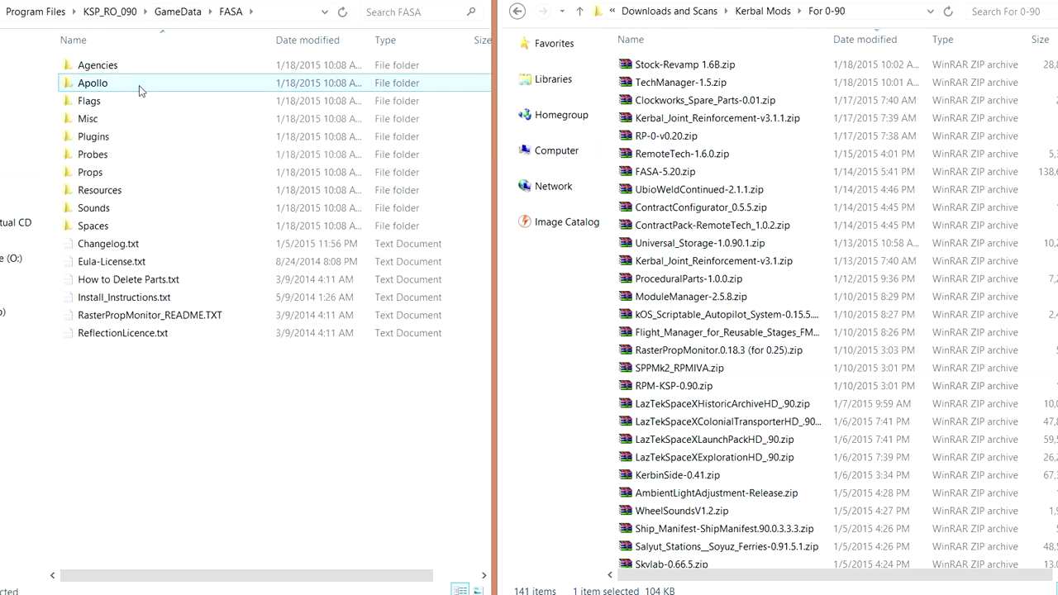
double_click(92, 82)
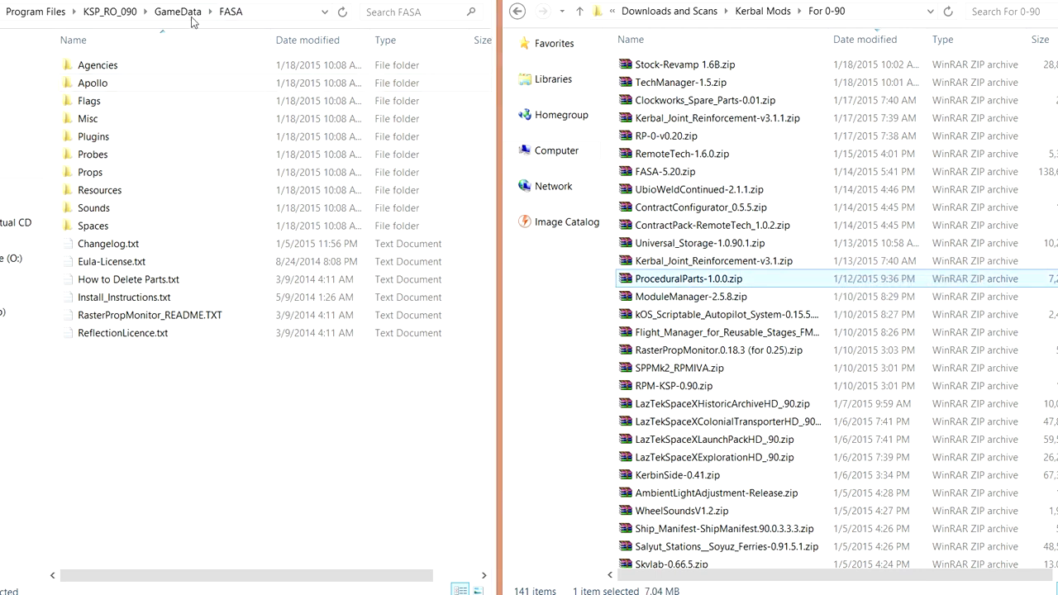
Replace GameData's ProceduralParts folder with the one from ProceduralParts-1.0.0.zip, then close WinRAR.
click(182, 15)
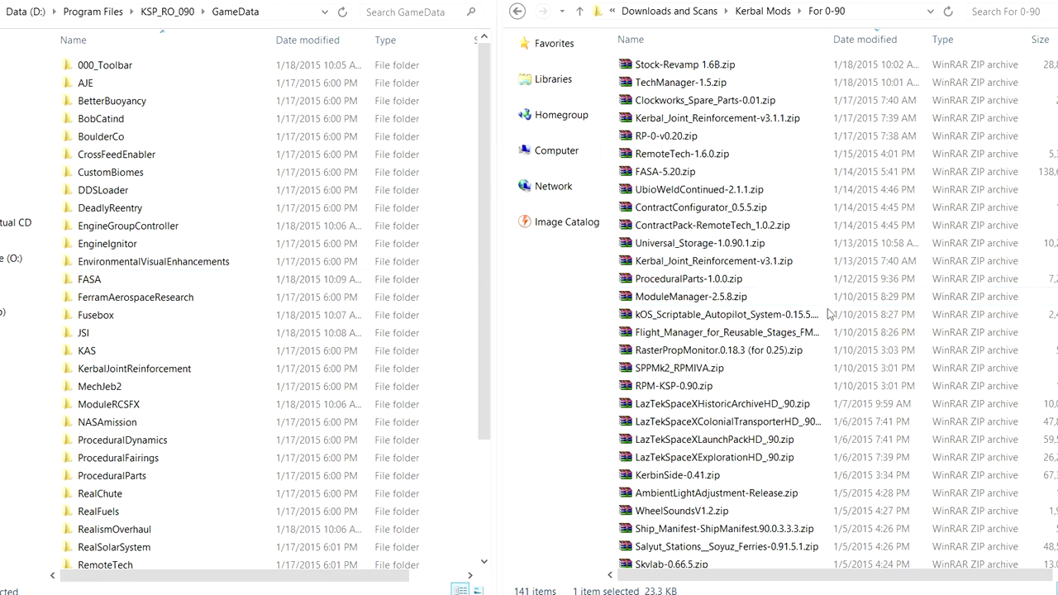
double_click(689, 296)
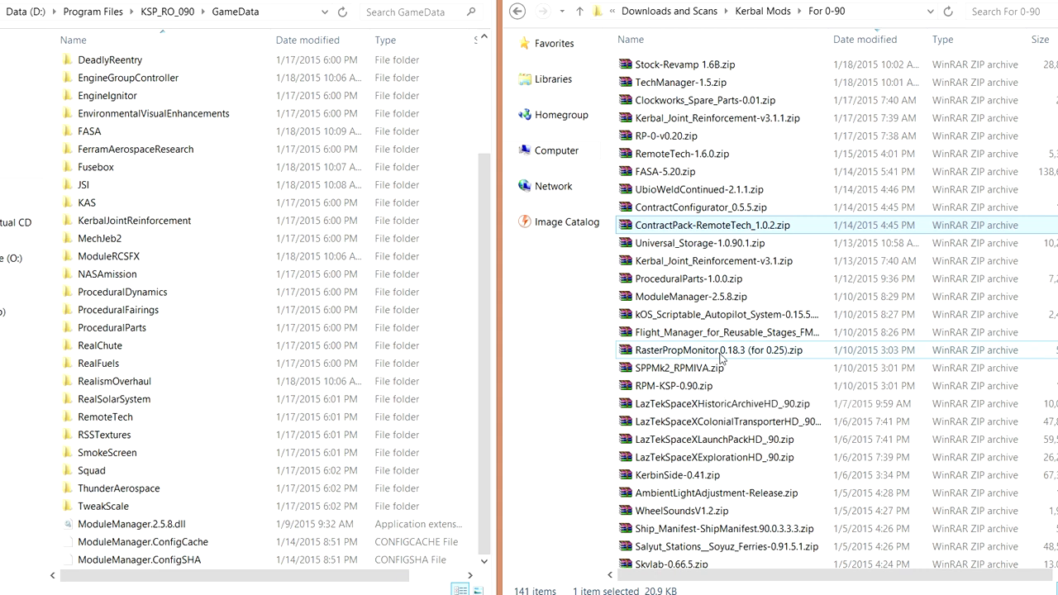
mouse_move(708, 302)
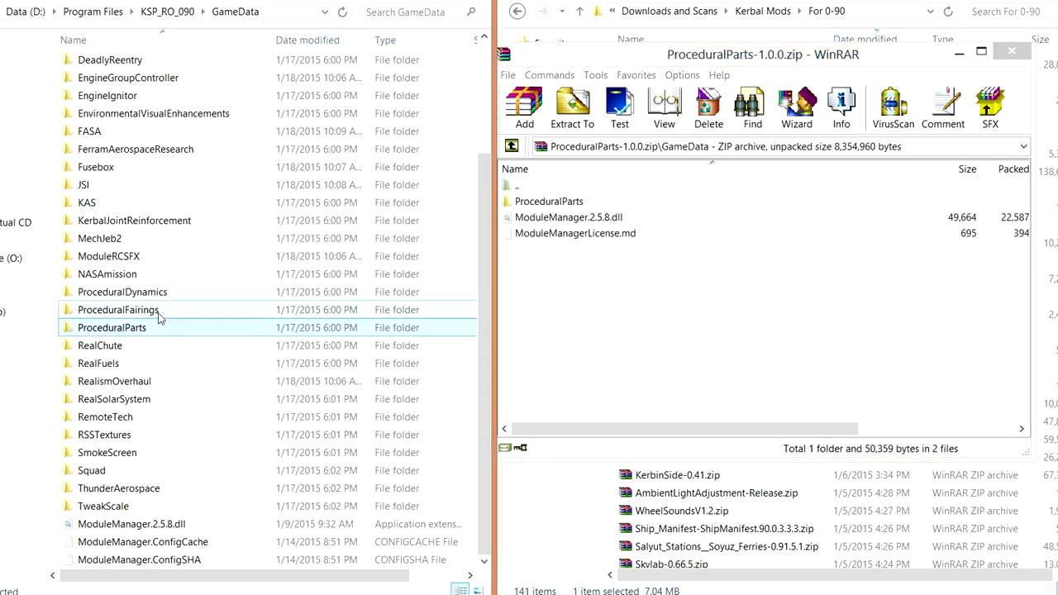
click(549, 201)
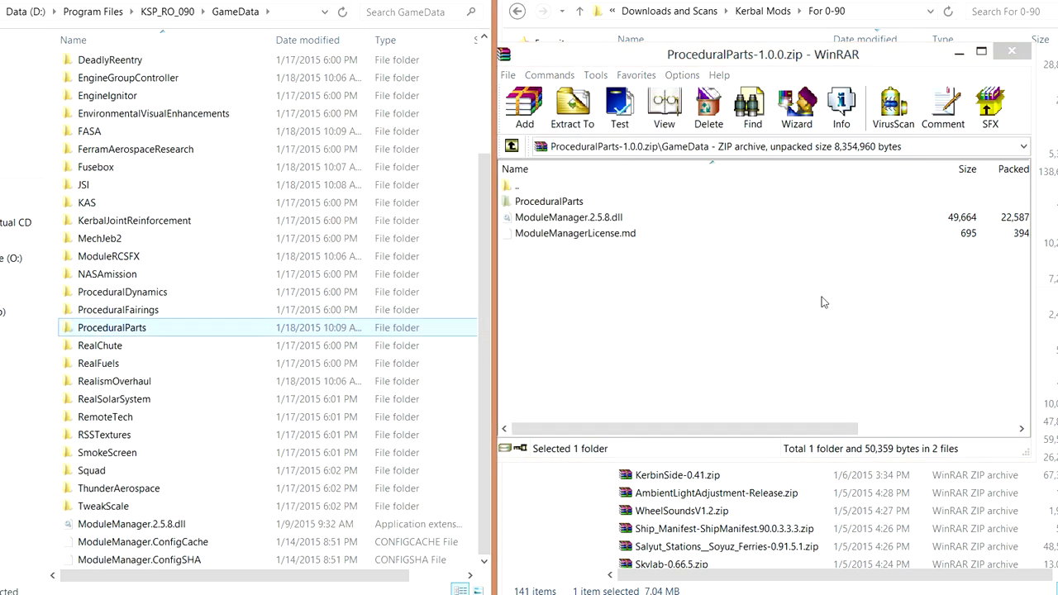
click(1016, 50)
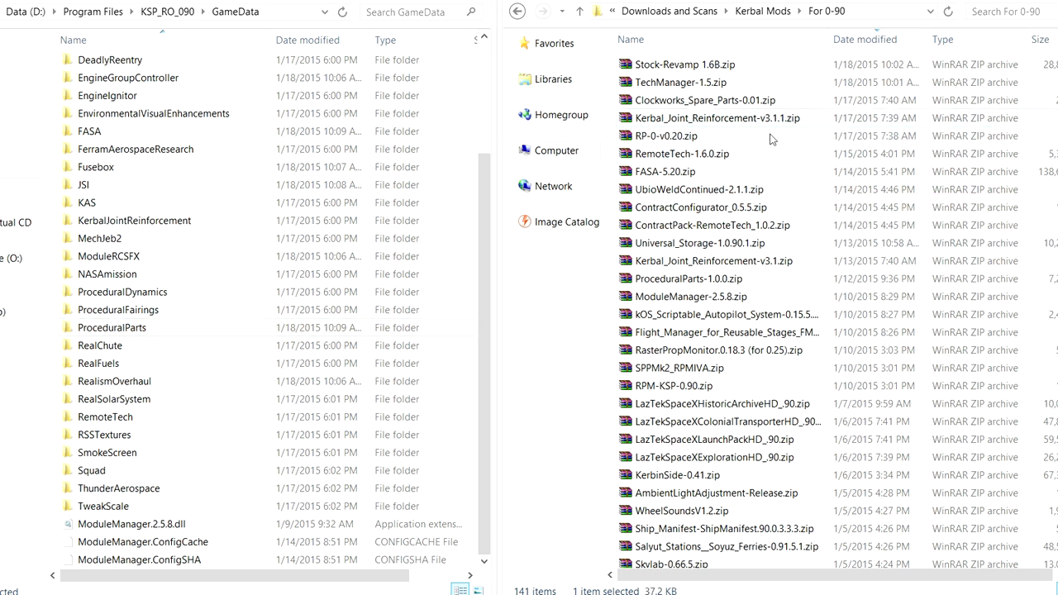
Open Kerbal_Joint_Reinforcement-v3.1.1.zip and its GameData folder to copy KerbalJointReinforcement.
double_click(701, 117)
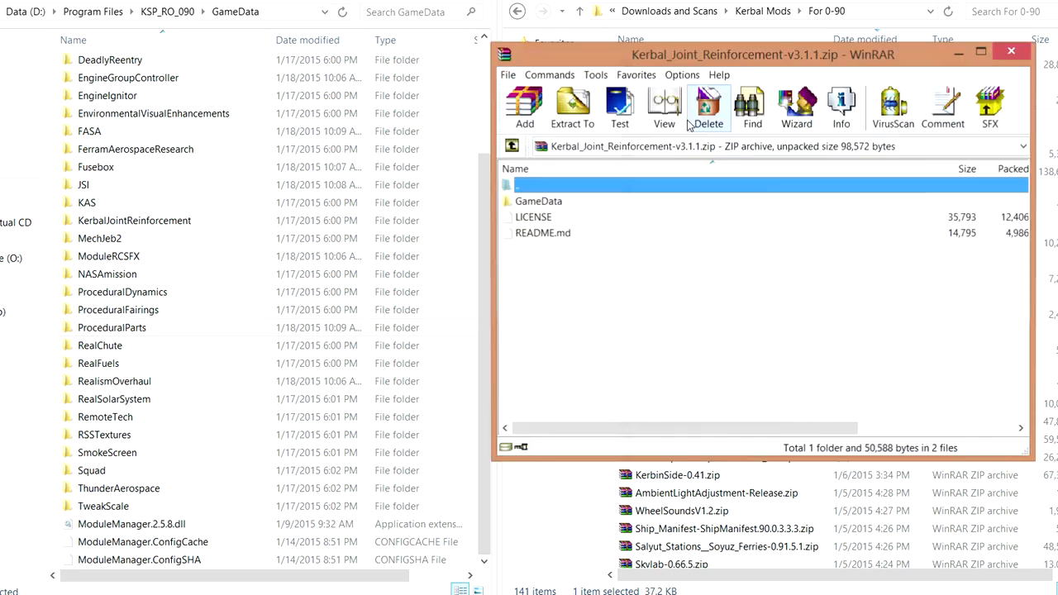
double_click(539, 201)
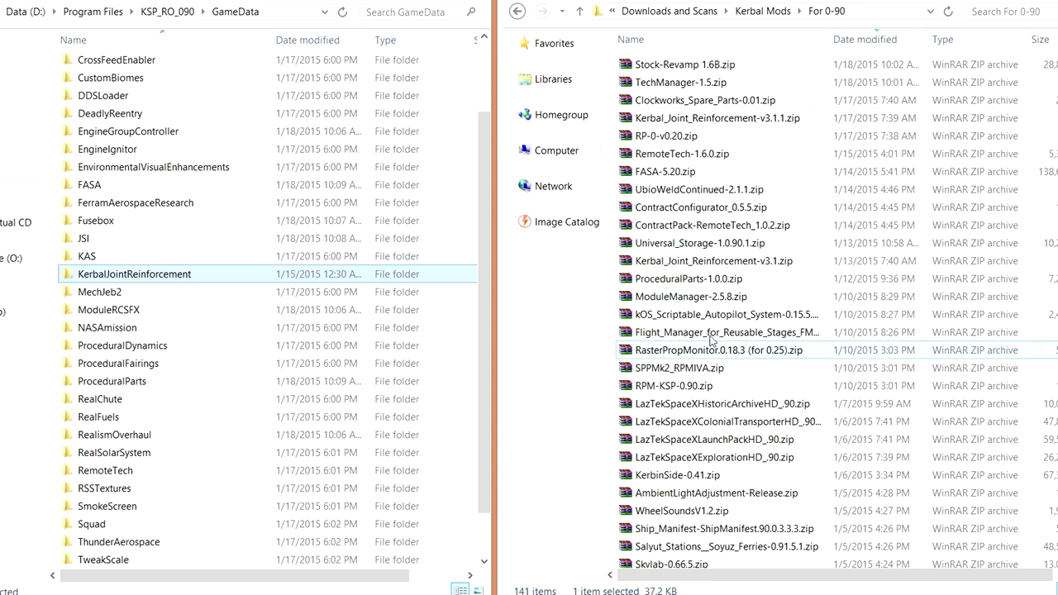
Copy RemoteTech-1.6.0's RemoteTech folder contents into the installed RemoteTech folder, then exit the archive.
double_click(679, 154)
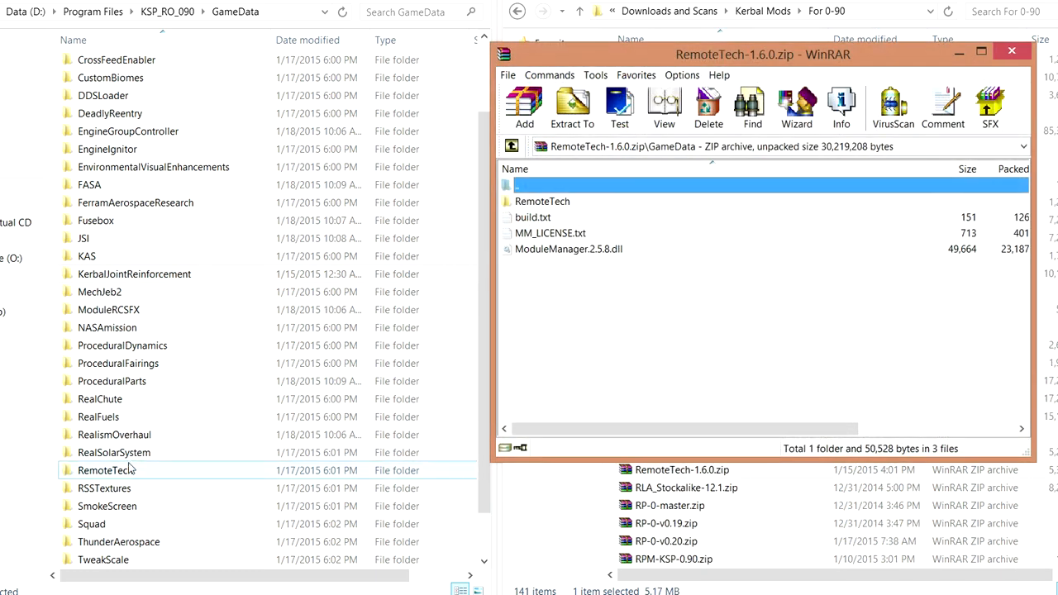
double_click(102, 470)
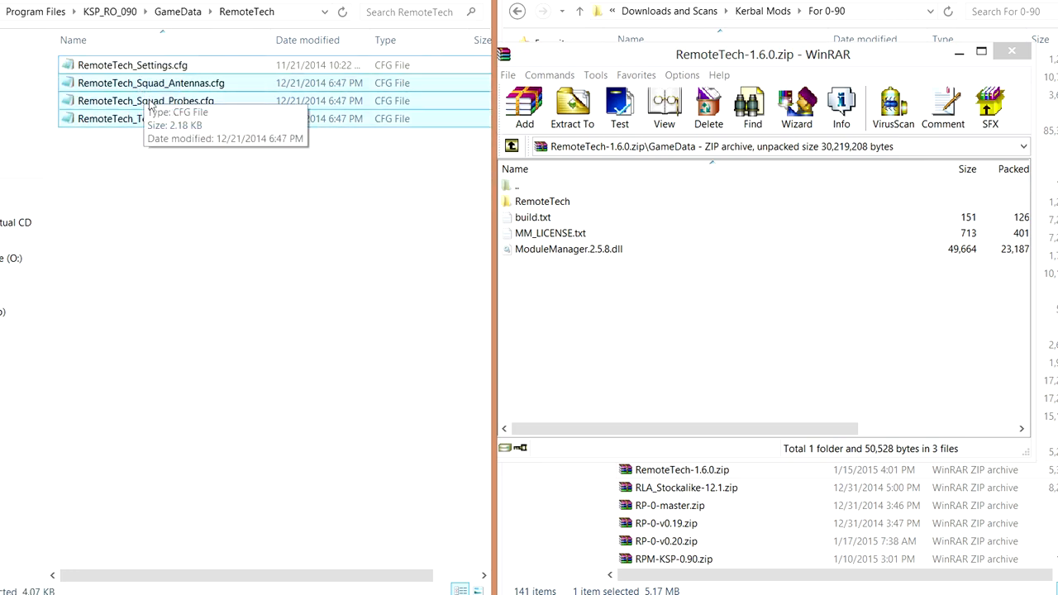
double_click(545, 201)
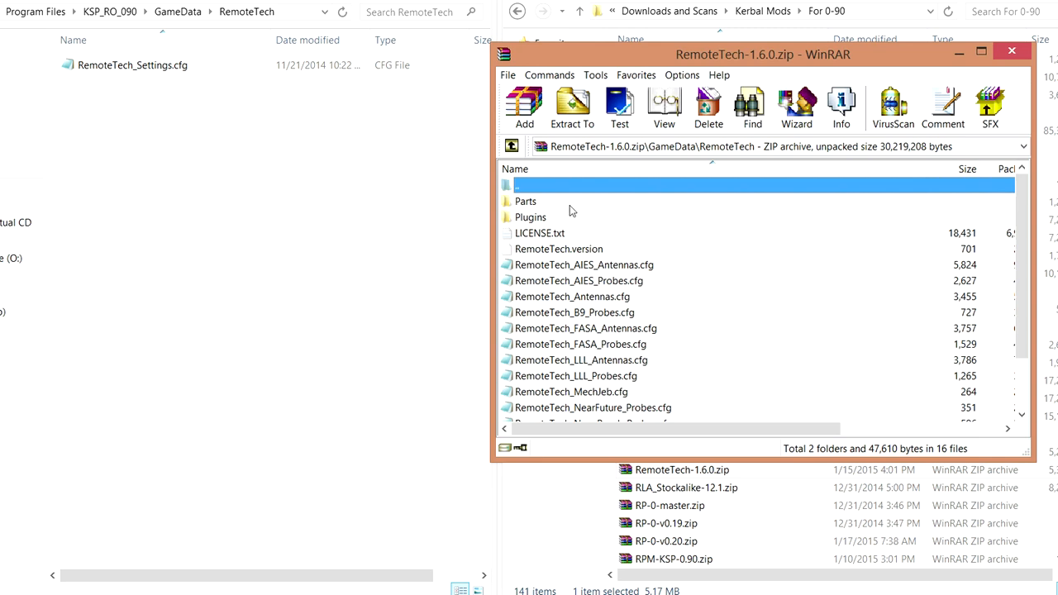
scroll(down, 3)
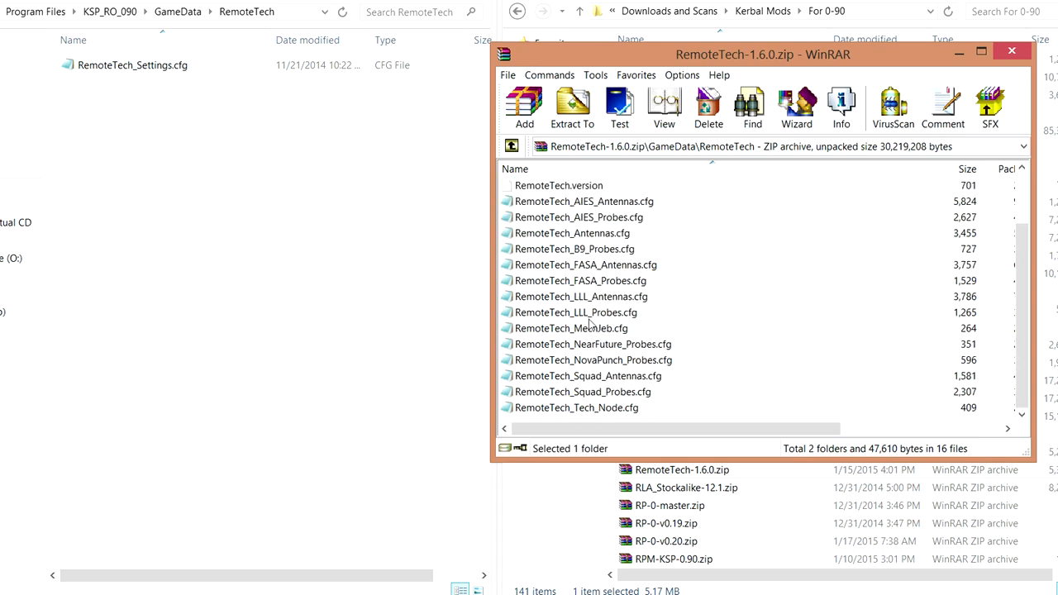
click(572, 107)
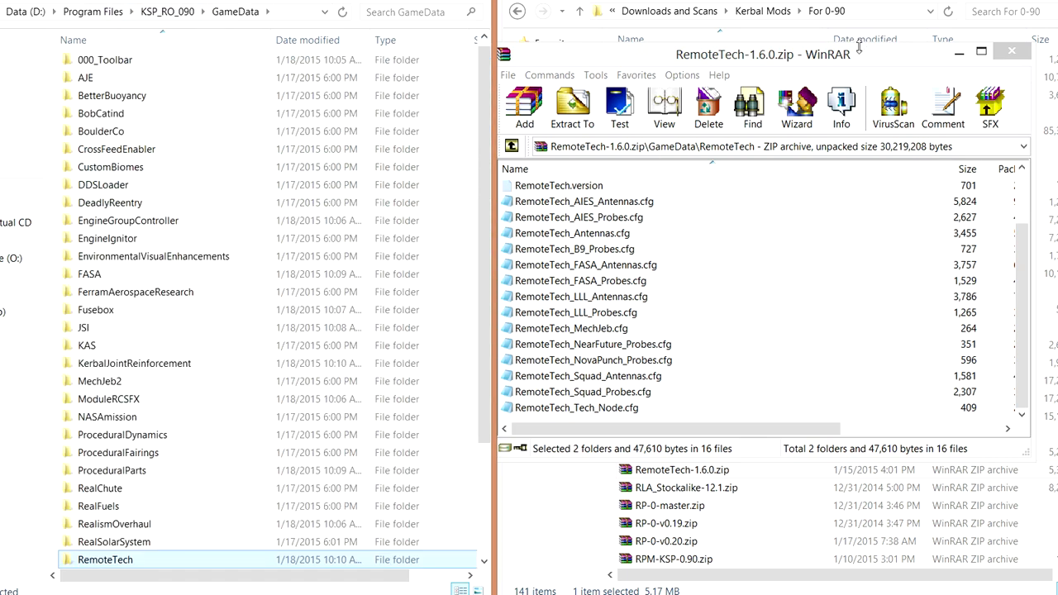
click(1014, 51)
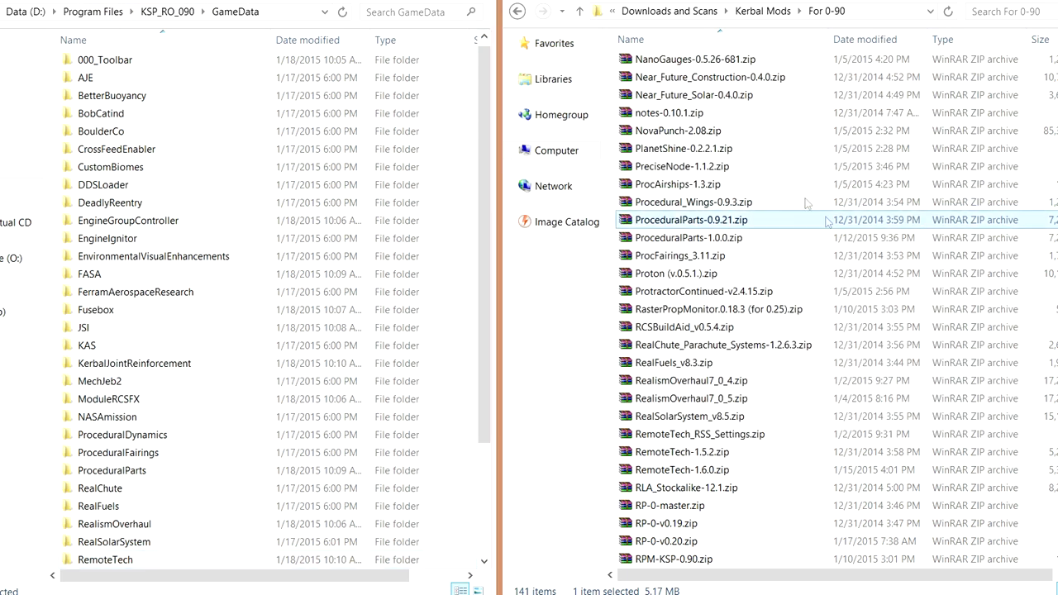
mouse_move(773, 184)
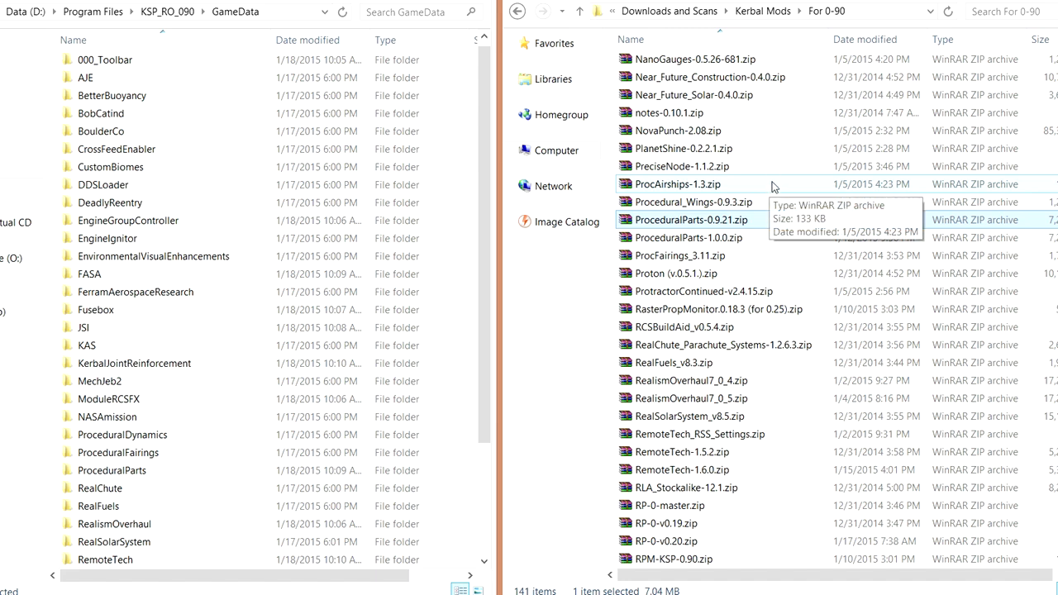
mouse_move(756, 327)
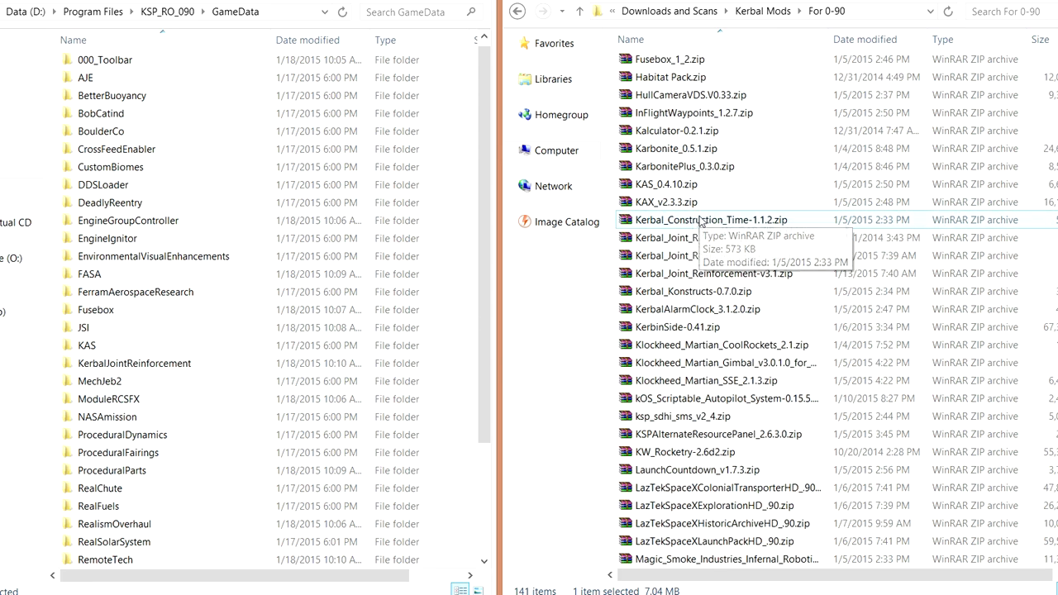
Select Community_Tech_Tree-1.1.zip, then scroll further and select TechManager-1.5.zip.
scroll(up, 3)
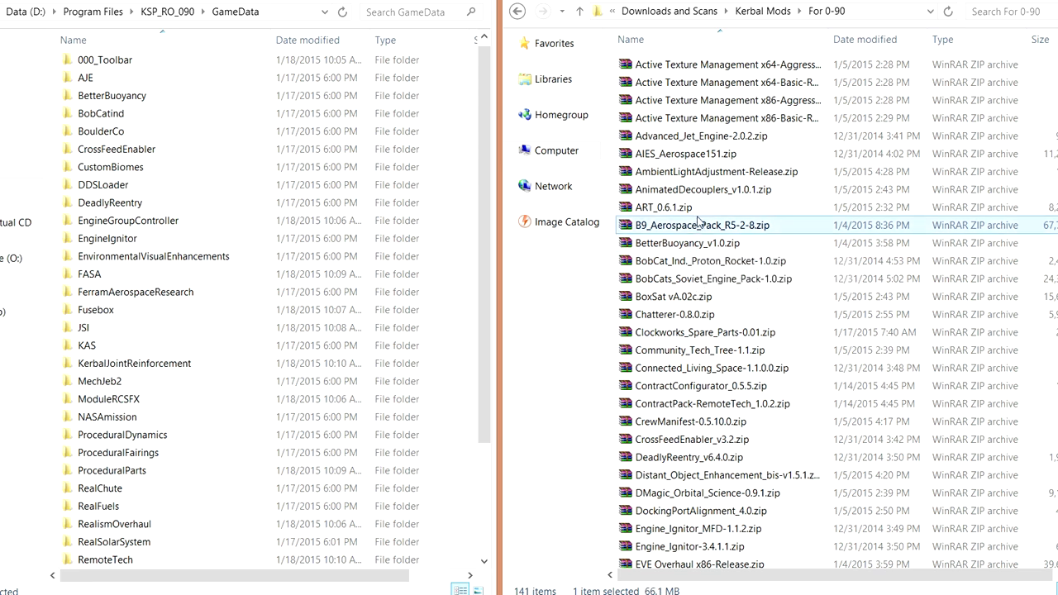
mouse_move(720, 223)
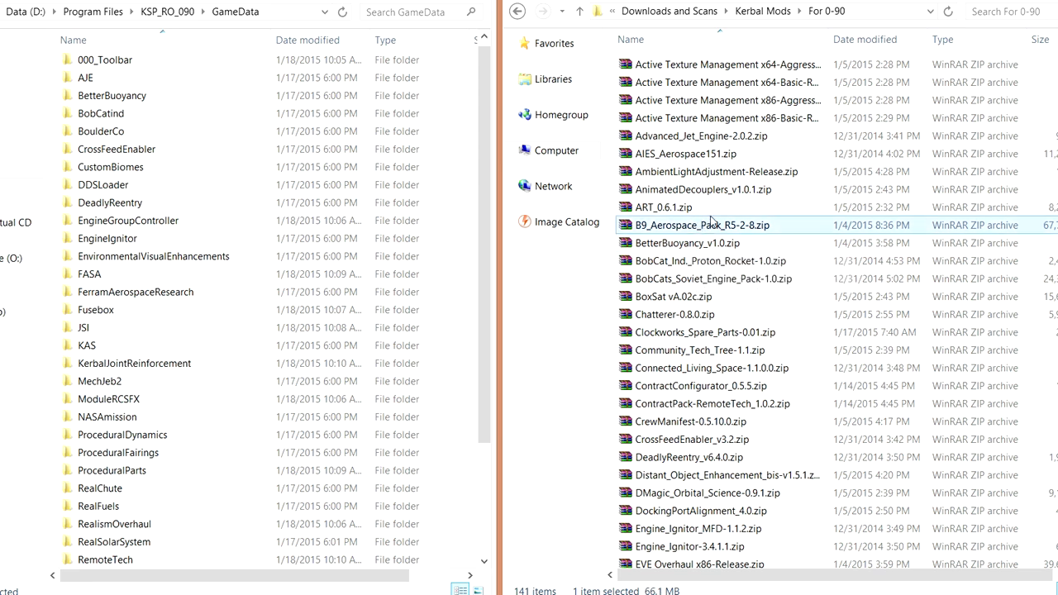
scroll(down, 3)
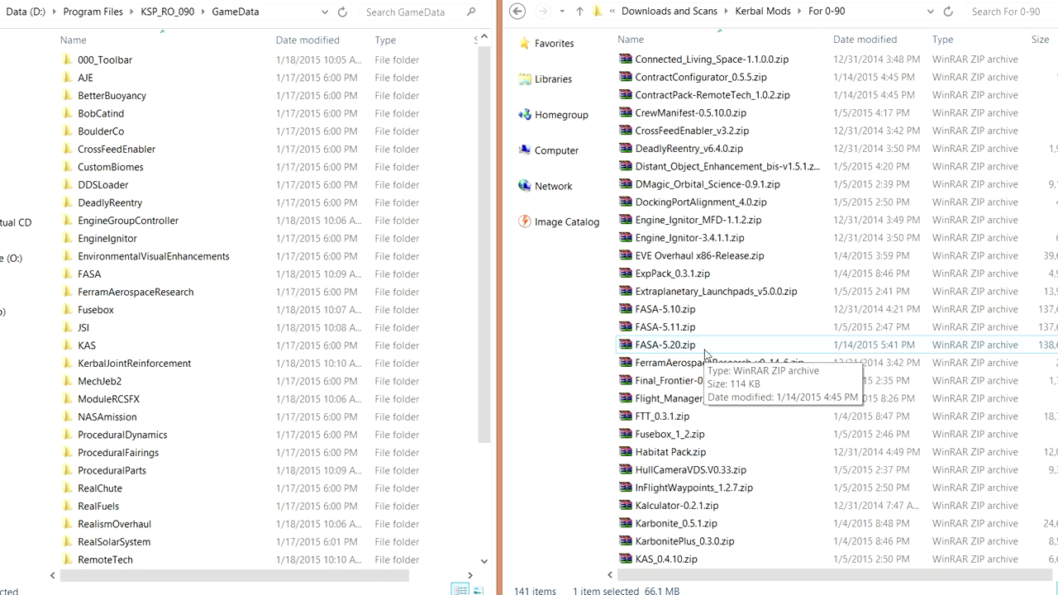
scroll(down, 3)
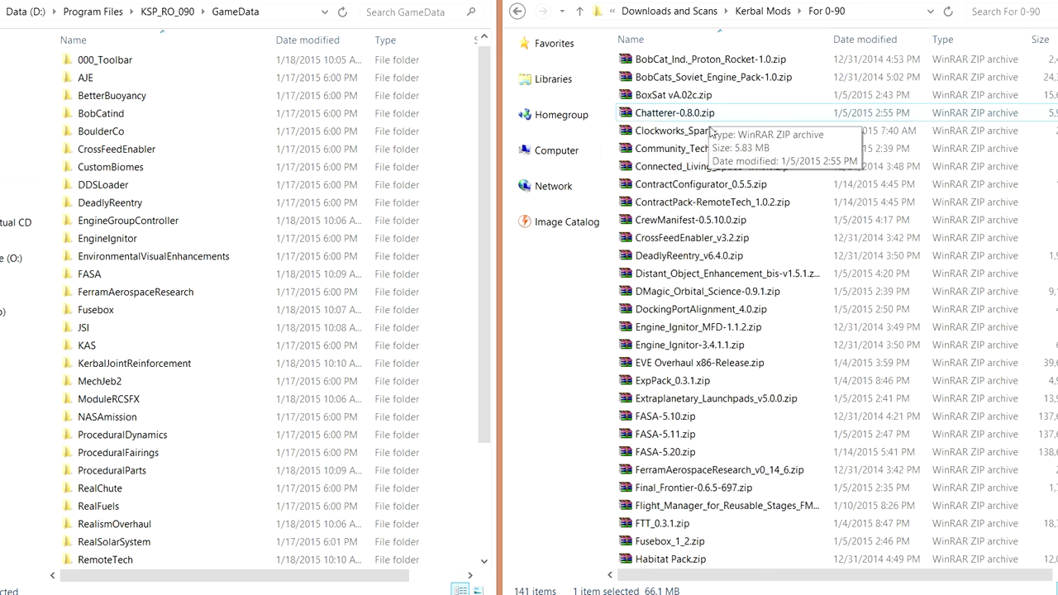
click(703, 166)
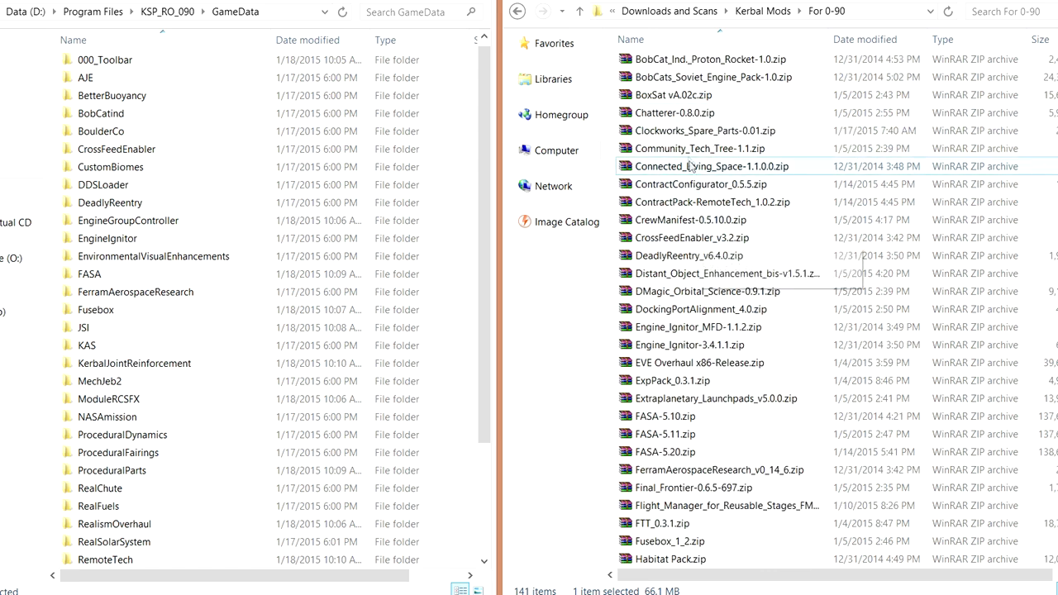
scroll(down, 3)
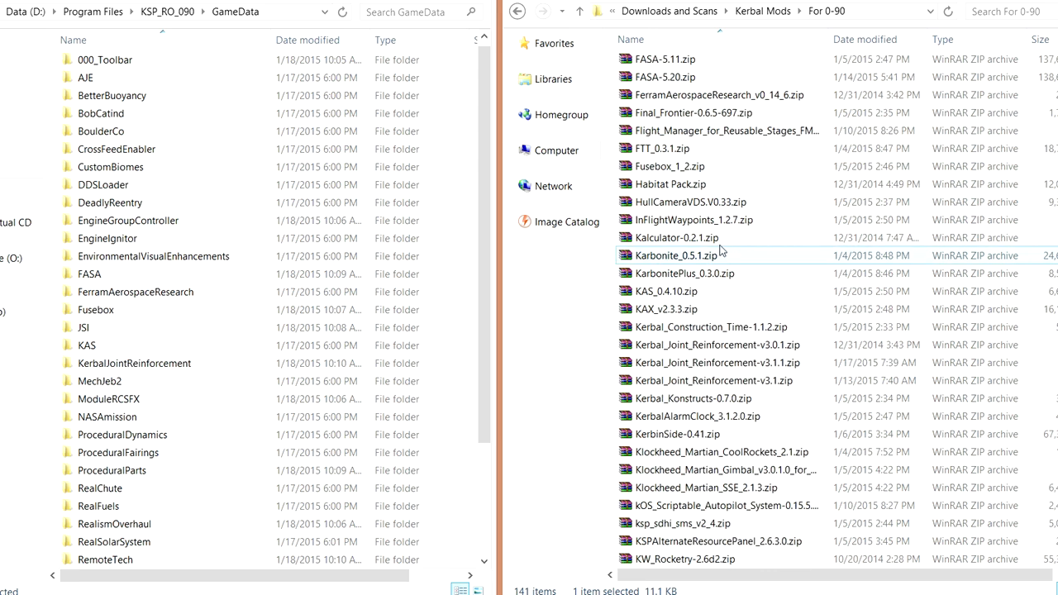
scroll(down, 3)
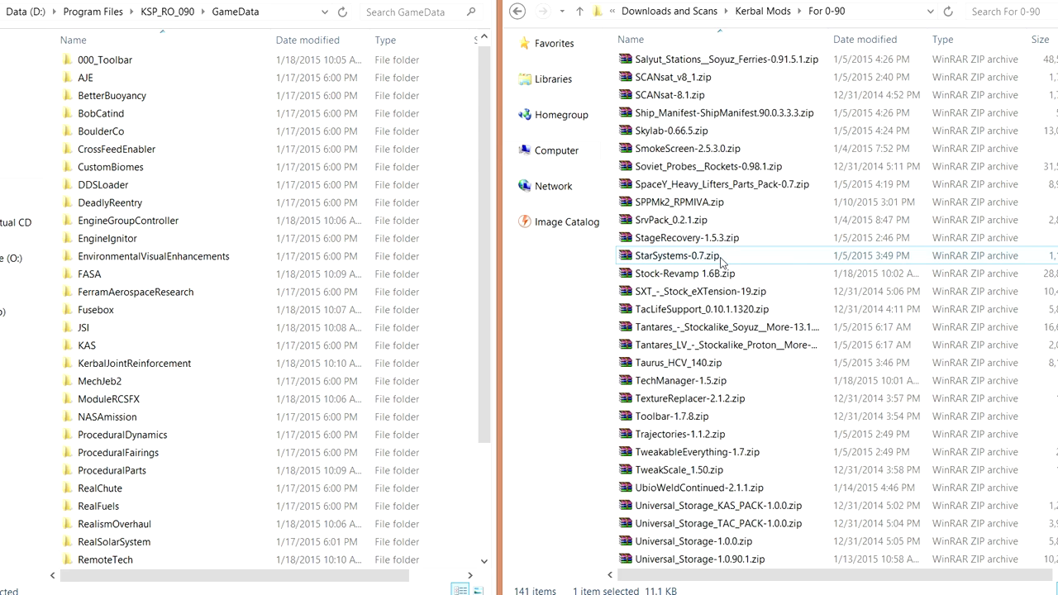
click(683, 381)
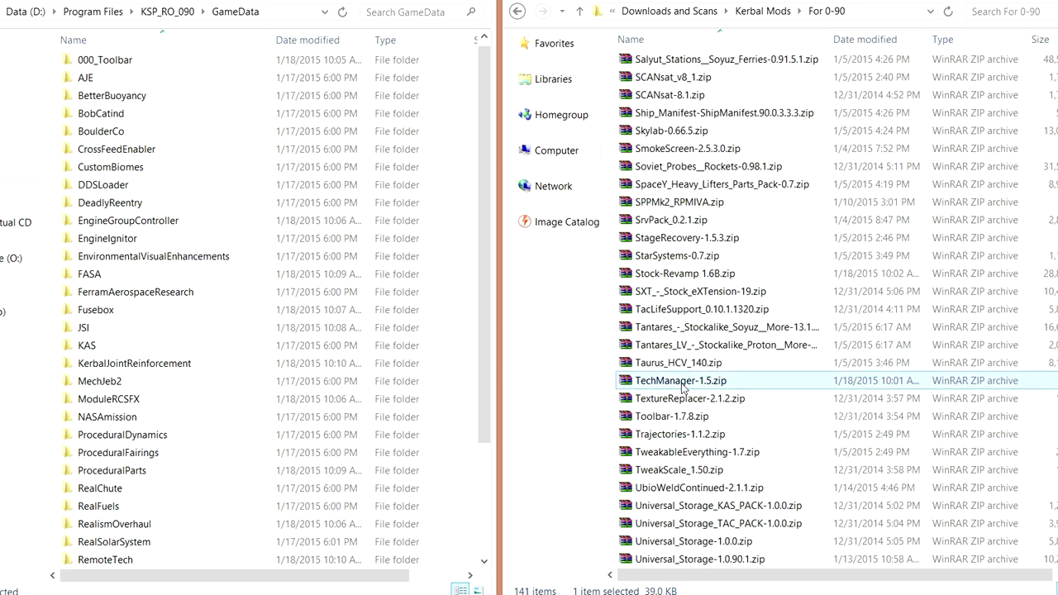
mouse_move(737, 371)
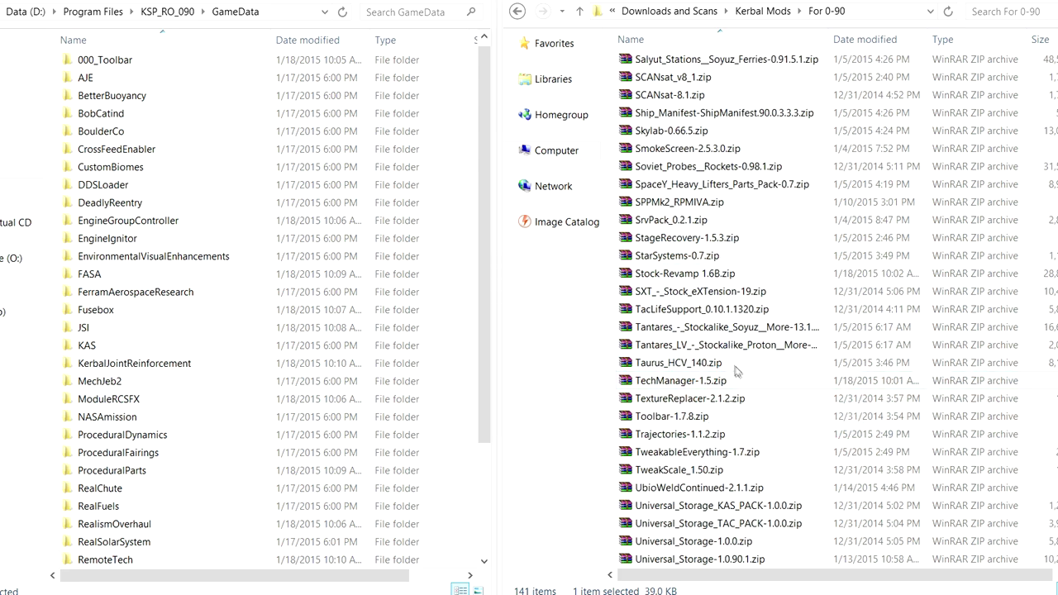
Take the TechManager folder from TechManager-1.5 and check the Community_Tech_Tree-1.1 archive.
double_click(679, 380)
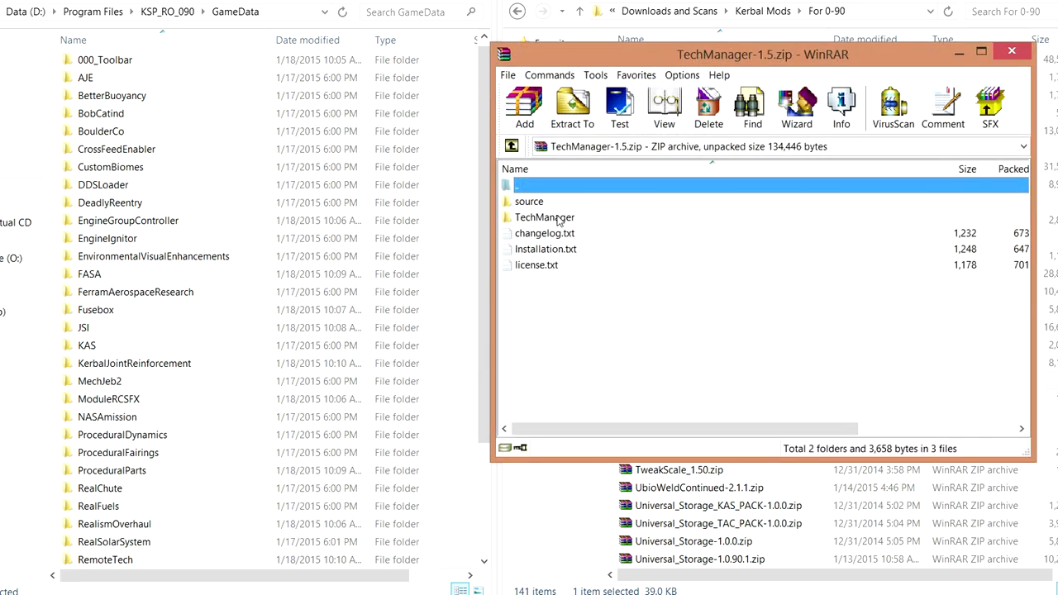
click(544, 217)
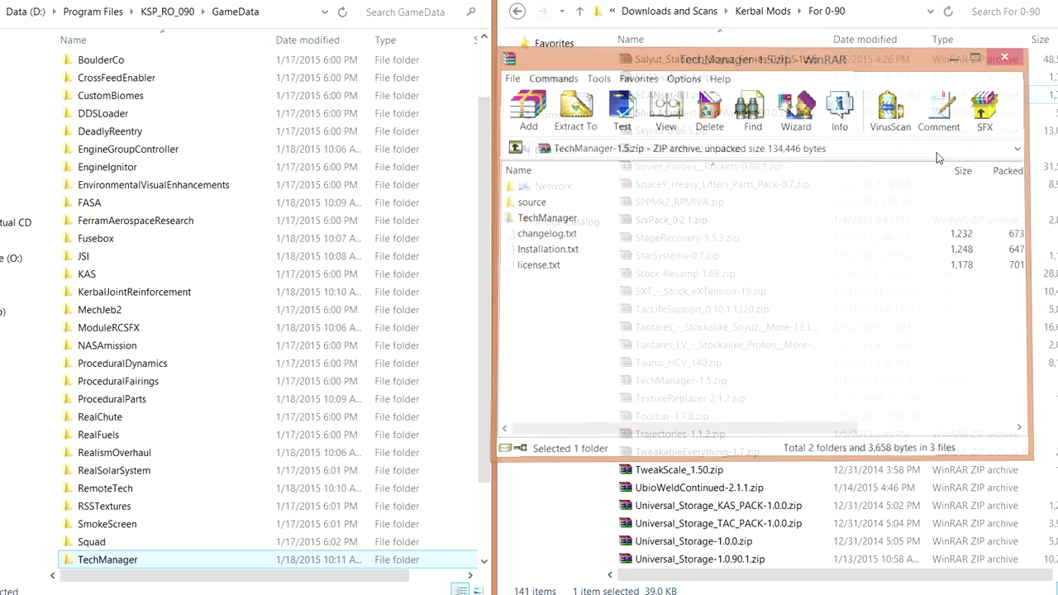
click(1003, 55)
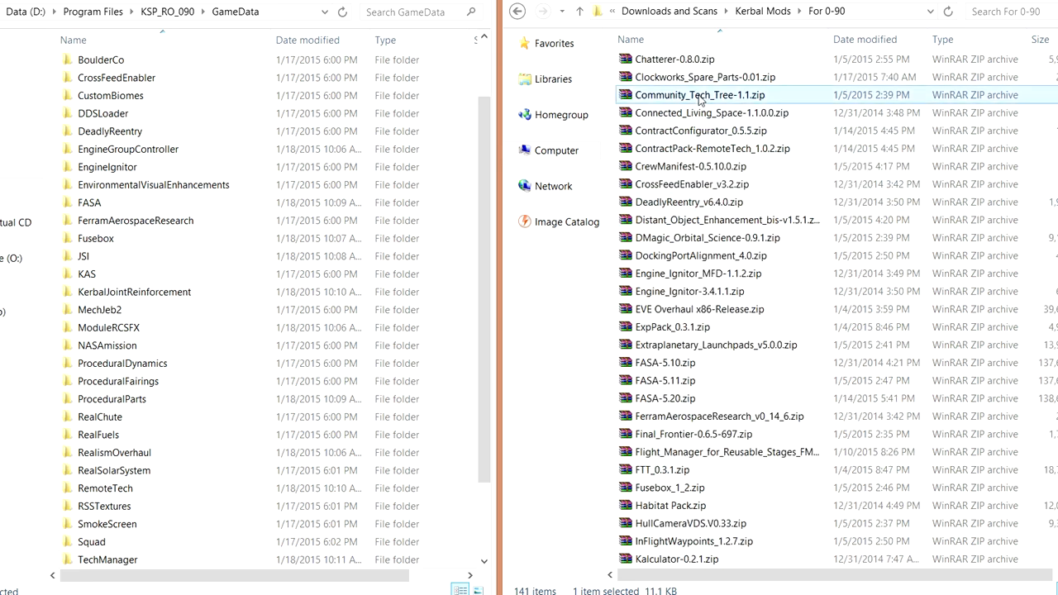
double_click(690, 94)
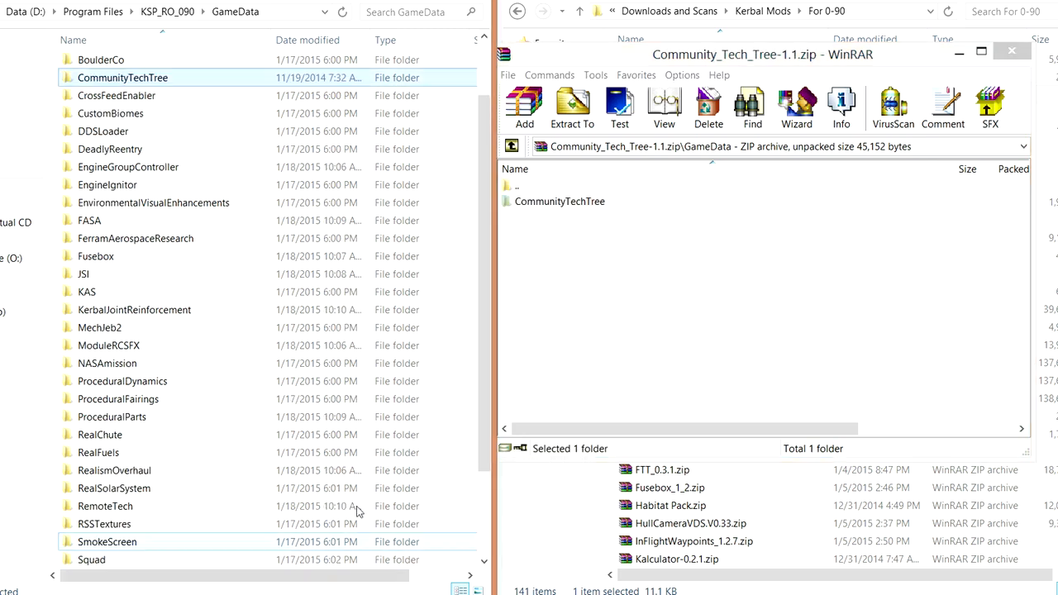
click(1014, 51)
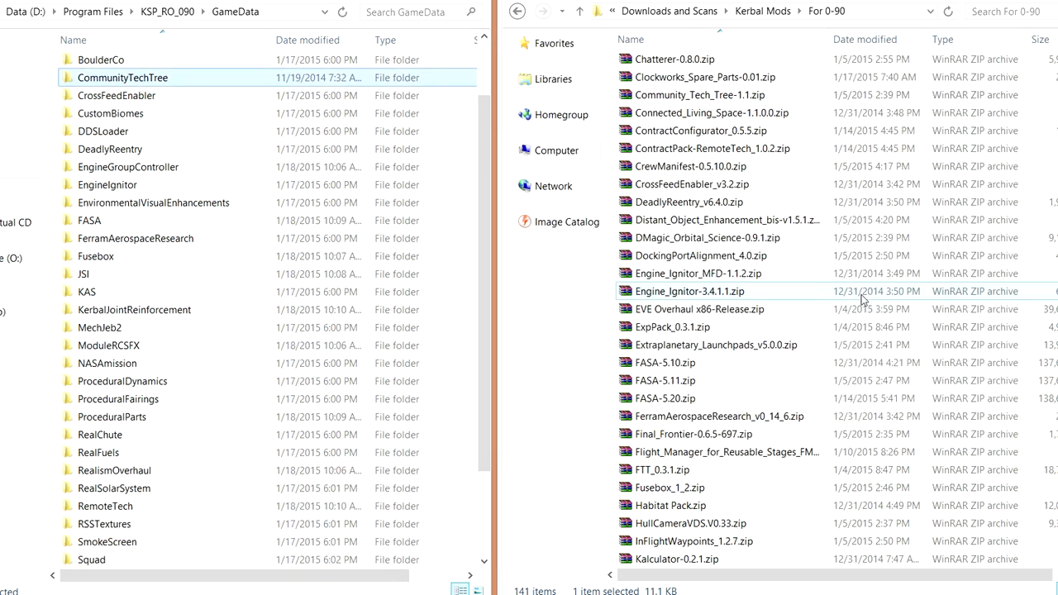
Copy the SXT folder from the SXT Stock eXTension archive.
scroll(down, 3)
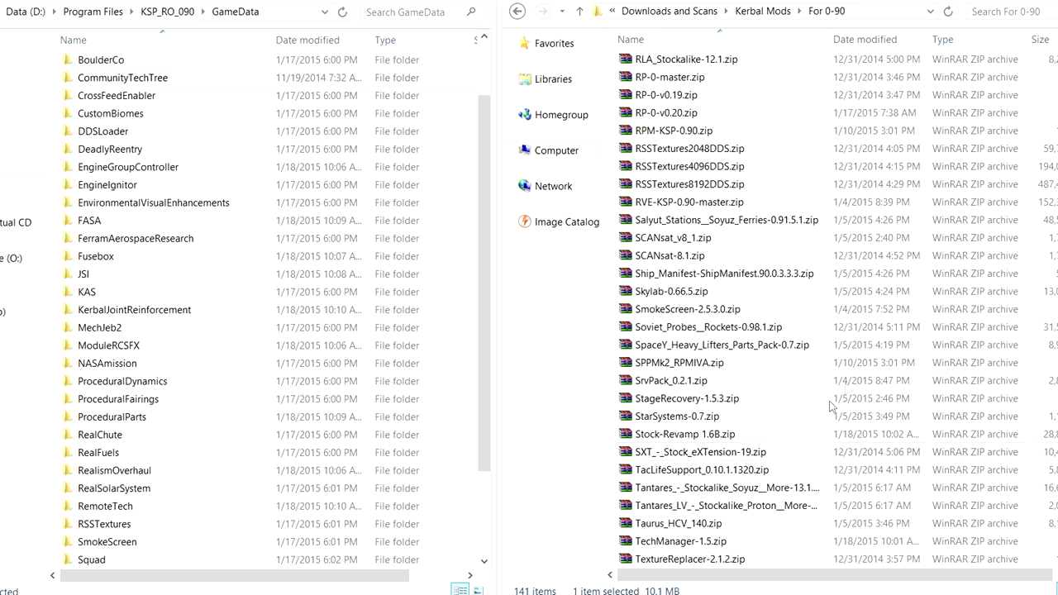
double_click(698, 451)
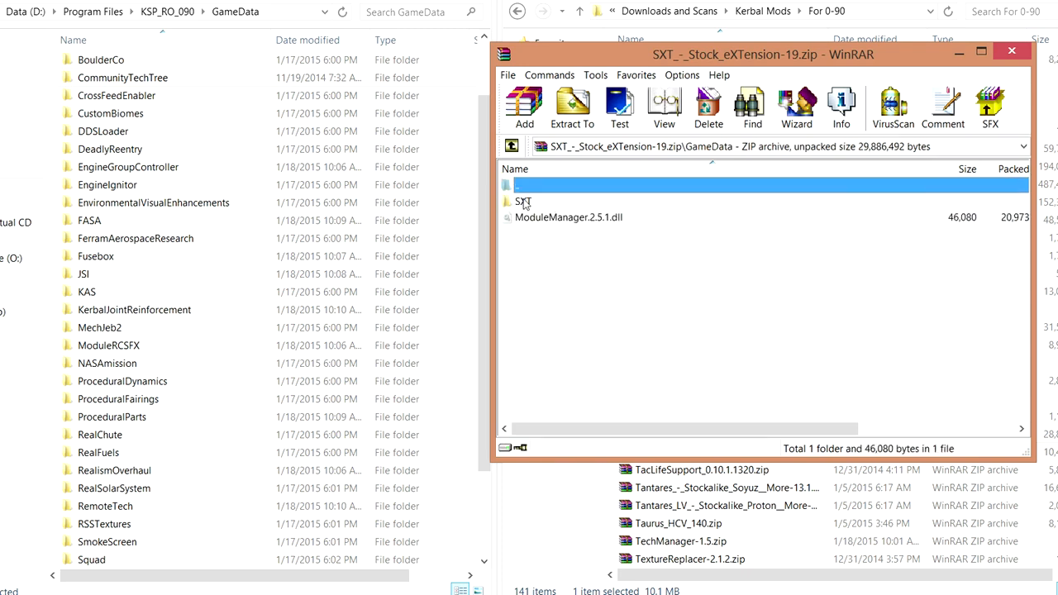
click(573, 103)
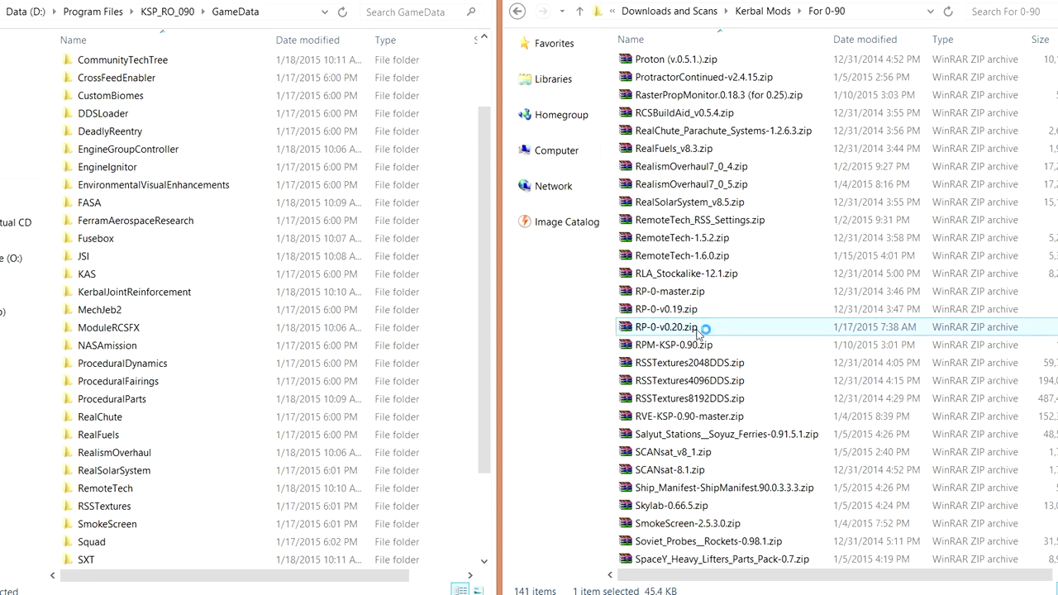
Copy KerbalConstructionTime, NoMoreGrind and RP-0 from the RP-0 archive's GameData, then close it.
double_click(665, 328)
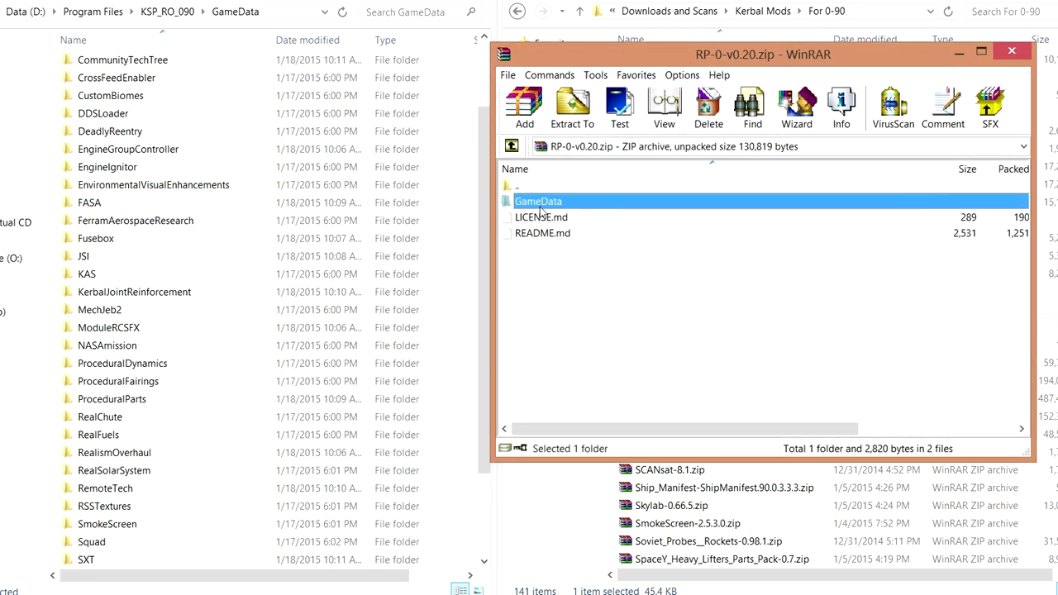
double_click(538, 201)
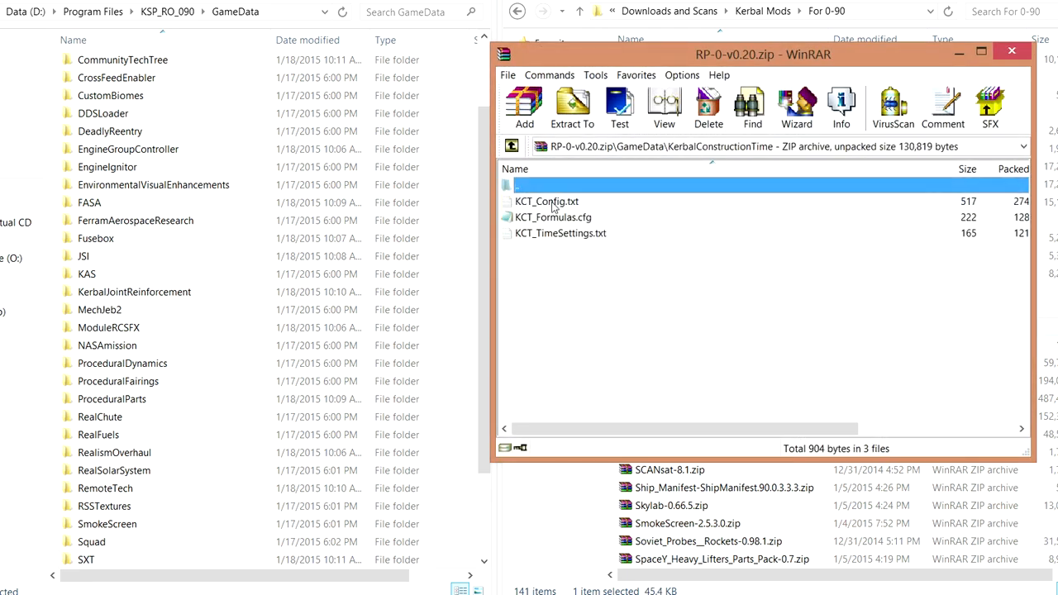
click(512, 145)
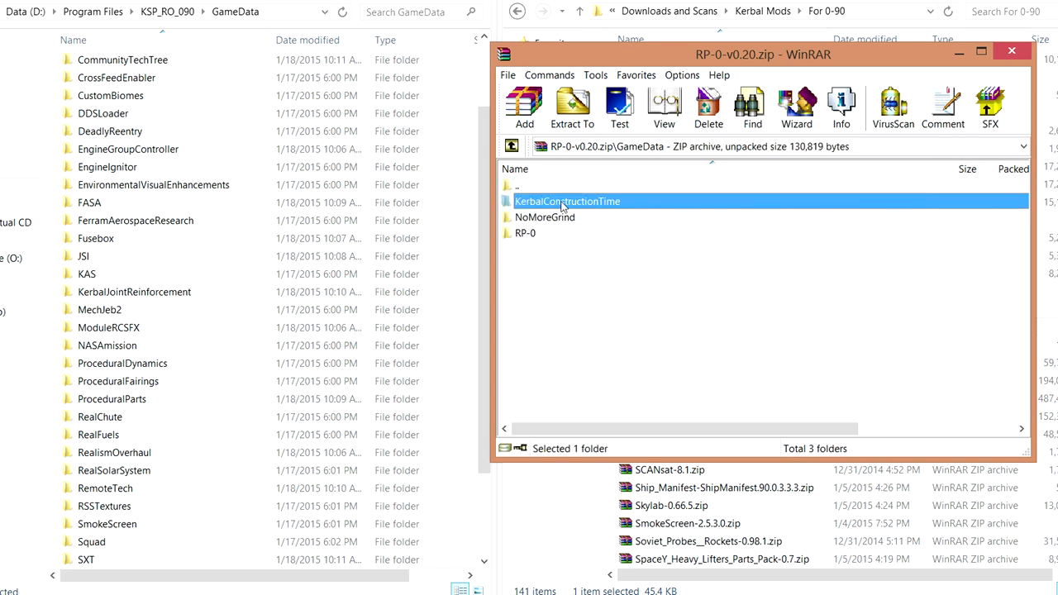
click(544, 217)
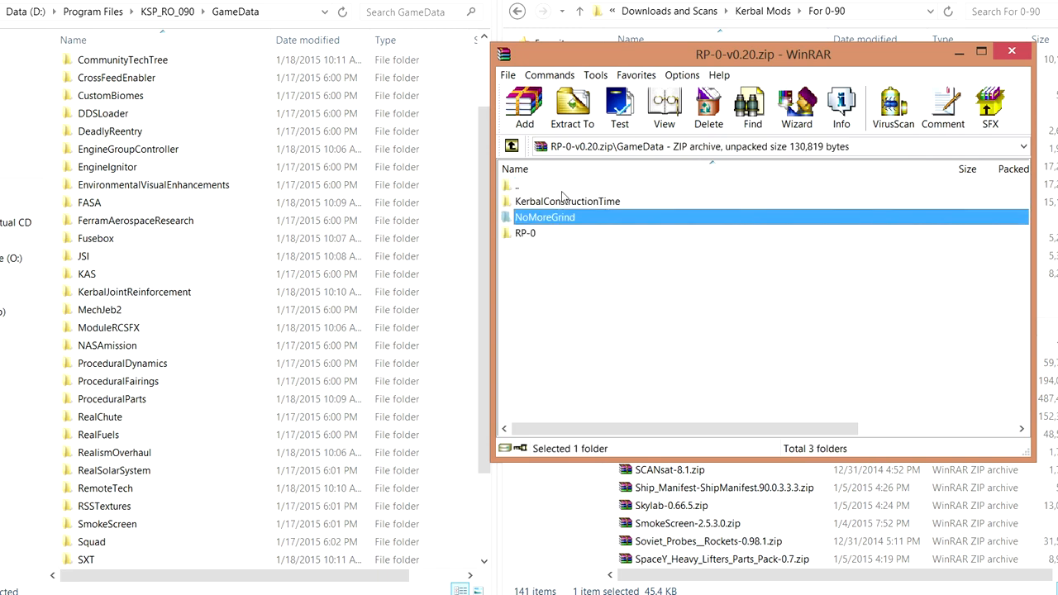
click(537, 185)
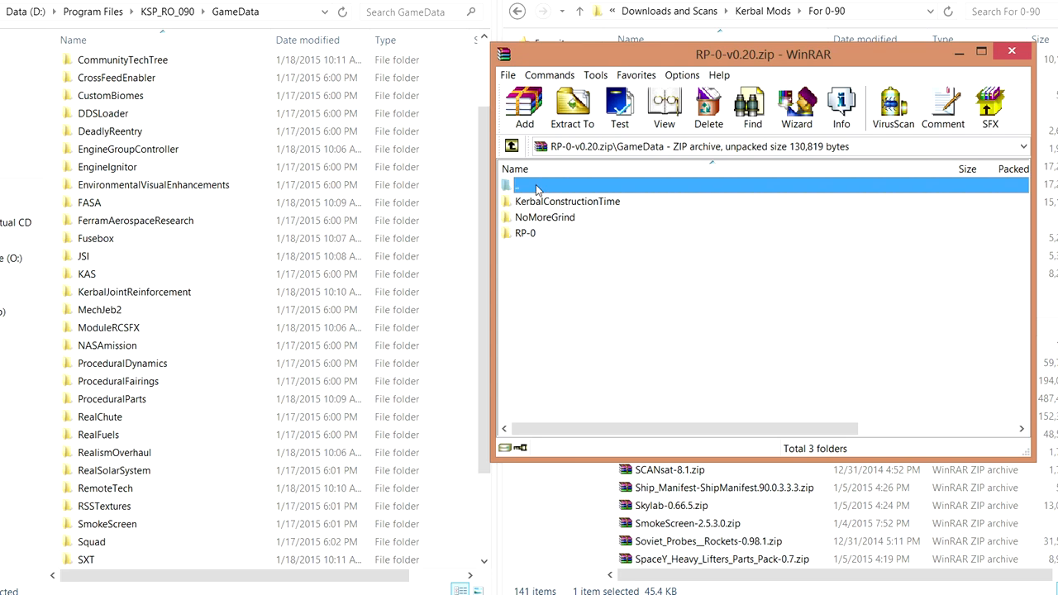
click(567, 201)
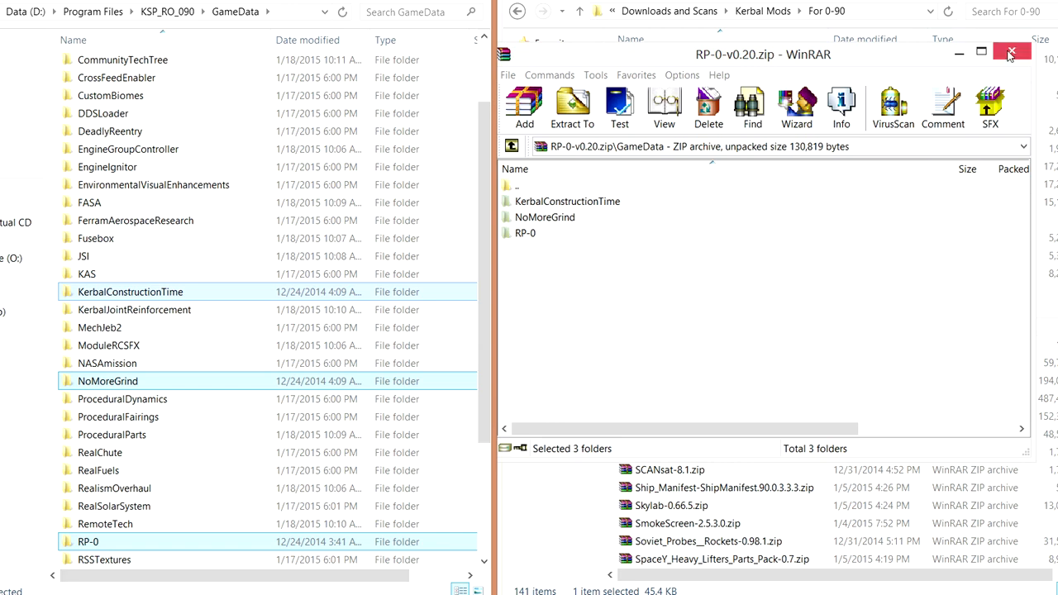
click(1008, 51)
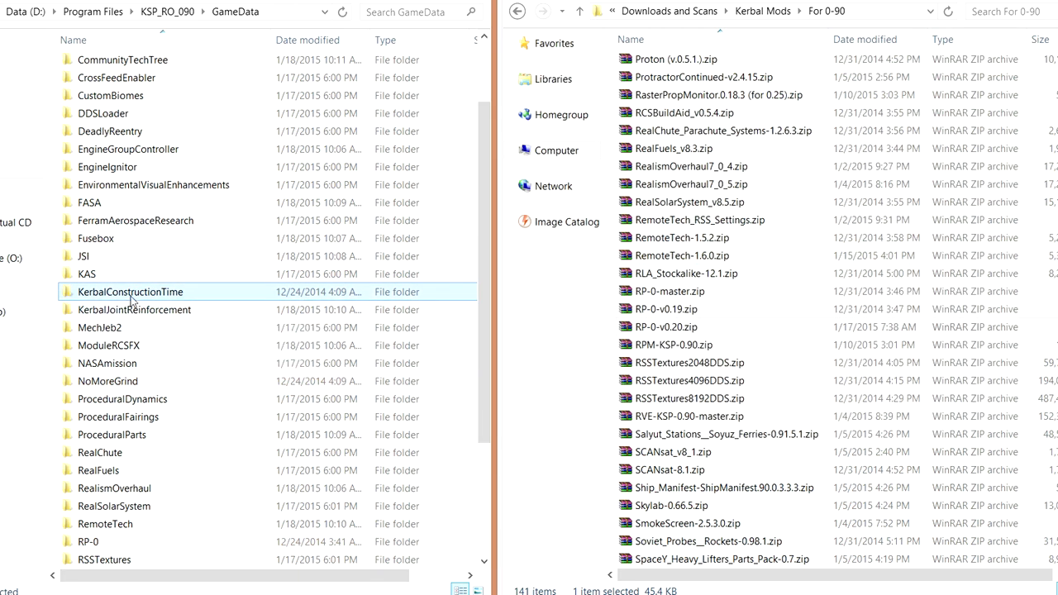
Go up to the KSP_RO_090 folder and scroll through the mod archive list.
click(86, 274)
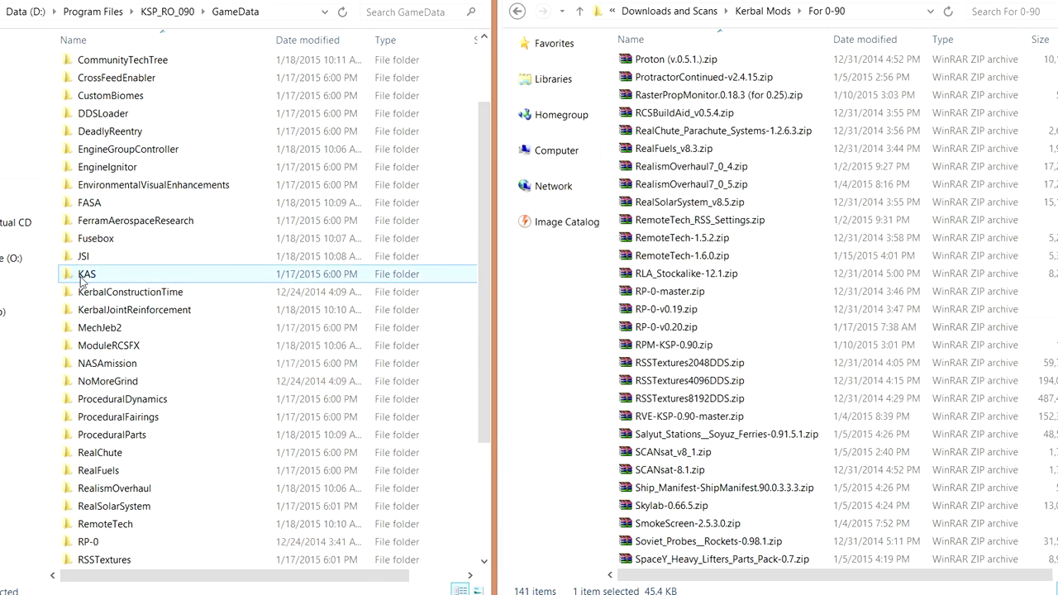
mouse_move(177, 185)
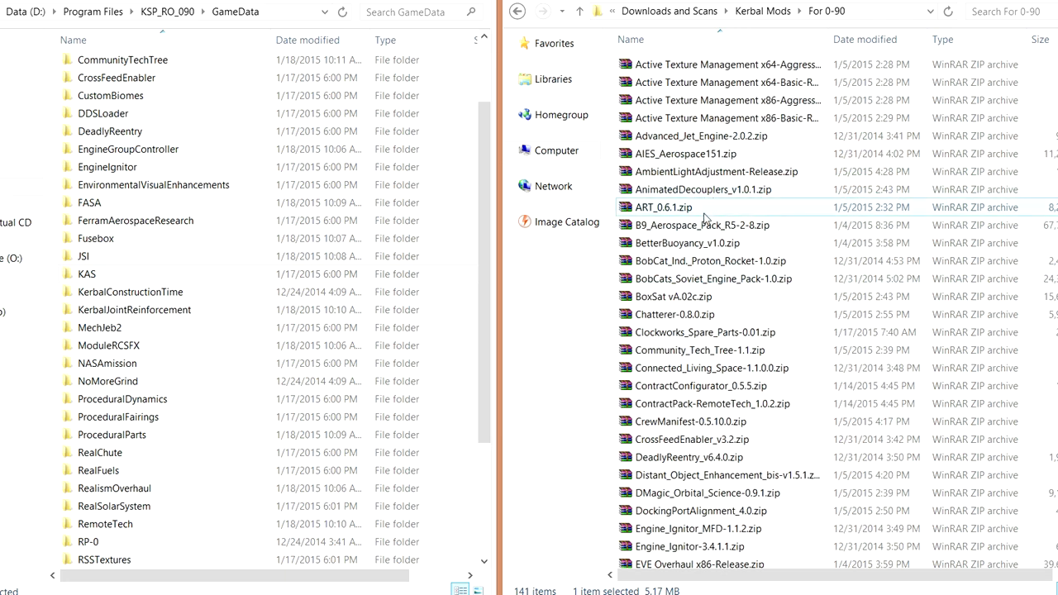
scroll(down, 3)
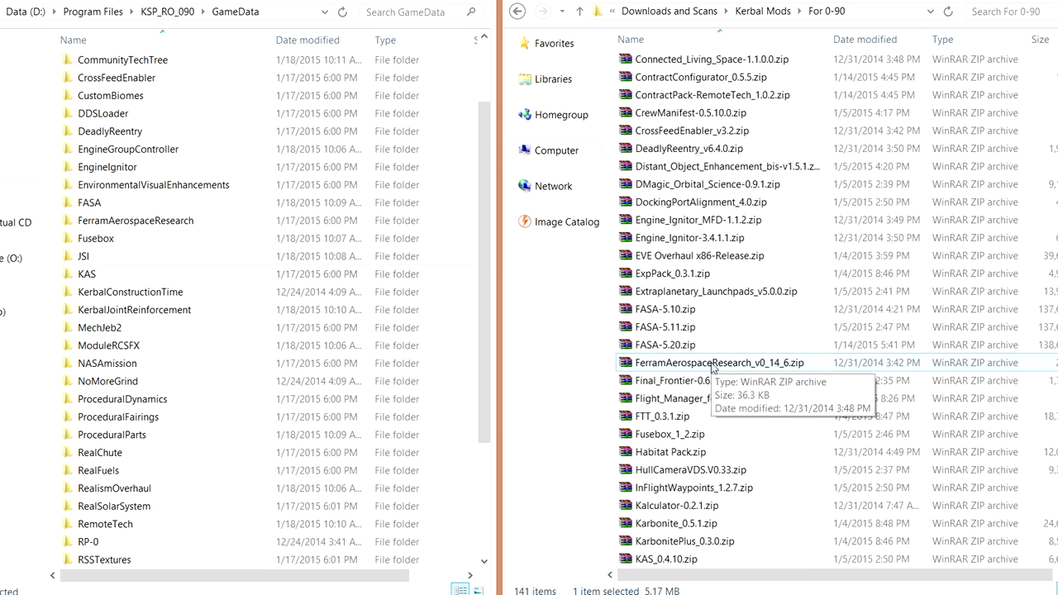
scroll(down, 3)
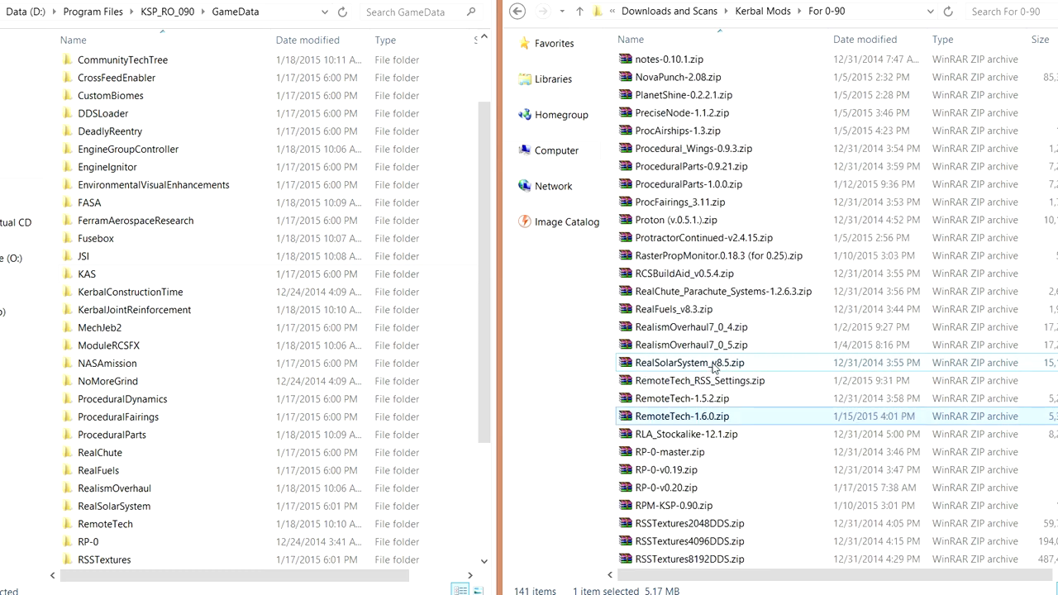
scroll(down, 3)
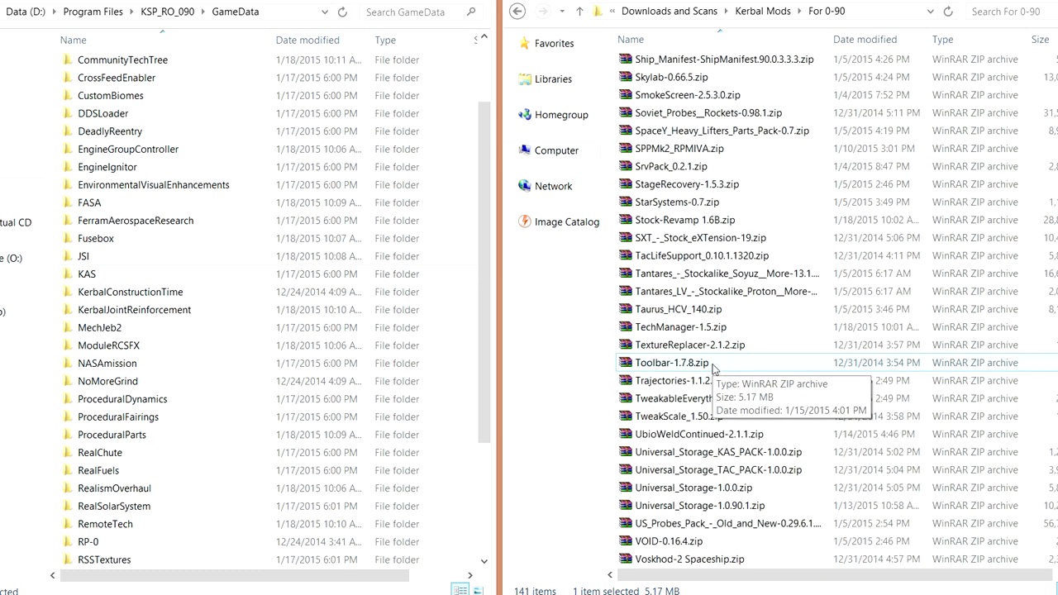
scroll(down, 3)
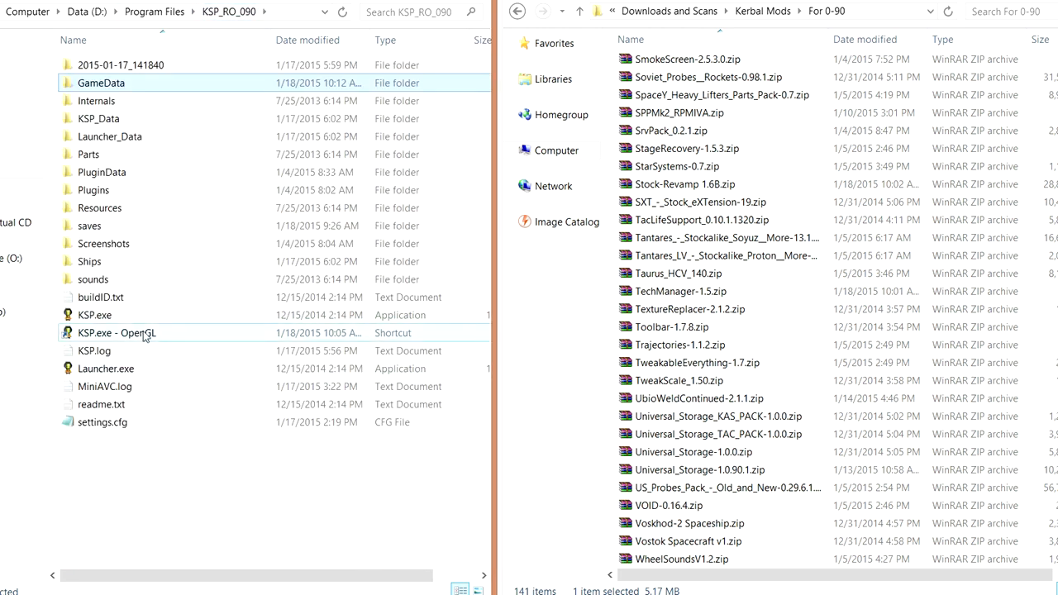
mouse_move(145, 334)
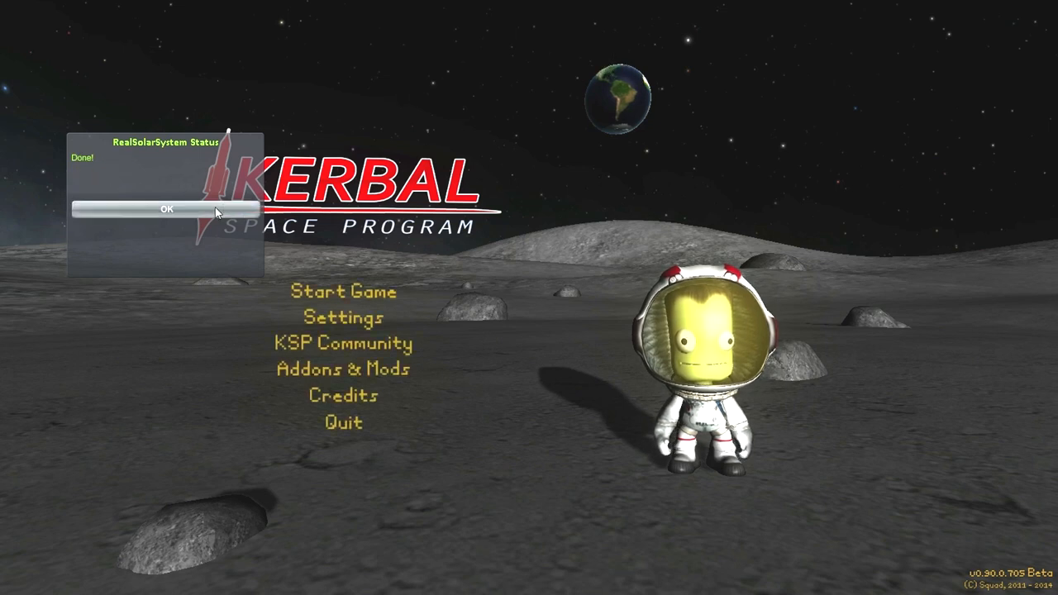
Dismiss the RealSolarSystem message and resume the 'default' saved game.
click(165, 208)
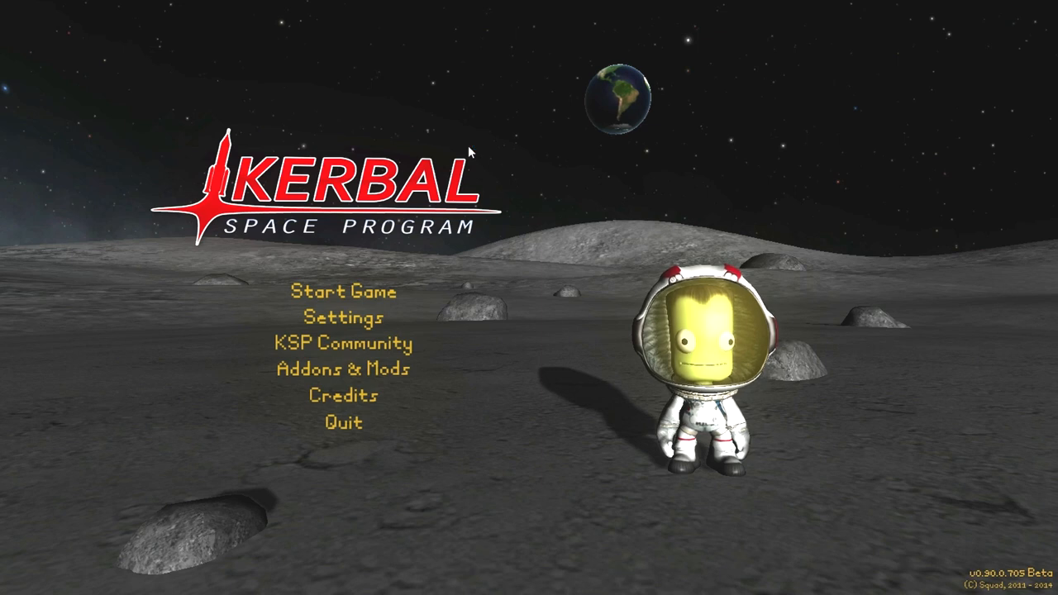
mouse_move(350, 301)
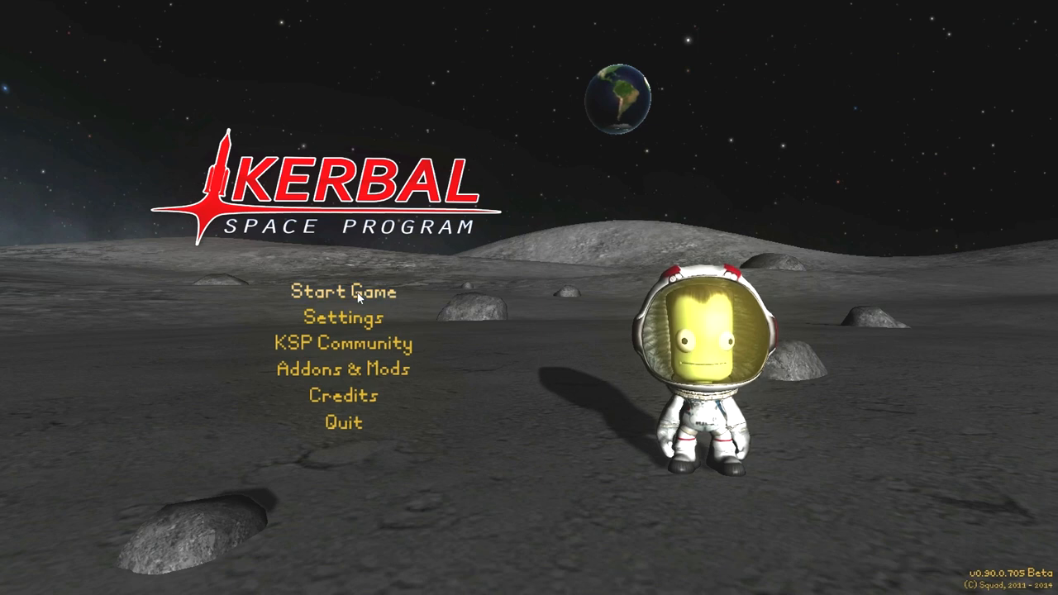
click(345, 293)
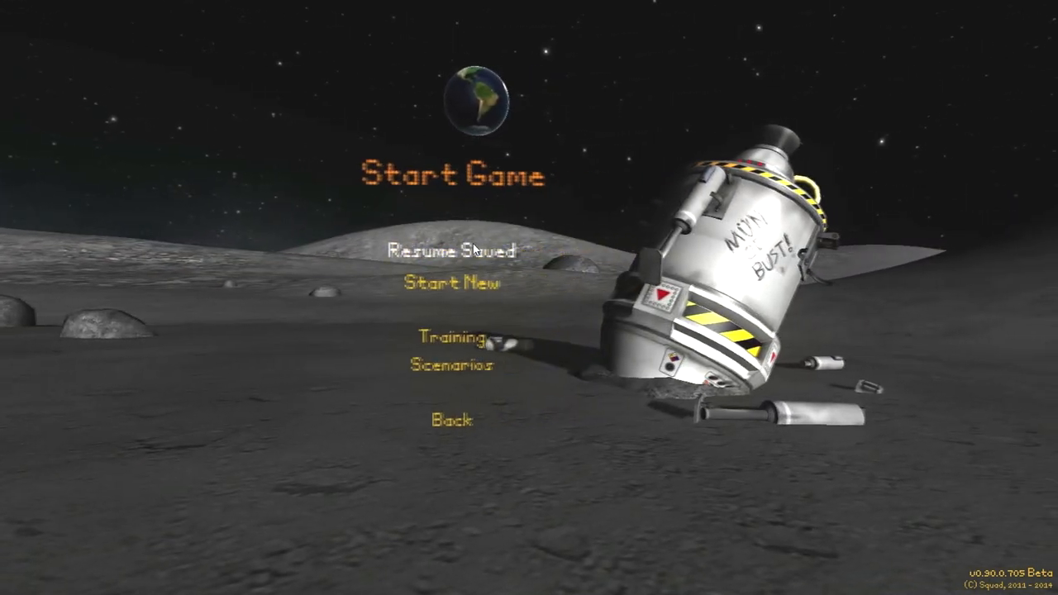
click(459, 251)
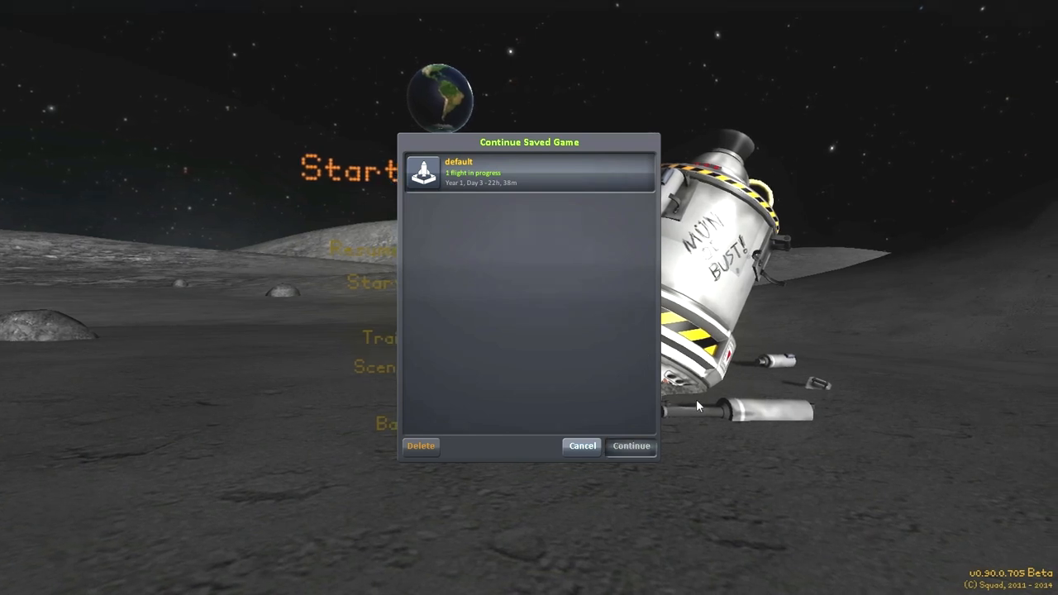
click(632, 447)
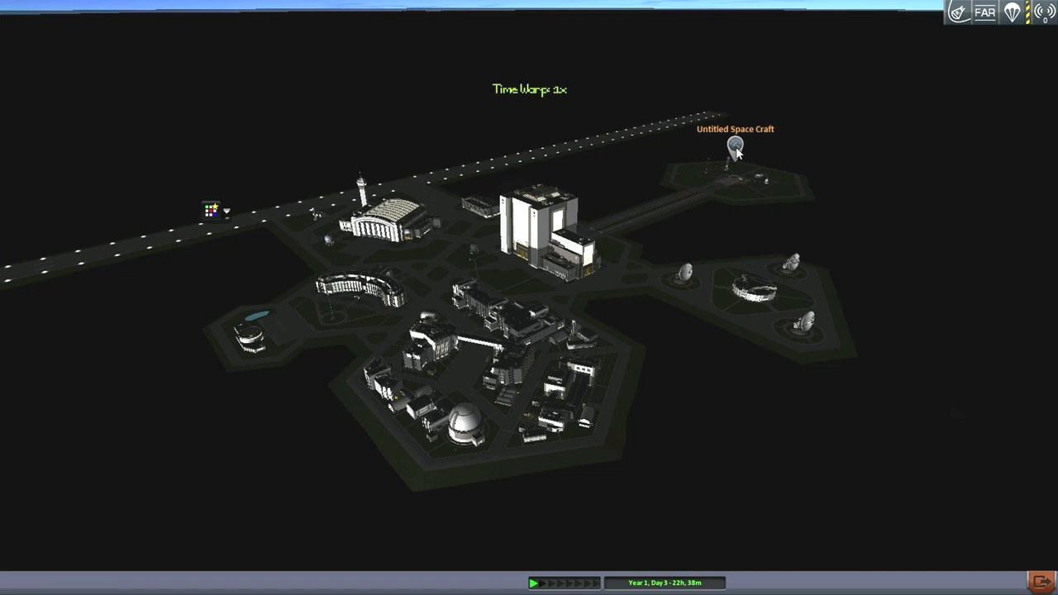
Enter the Vehicle Assembly Building and browse the saved-ship list for Odin.
click(731, 153)
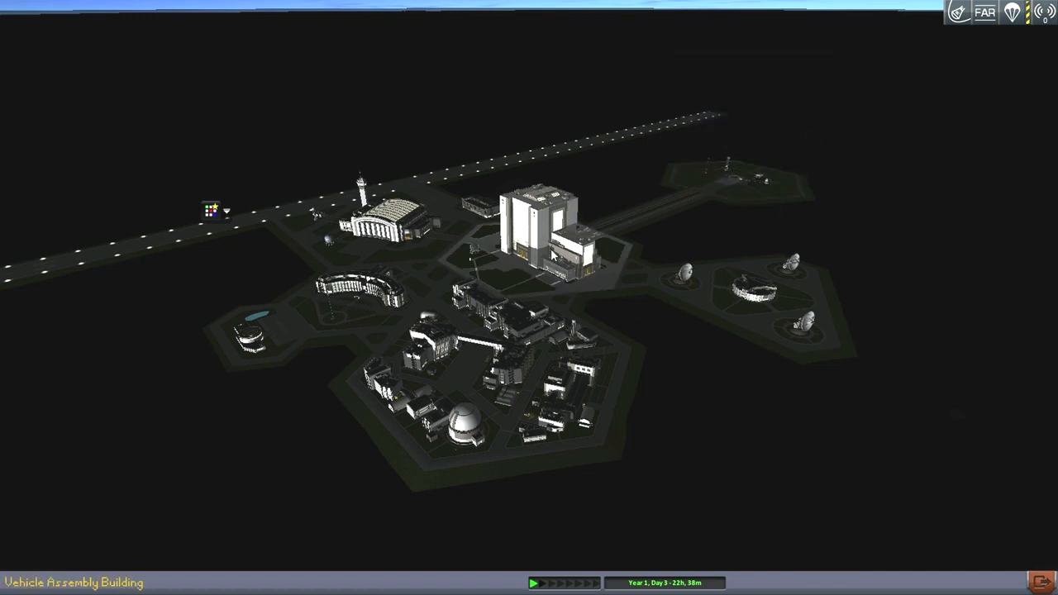
click(546, 239)
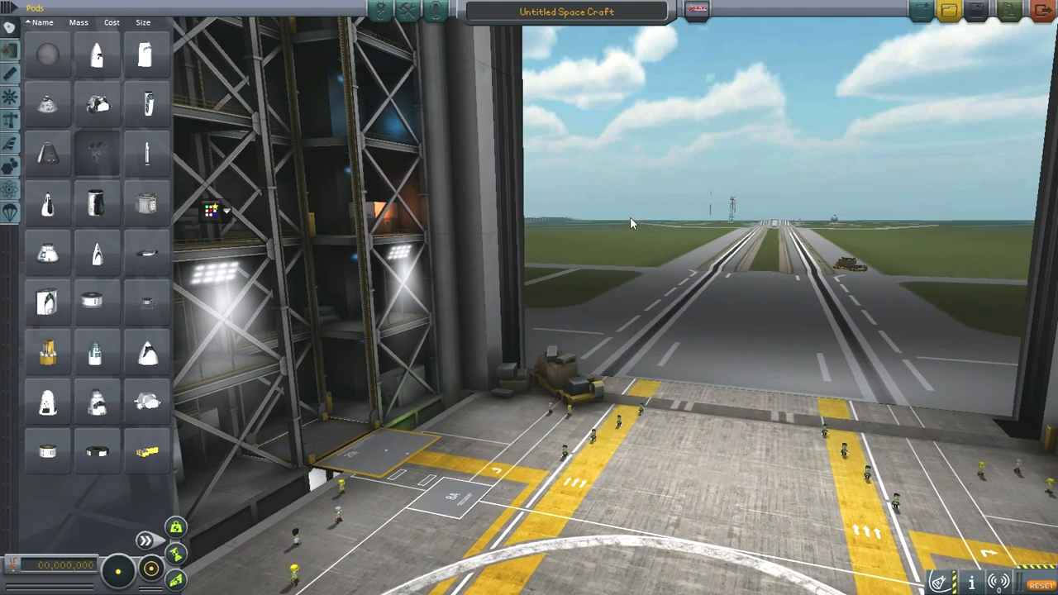
mouse_move(946, 21)
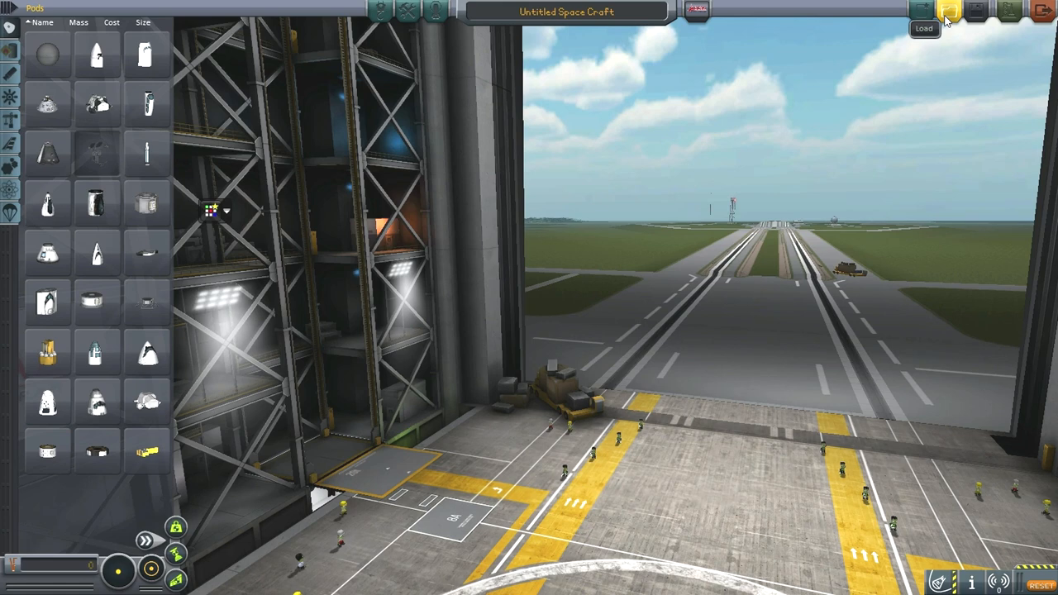
click(949, 9)
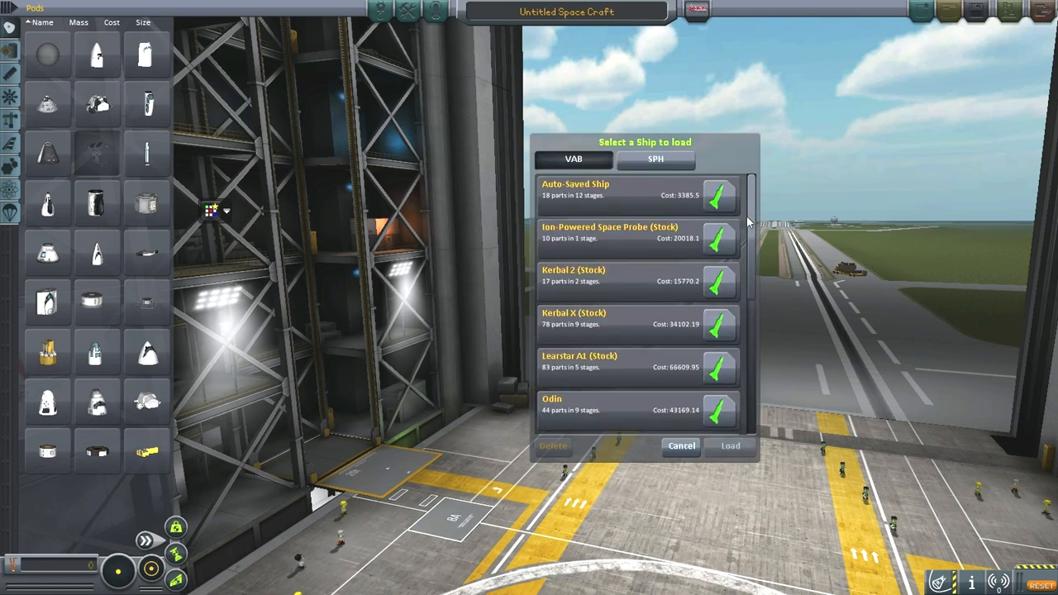
scroll(down, 3)
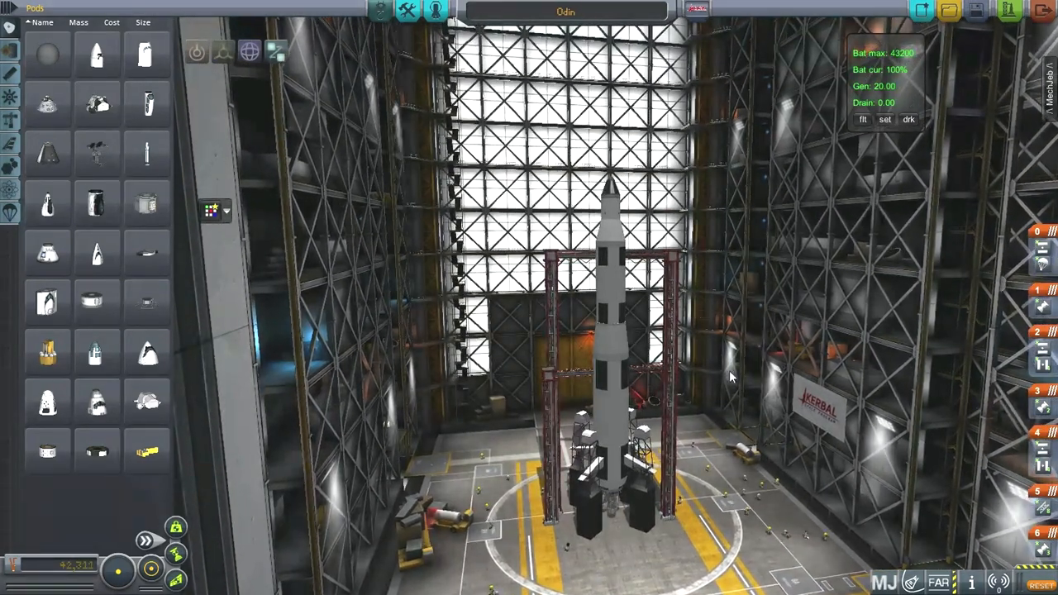
Open MechJeb's Delta-V Stats for Odin and move its window left of the rocket.
drag(728, 376, 742, 259)
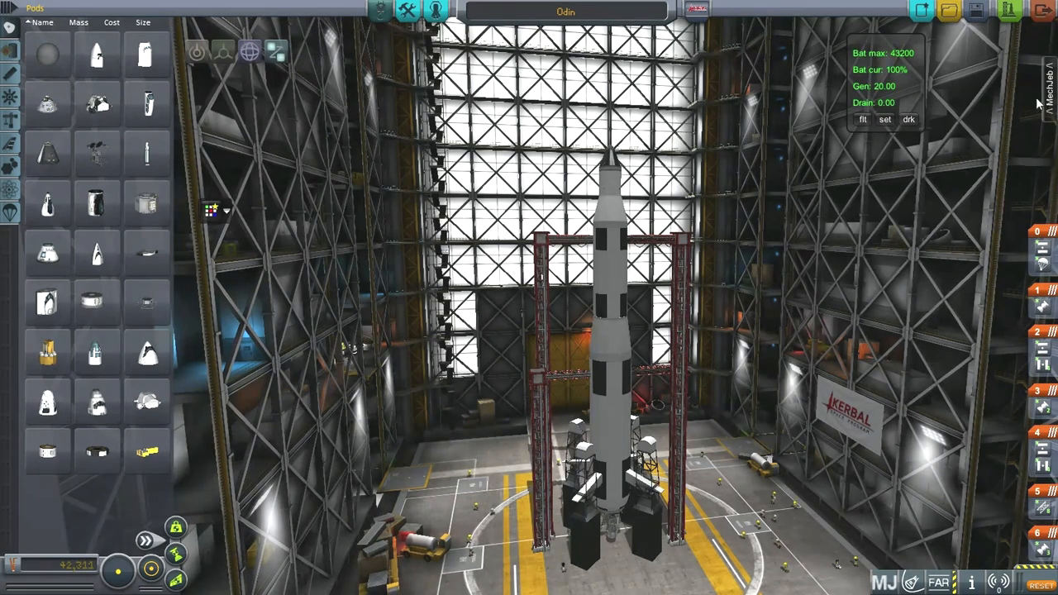
click(1047, 91)
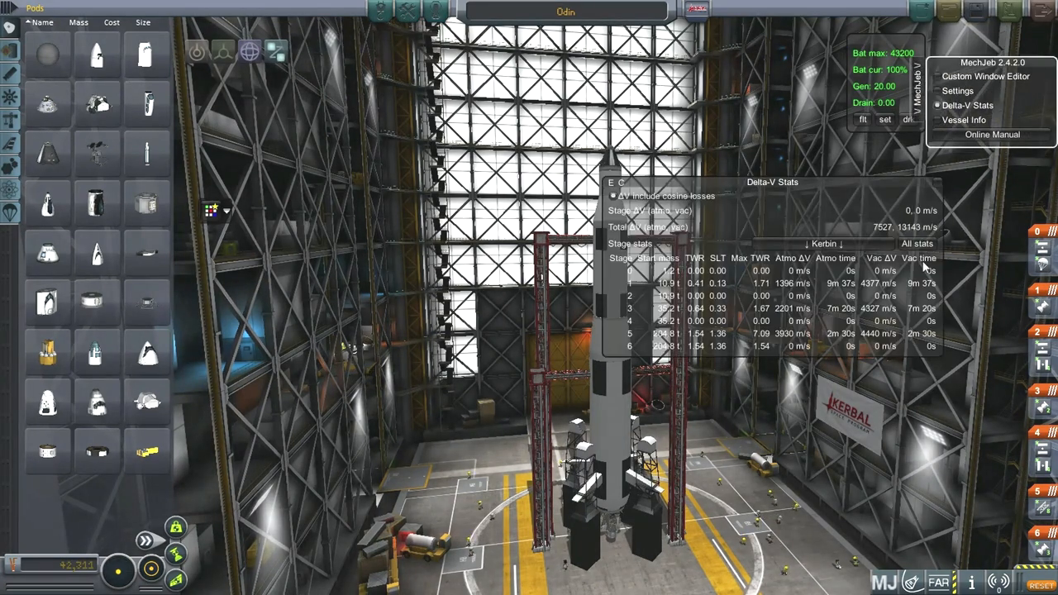
drag(771, 182, 428, 71)
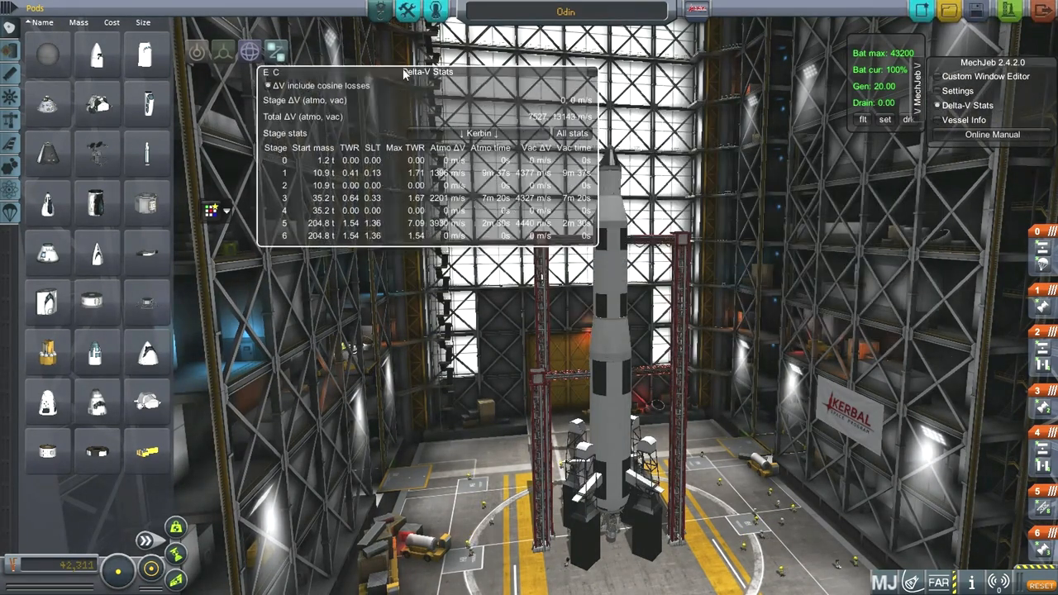
drag(428, 72, 307, 222)
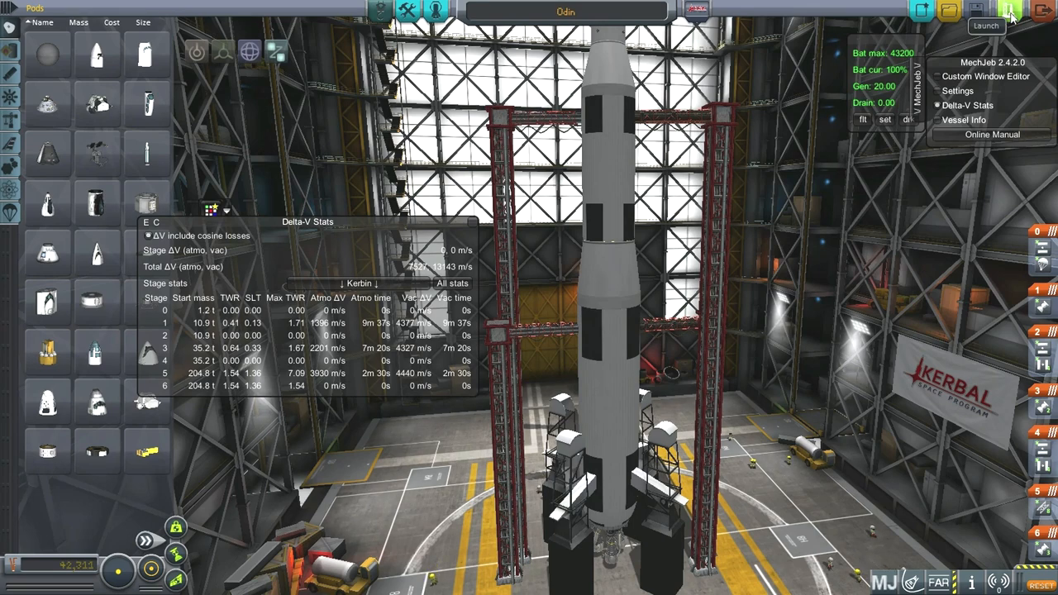
Open Toolbar Button Visibility and scroll down its list of mod buttons.
click(983, 22)
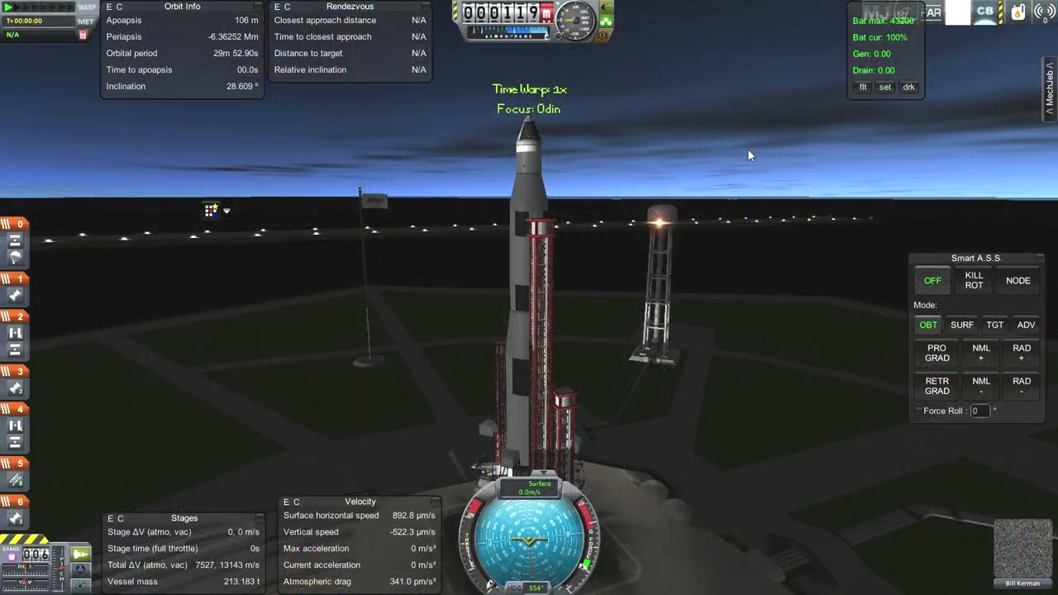
mouse_move(182, 103)
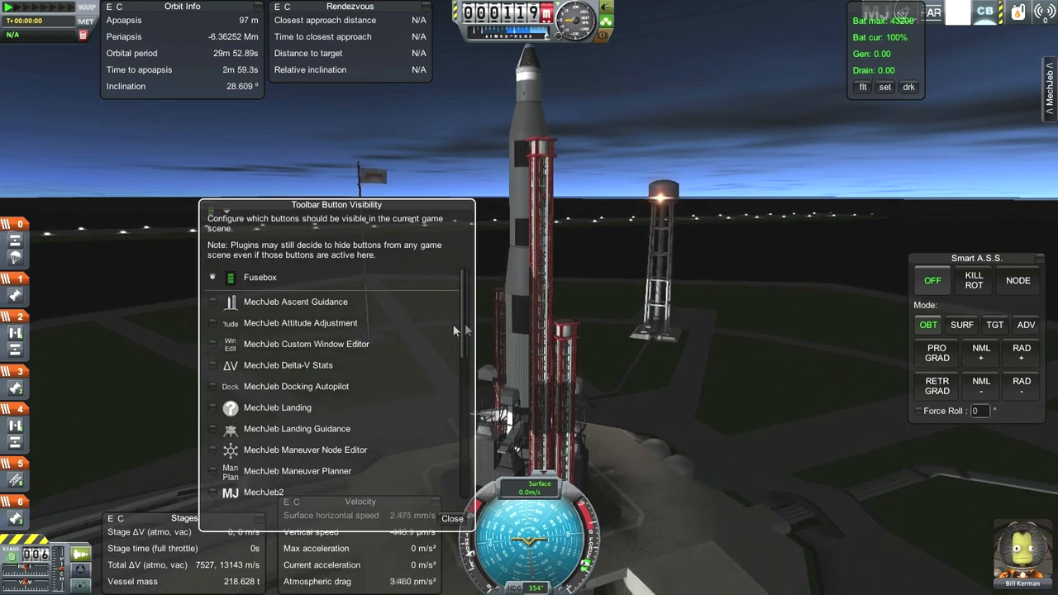
scroll(down, 3)
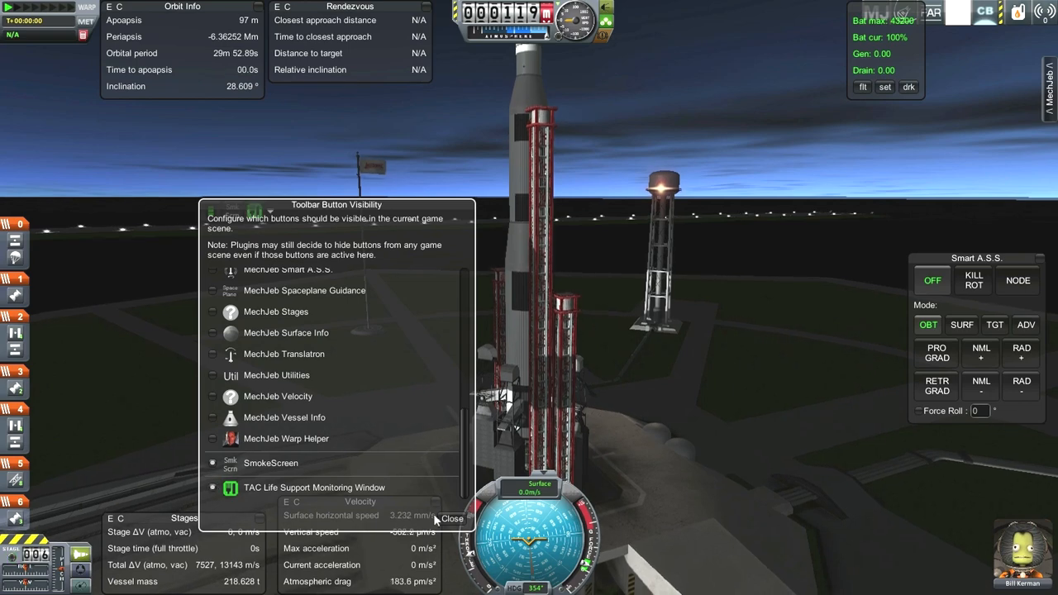
Close the Toolbar Button Visibility settings window.
click(446, 519)
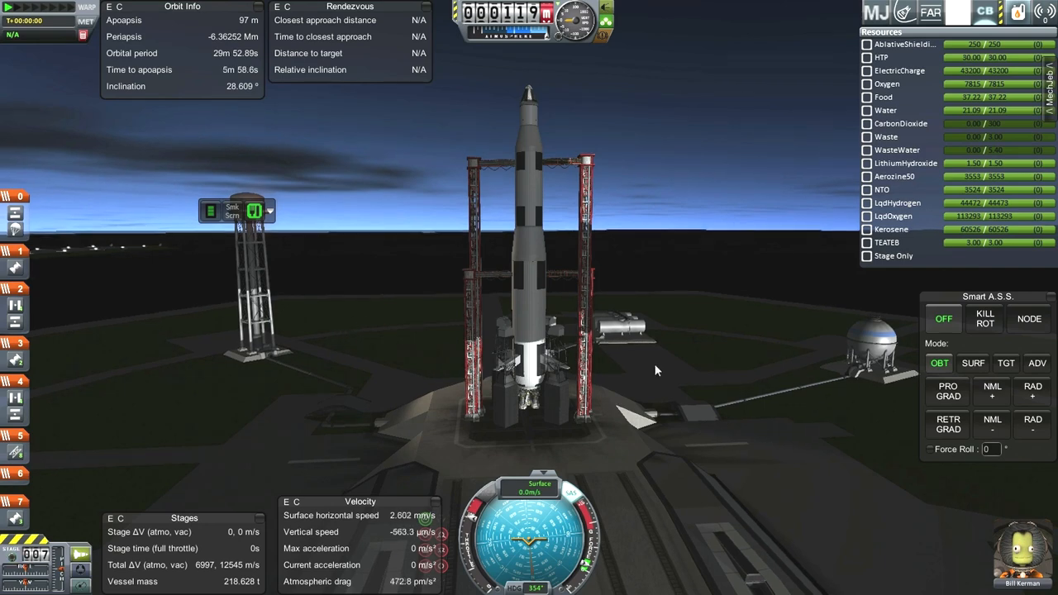
Select the SURF tab in Smart A.S.S. and engage the SURF attitude hold.
click(973, 363)
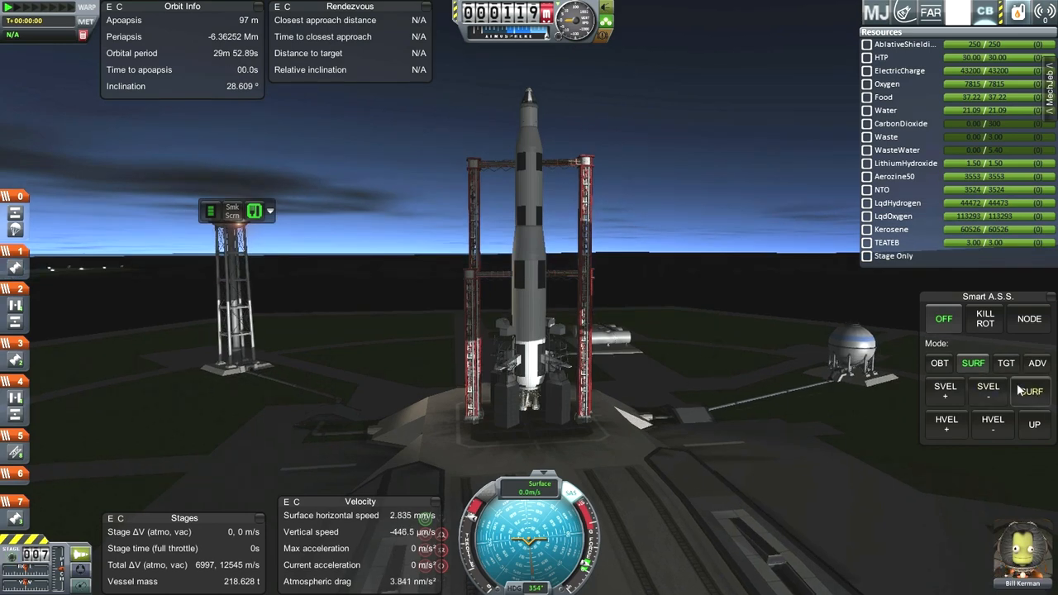
click(1031, 392)
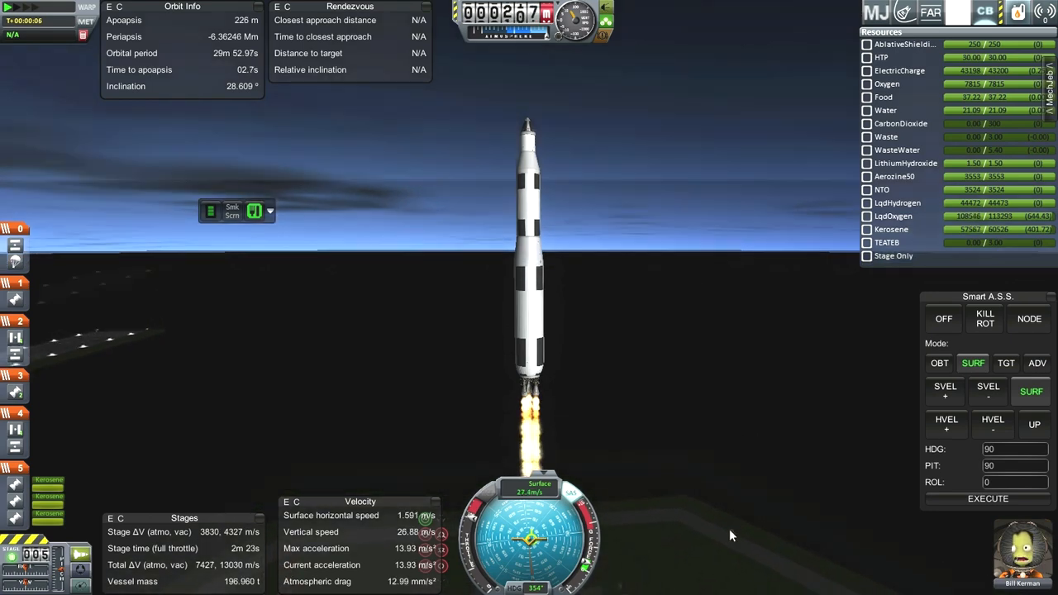
mouse_move(738, 426)
text(70)
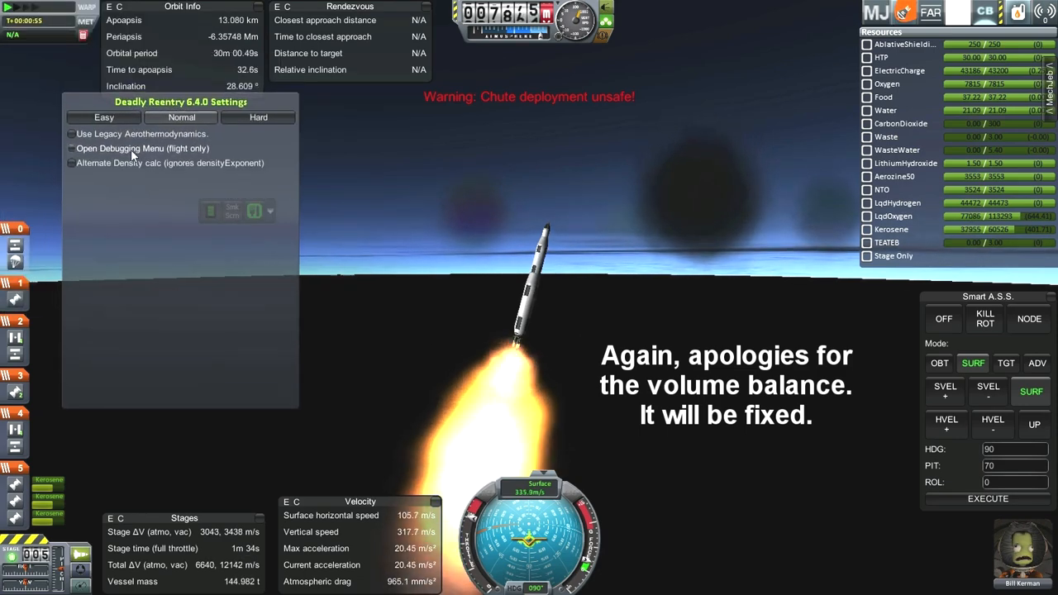
Close the Deadly Reentry debug menu and lower the Smart A.S.S. pitch target to 20.
click(71, 148)
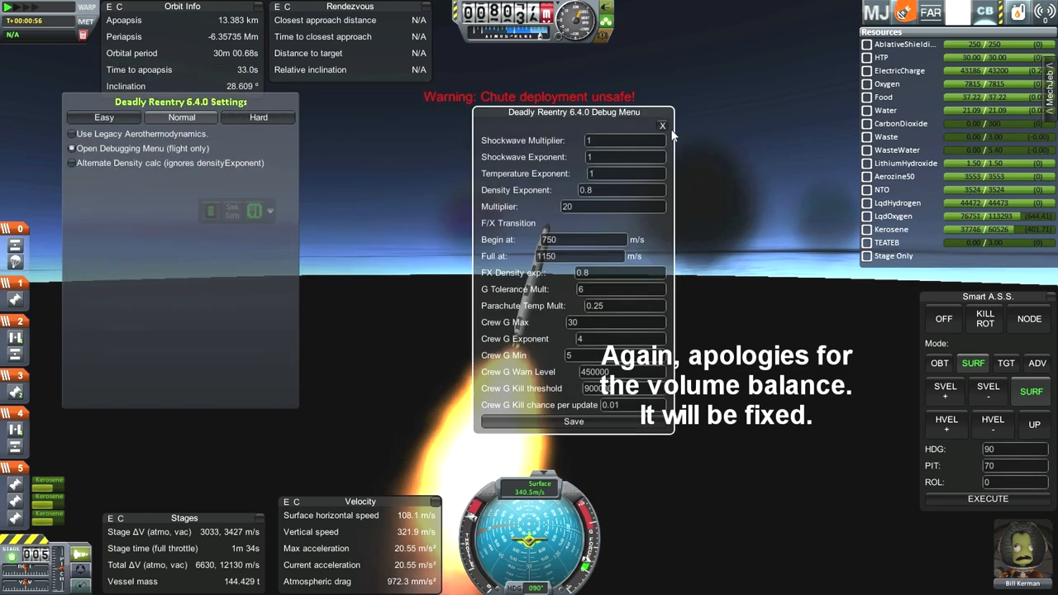
drag(574, 111, 718, 119)
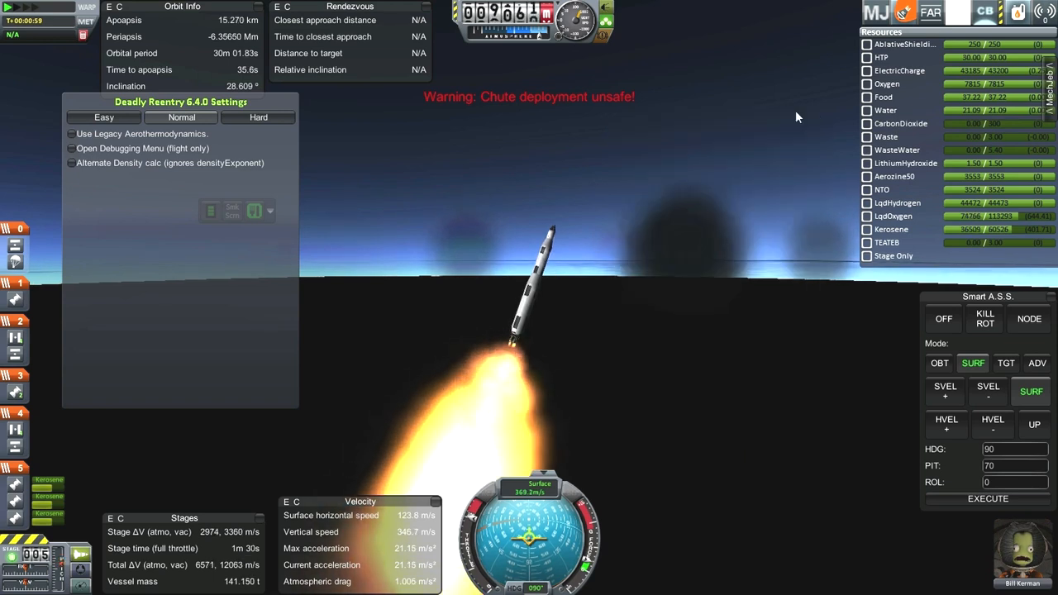
mouse_move(848, 33)
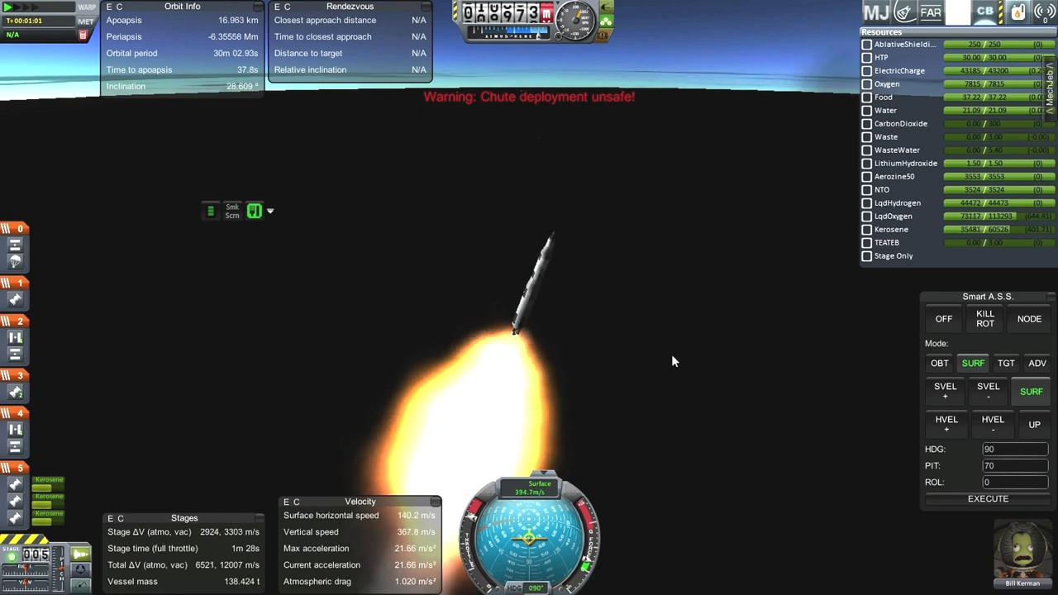
mouse_move(952, 482)
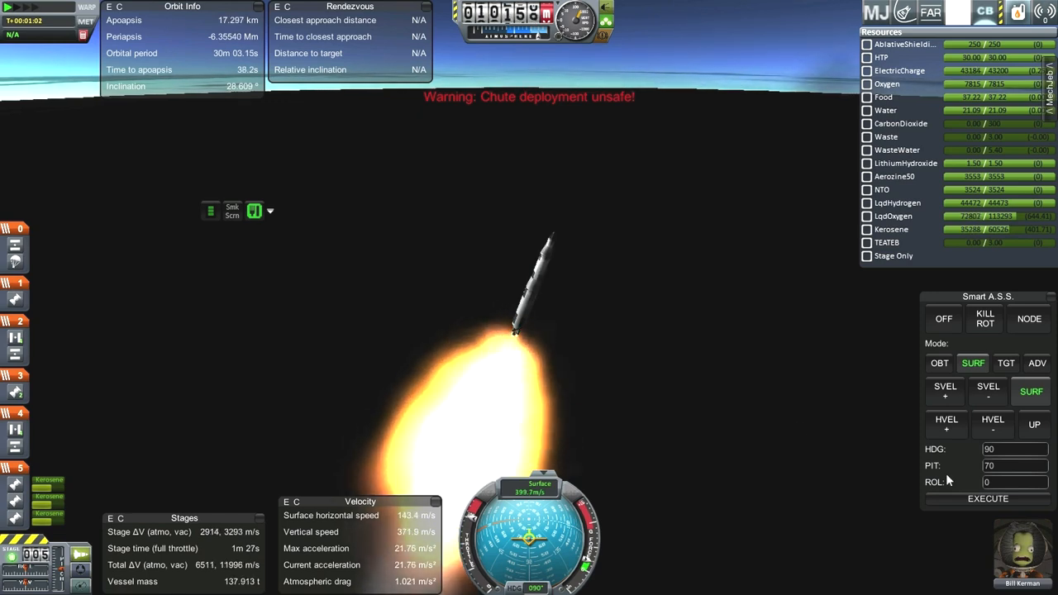
click(1008, 465)
text(65)
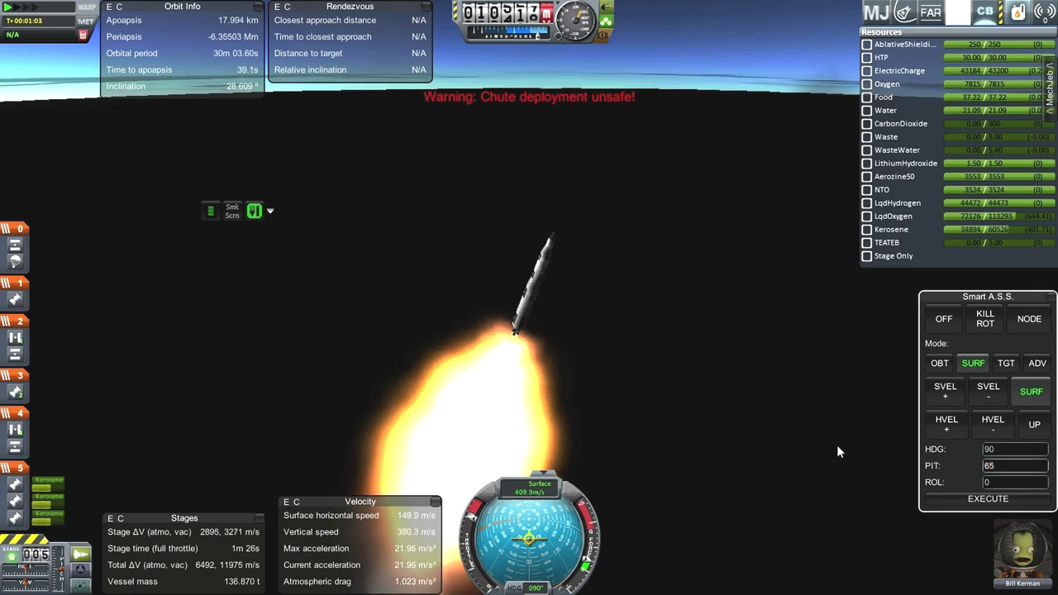
mouse_move(817, 389)
text(55)
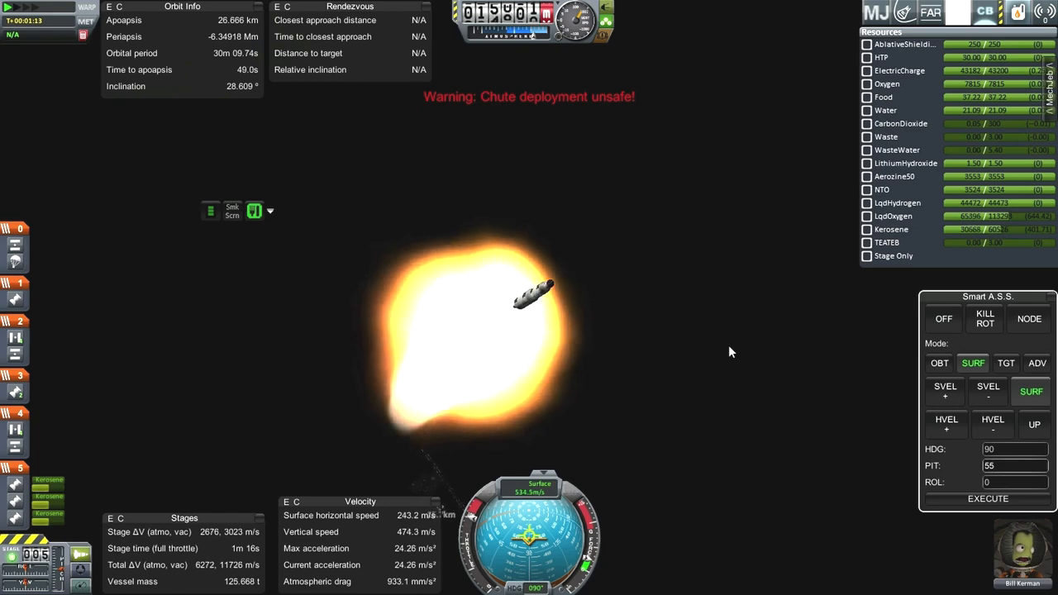
click(232, 210)
text(20)
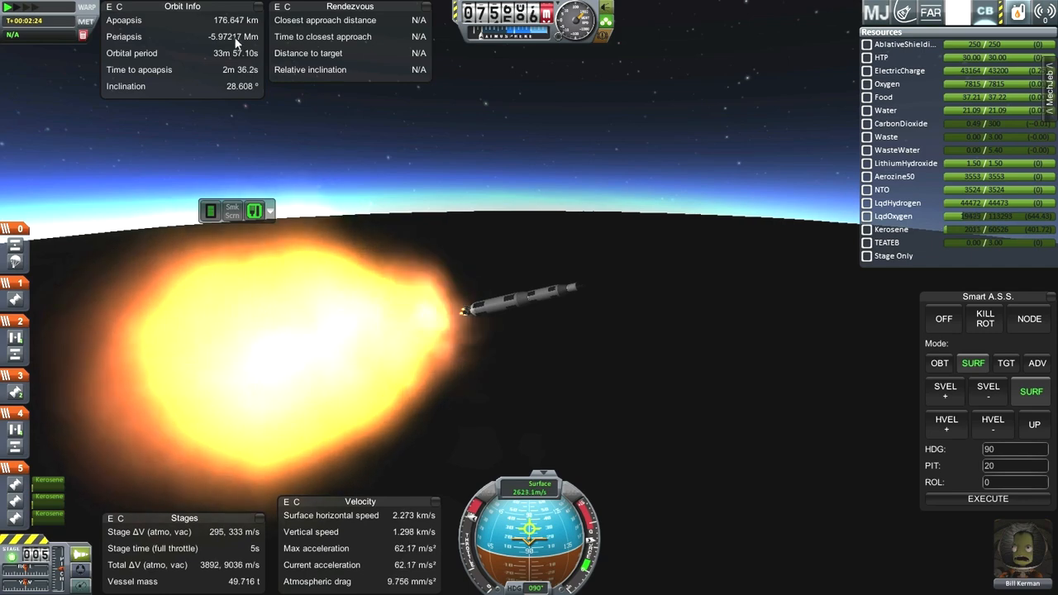
mouse_move(721, 309)
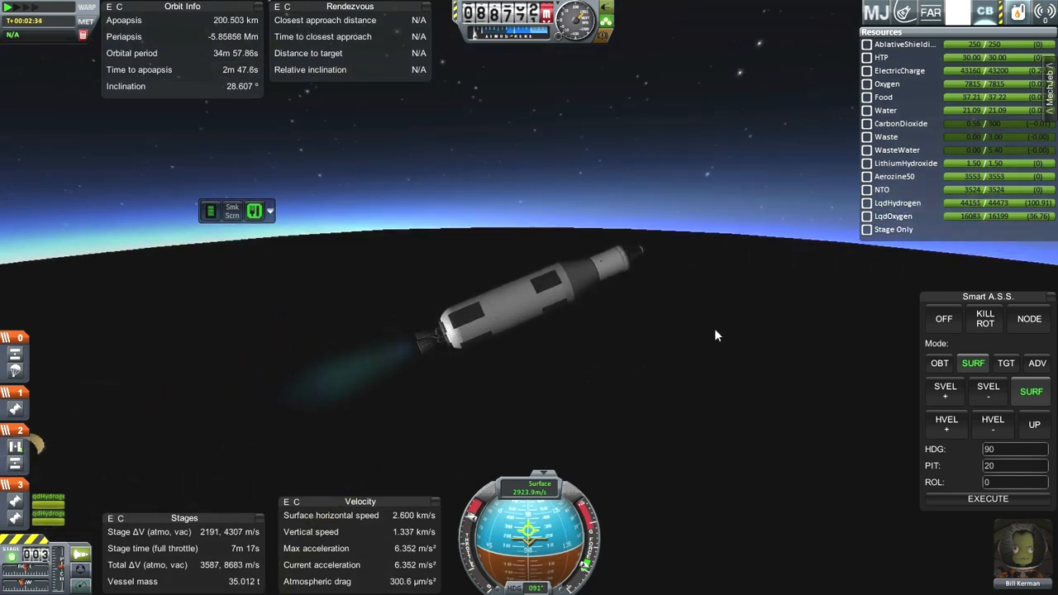
mouse_move(807, 389)
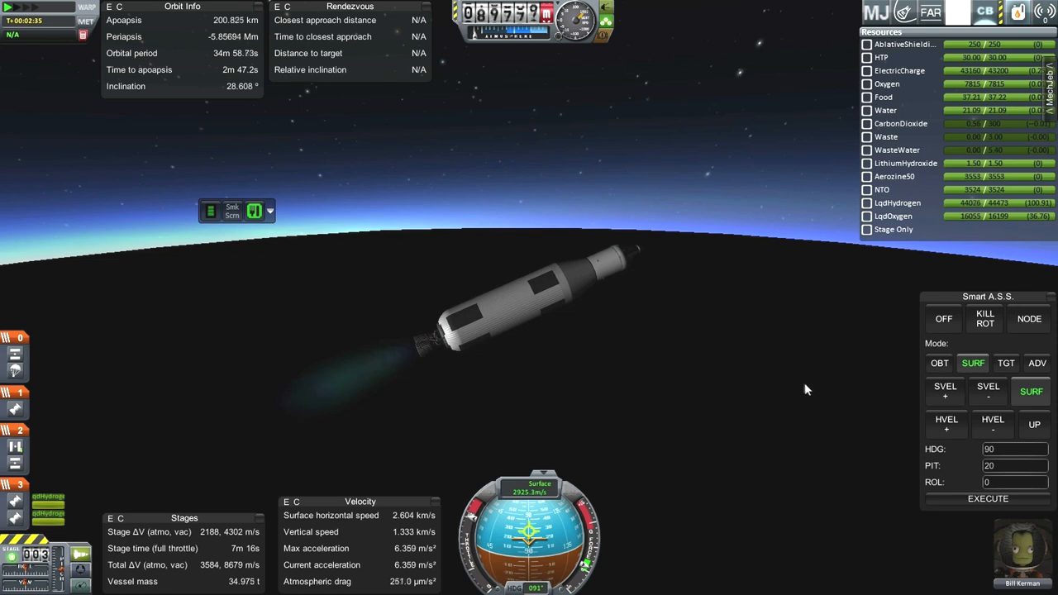
mouse_move(695, 370)
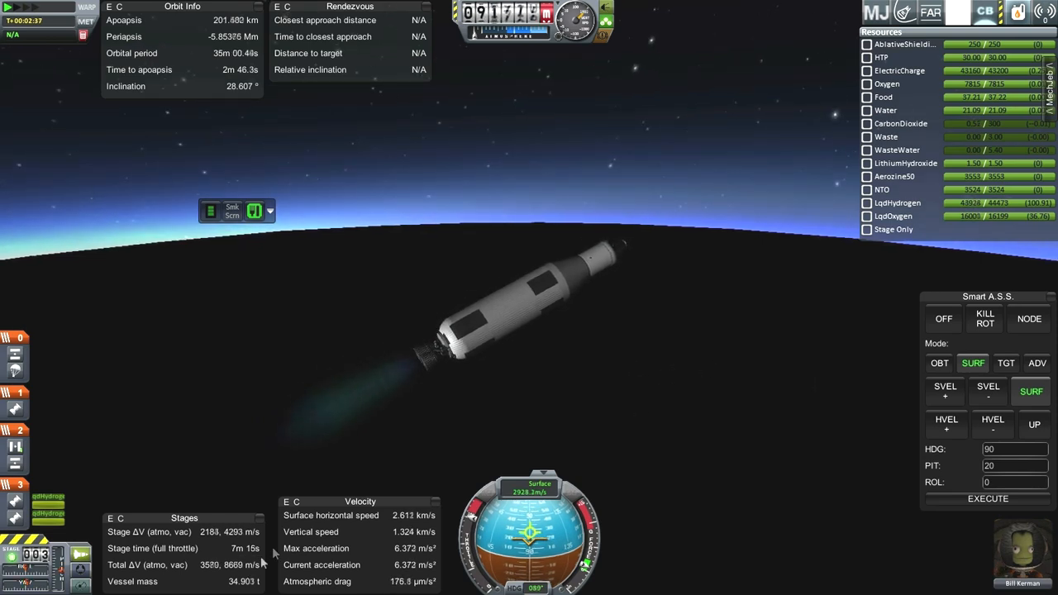
mouse_move(649, 372)
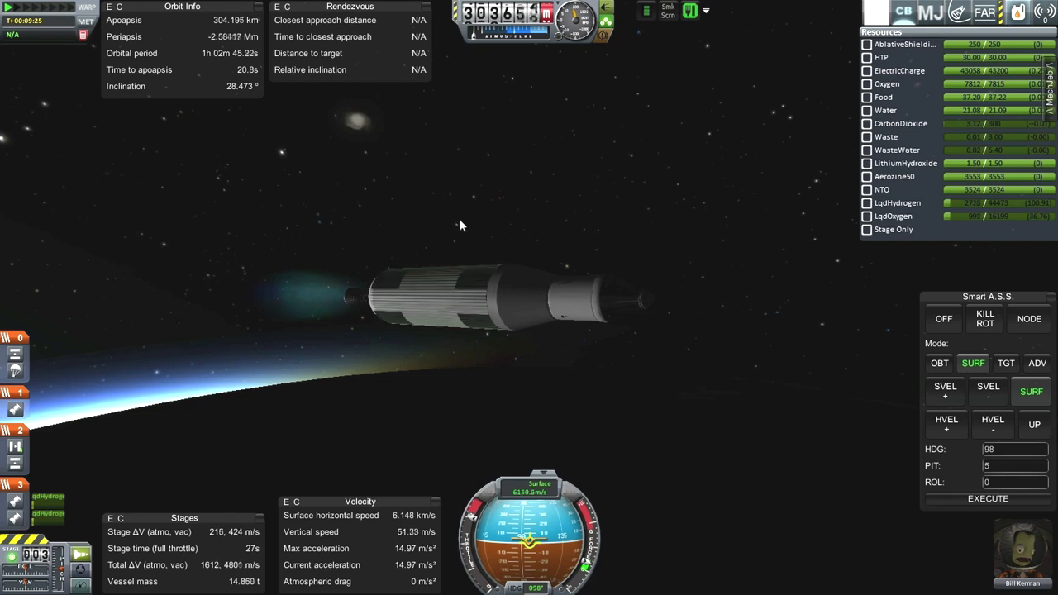
mouse_move(518, 203)
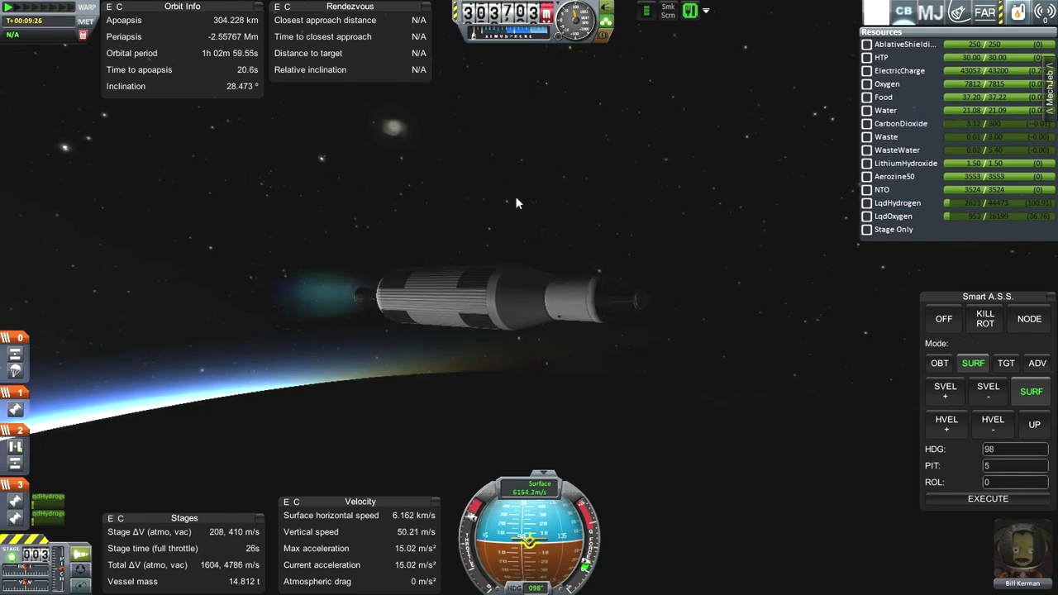
mouse_move(327, 180)
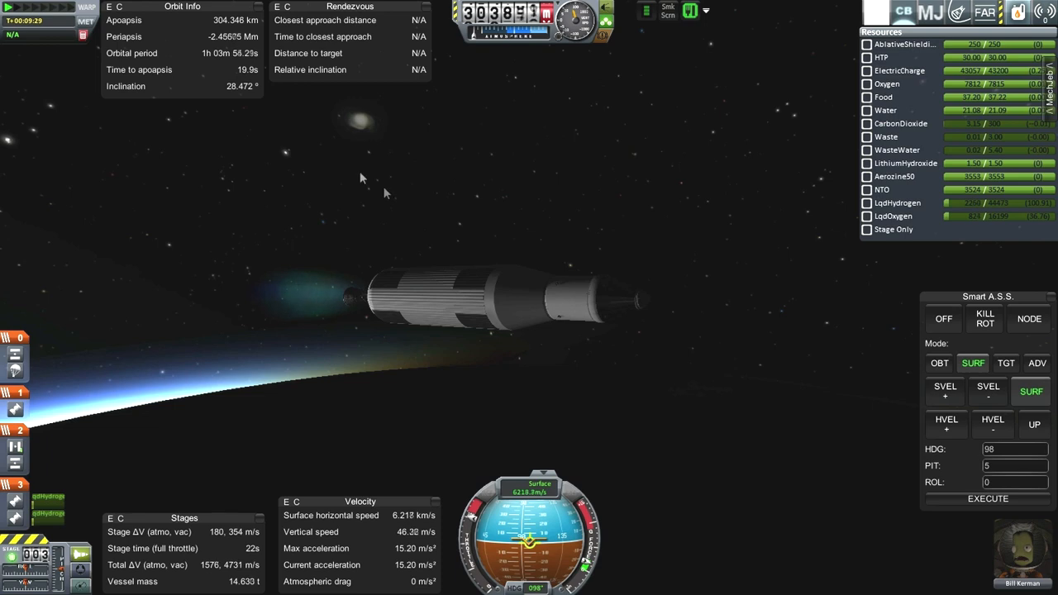
mouse_move(280, 105)
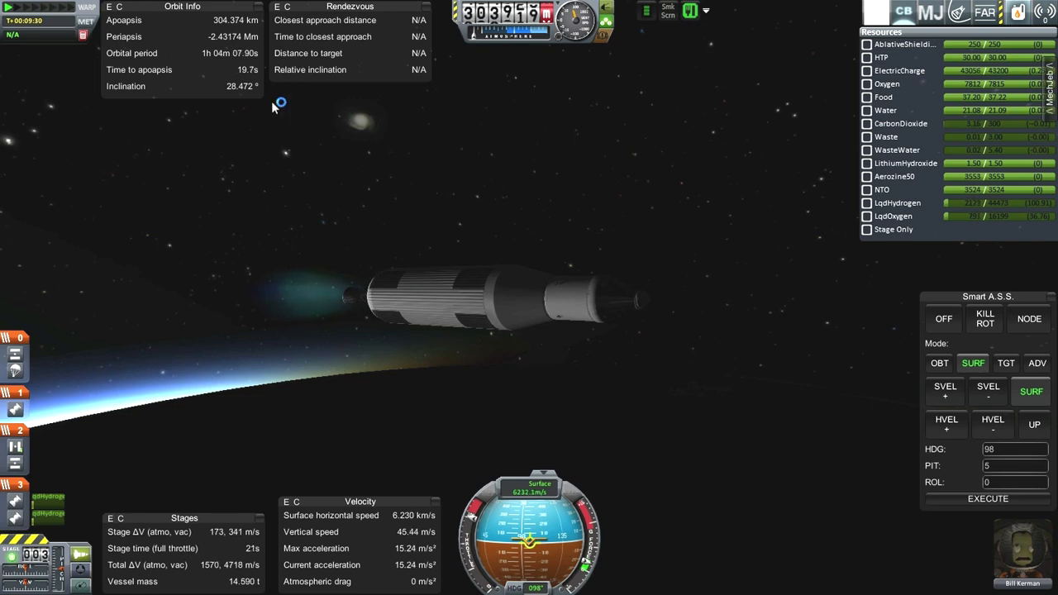
mouse_move(248, 564)
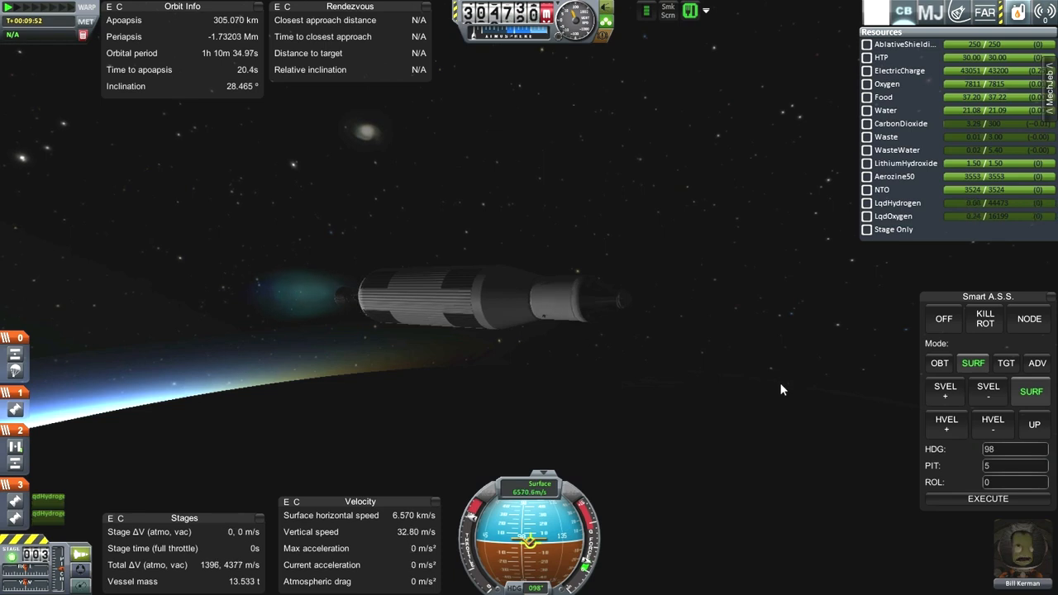
mouse_move(739, 304)
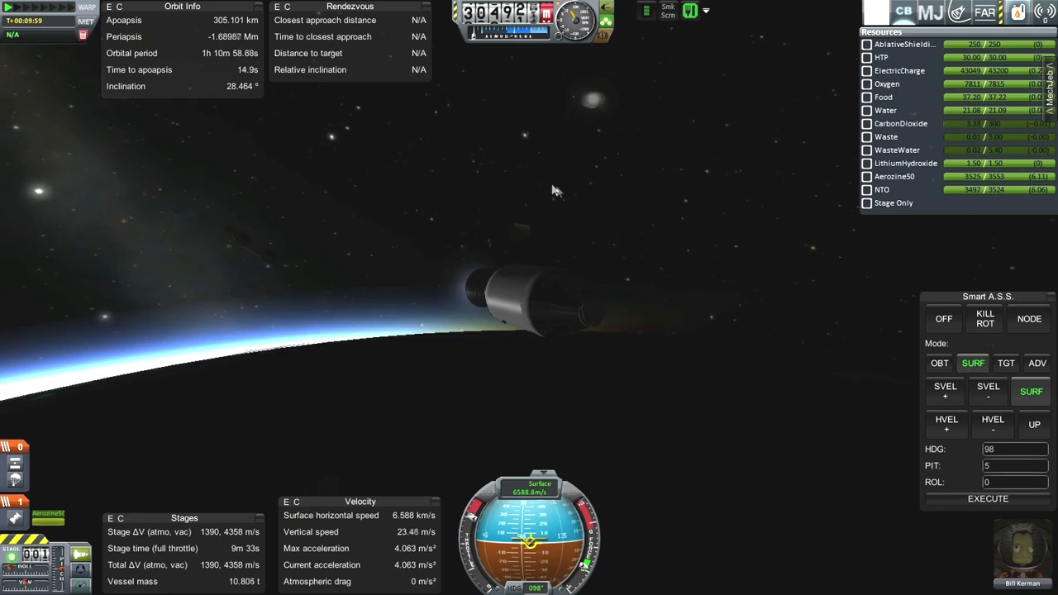
mouse_move(644, 193)
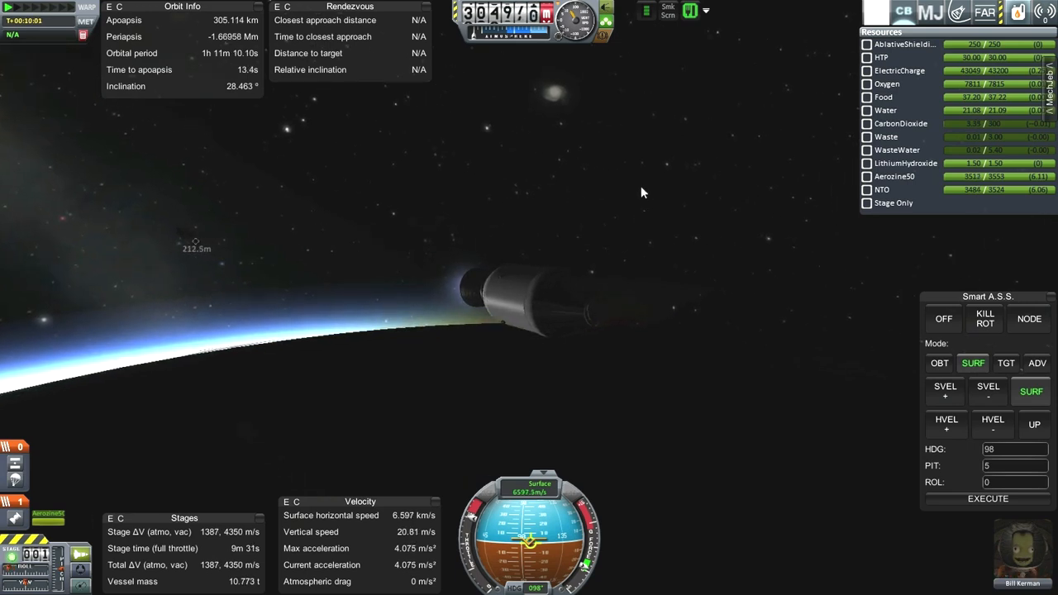
mouse_move(633, 209)
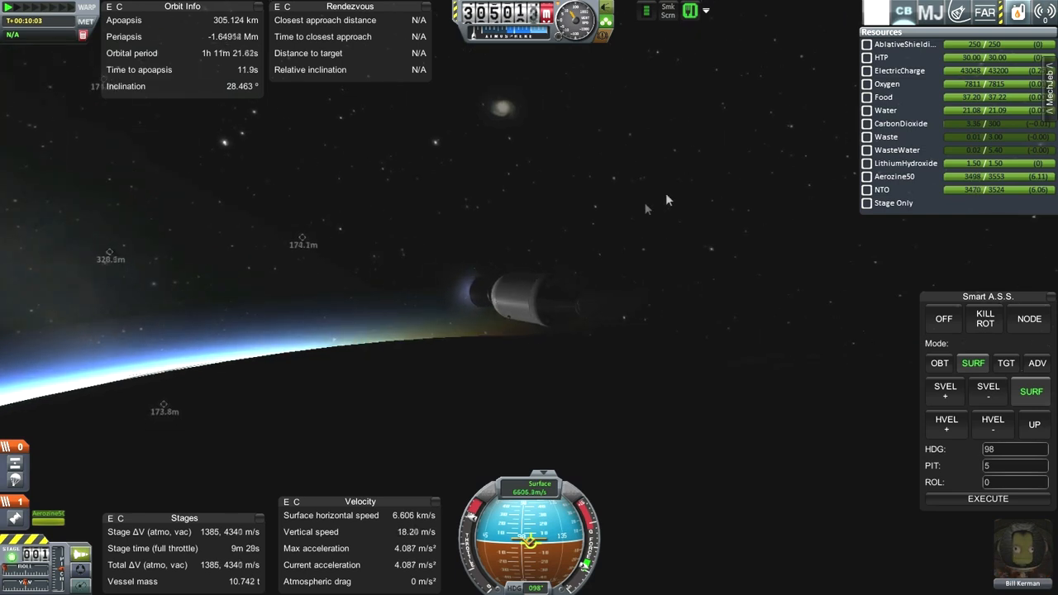
mouse_move(676, 214)
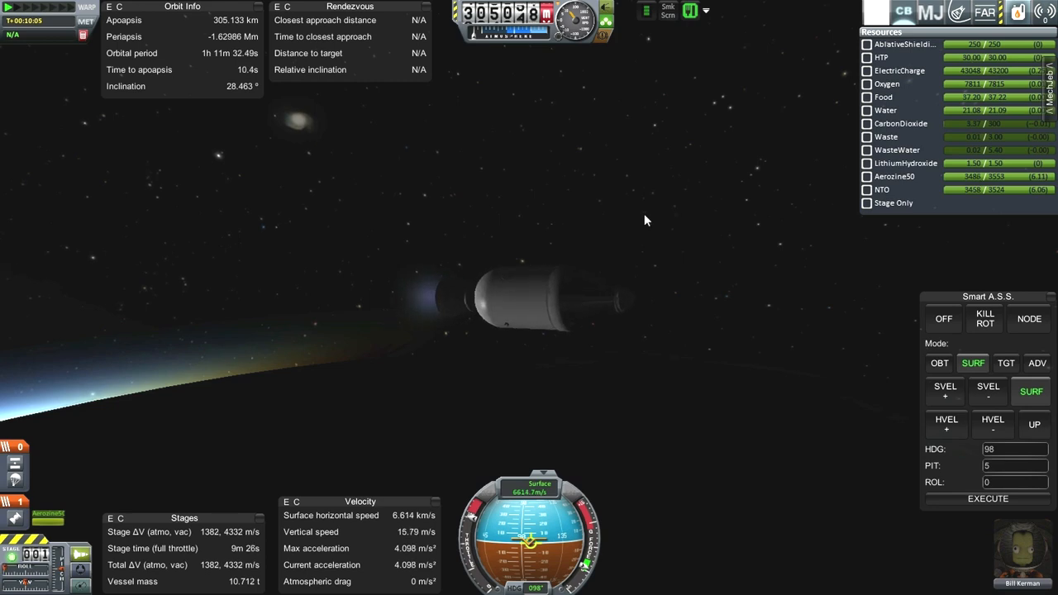
mouse_move(637, 234)
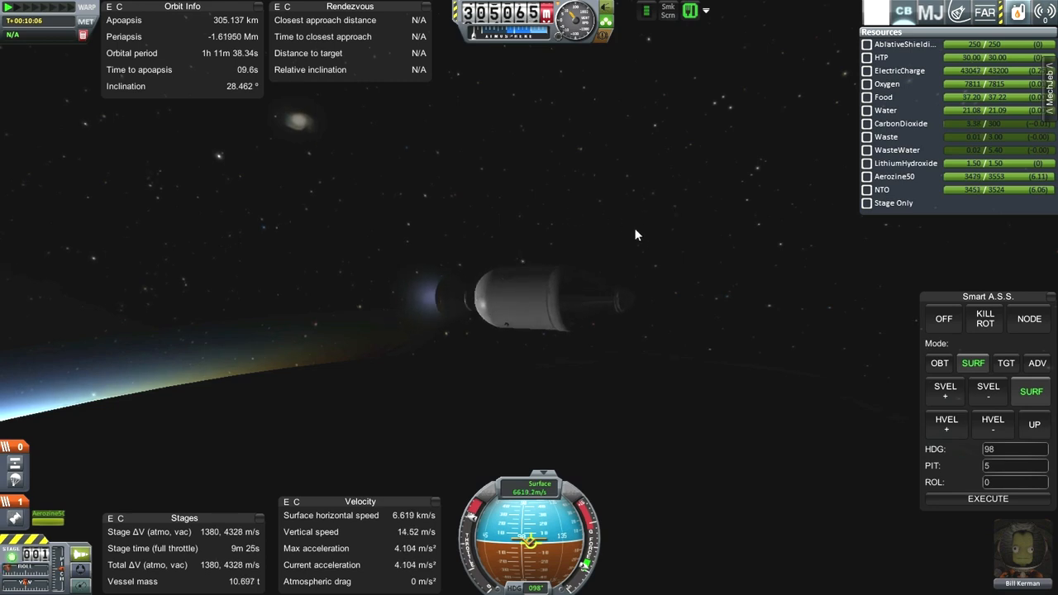
mouse_move(628, 229)
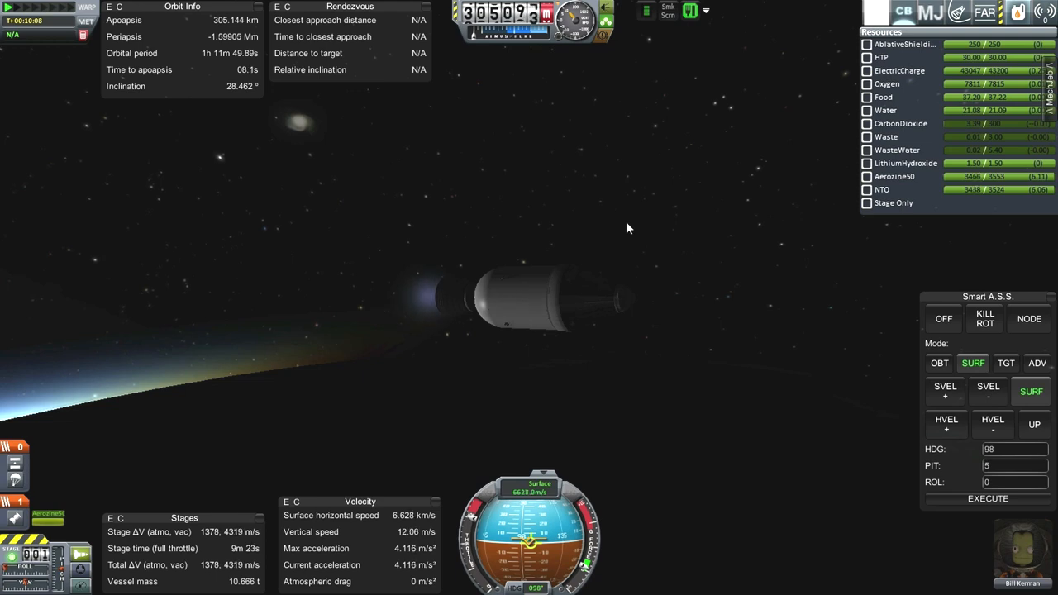
Set the Smart A.S.S. attitude target to heading 102, pitch 15.
click(1016, 449)
text(102)
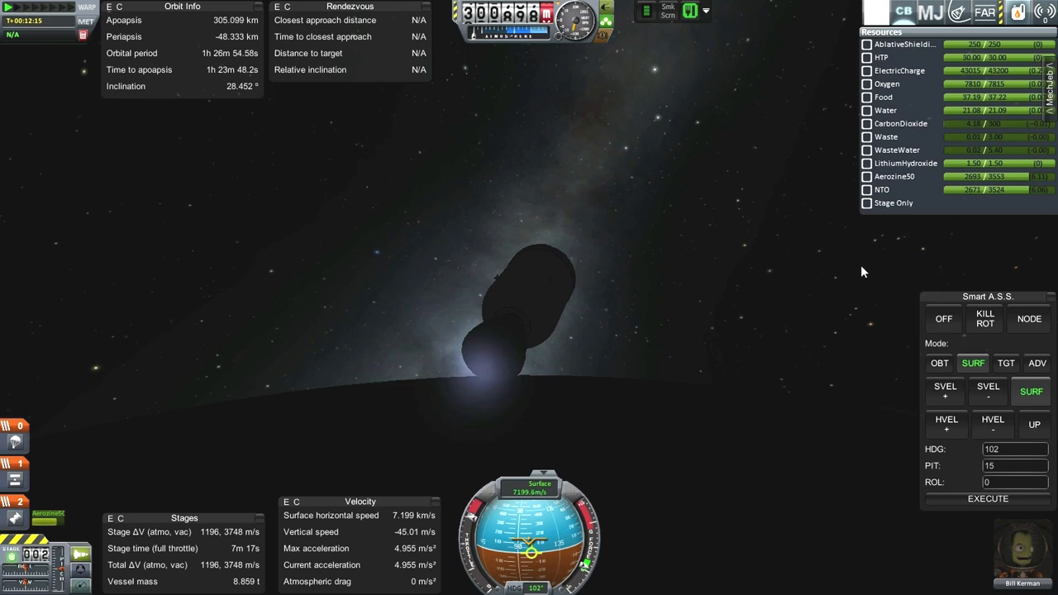
mouse_move(776, 262)
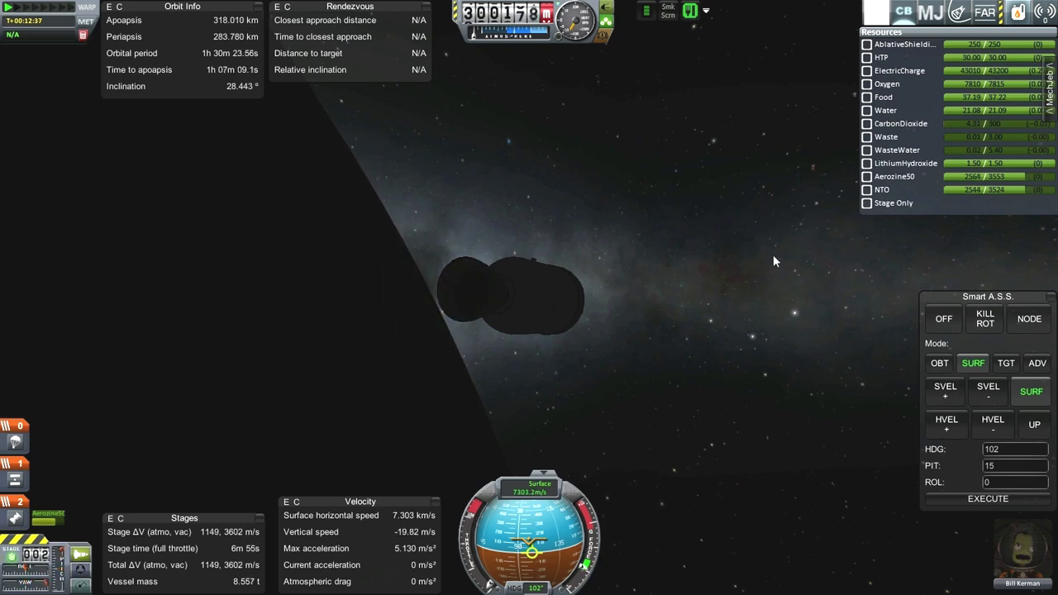
mouse_move(619, 217)
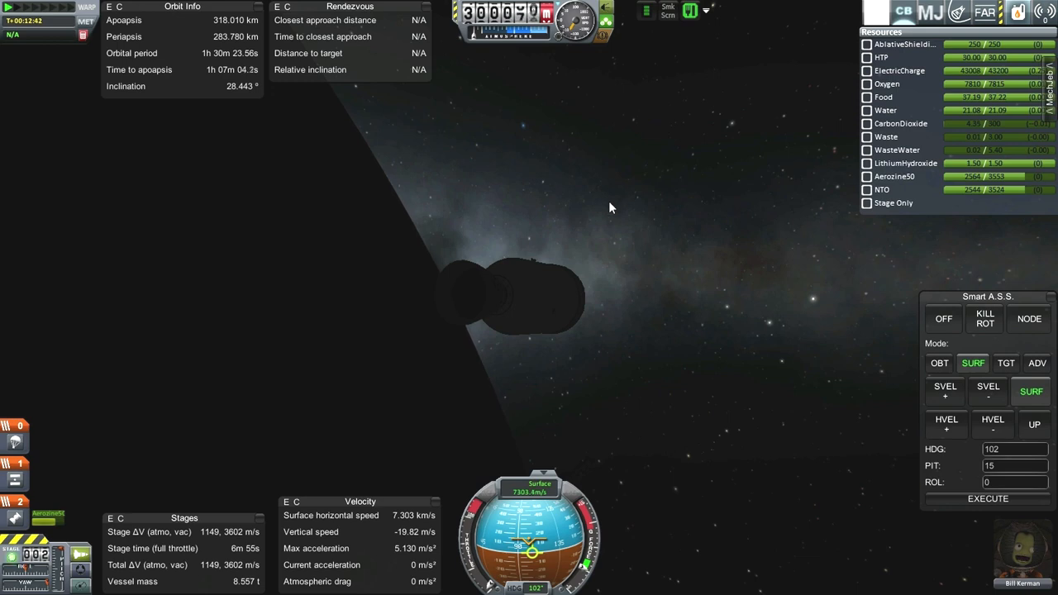
mouse_move(606, 204)
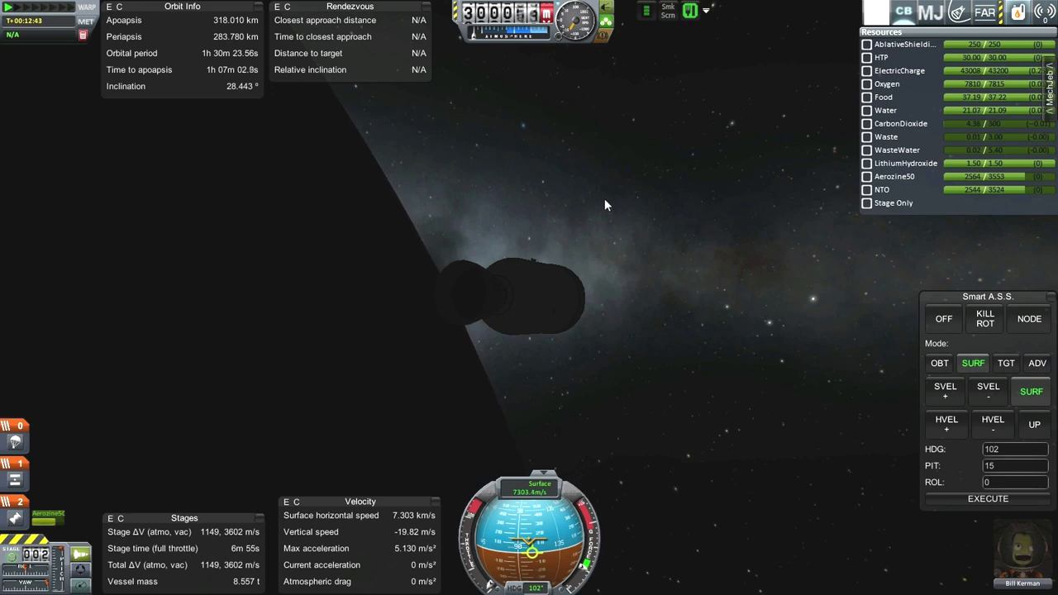
mouse_move(631, 207)
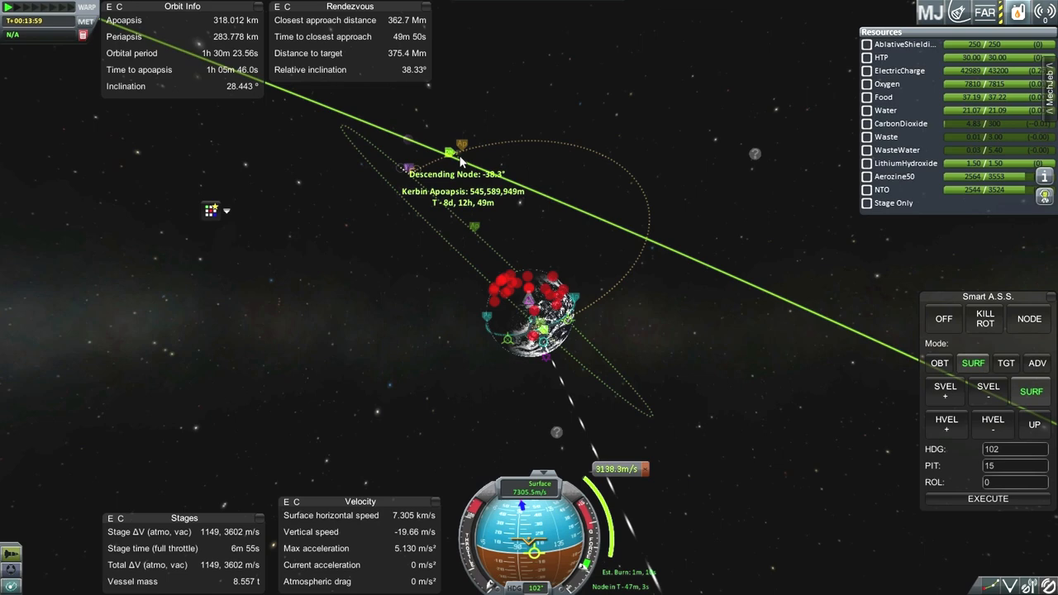
mouse_move(546, 181)
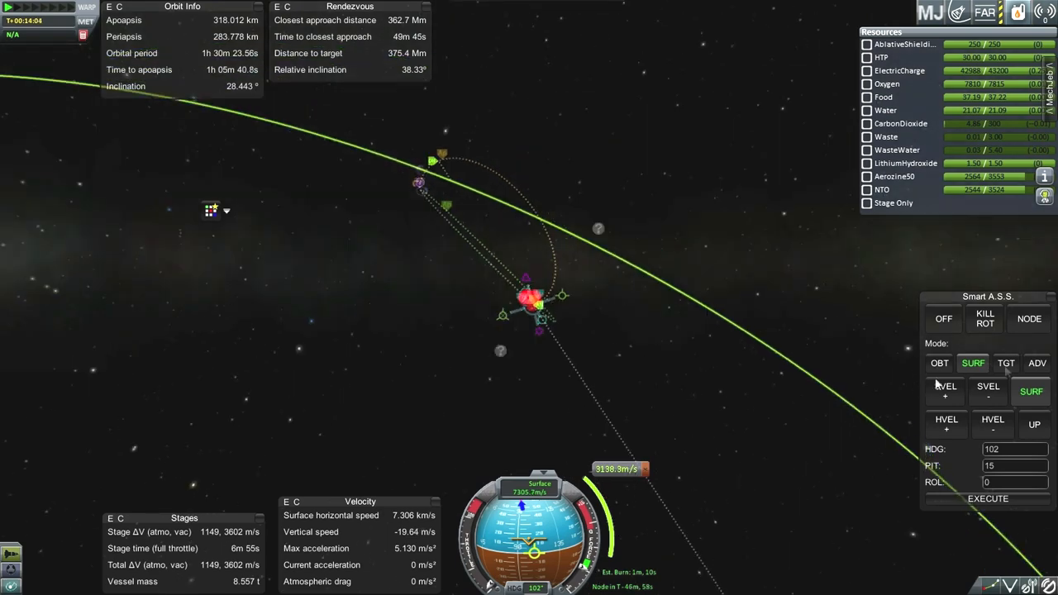
Engage Smart A.S.S. NODE mode so Odin turns toward the 3138 m/s maneuver node.
click(1028, 319)
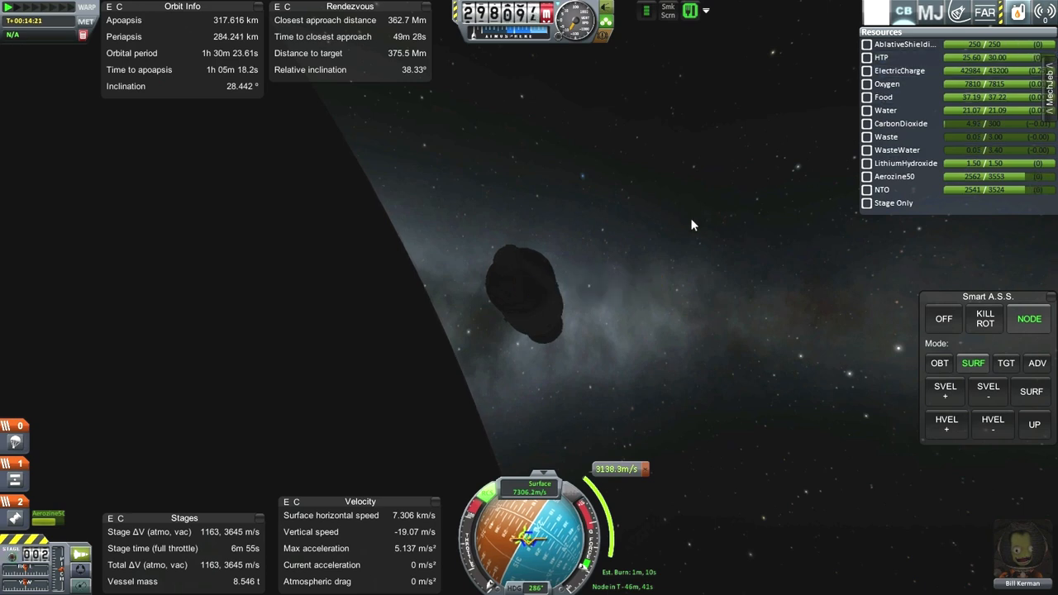
mouse_move(698, 201)
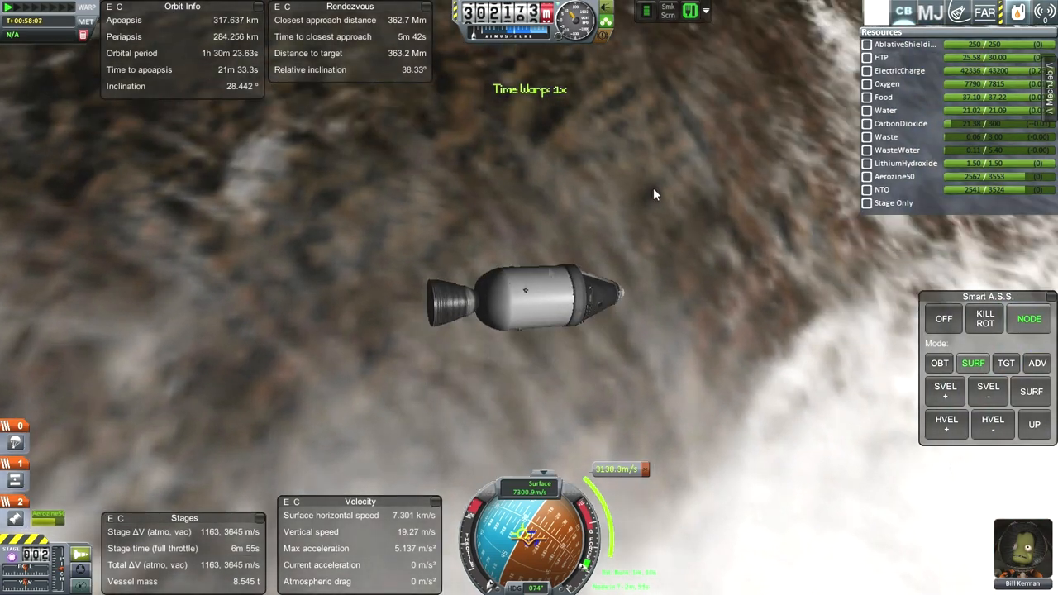
mouse_move(521, 293)
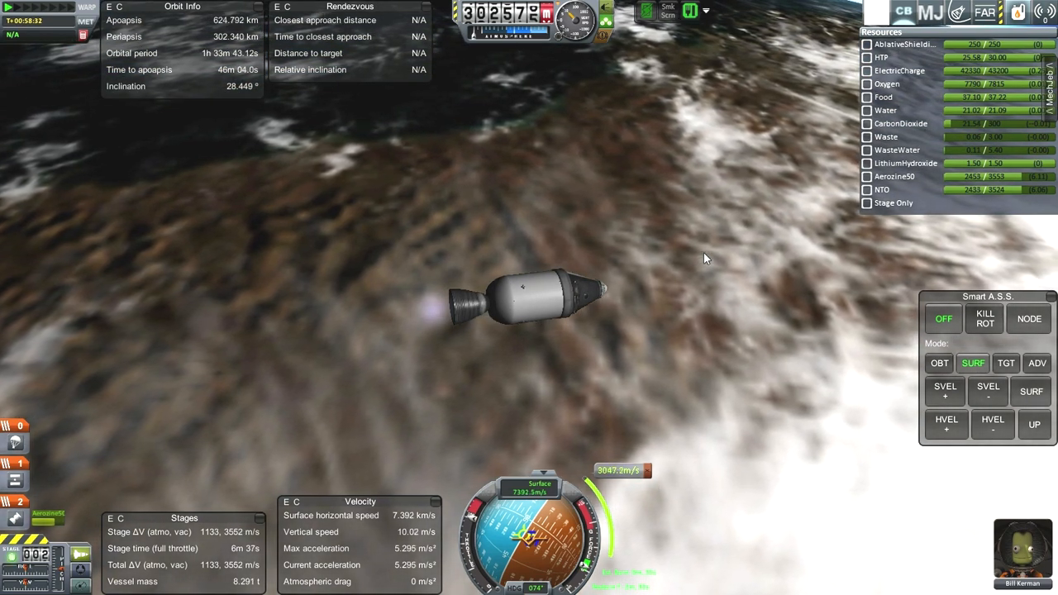
mouse_move(703, 221)
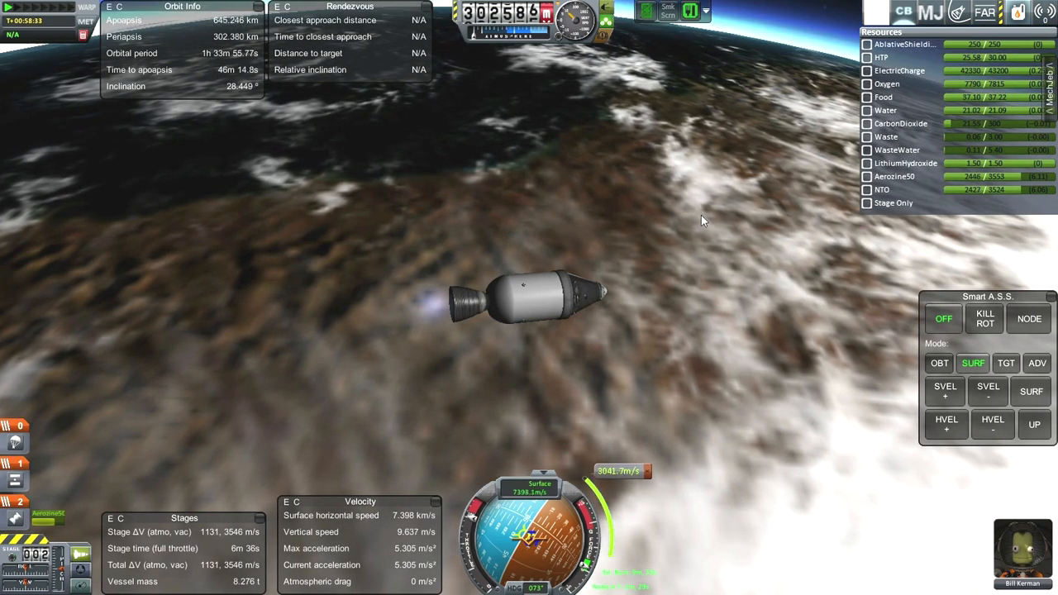
mouse_move(715, 240)
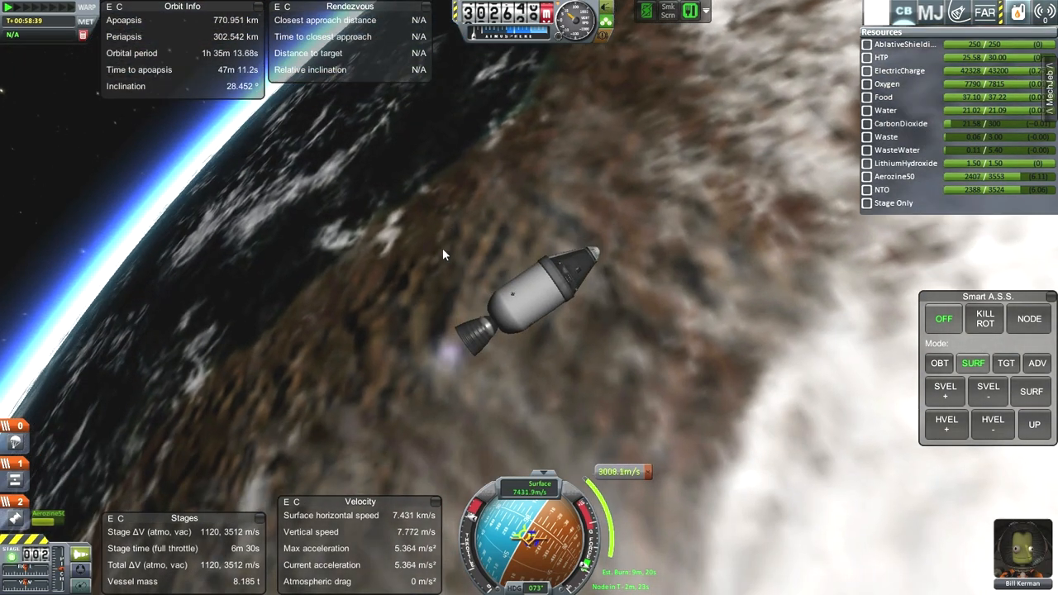
mouse_move(589, 220)
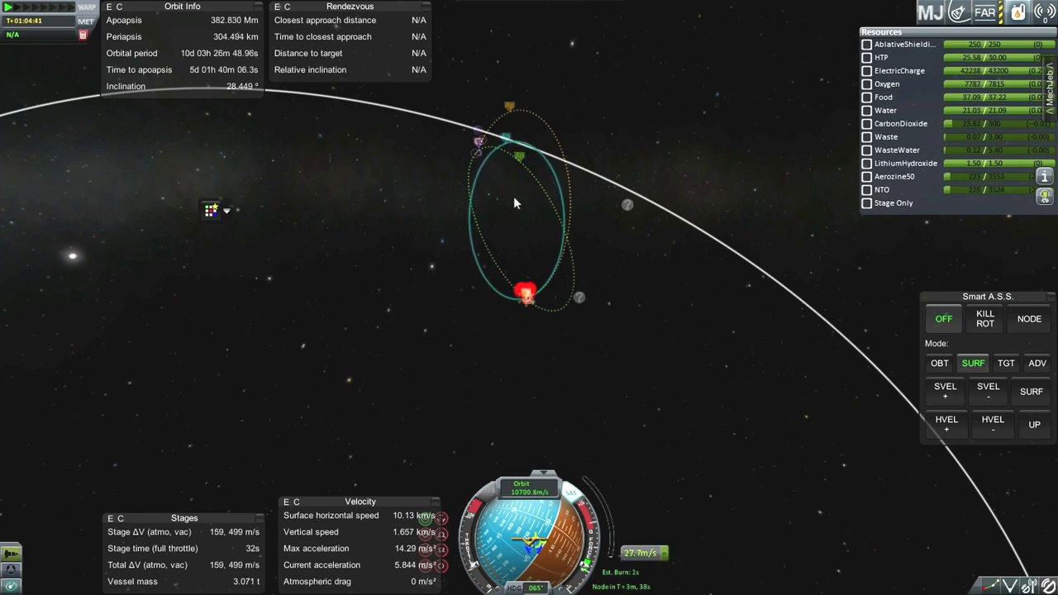
mouse_move(511, 187)
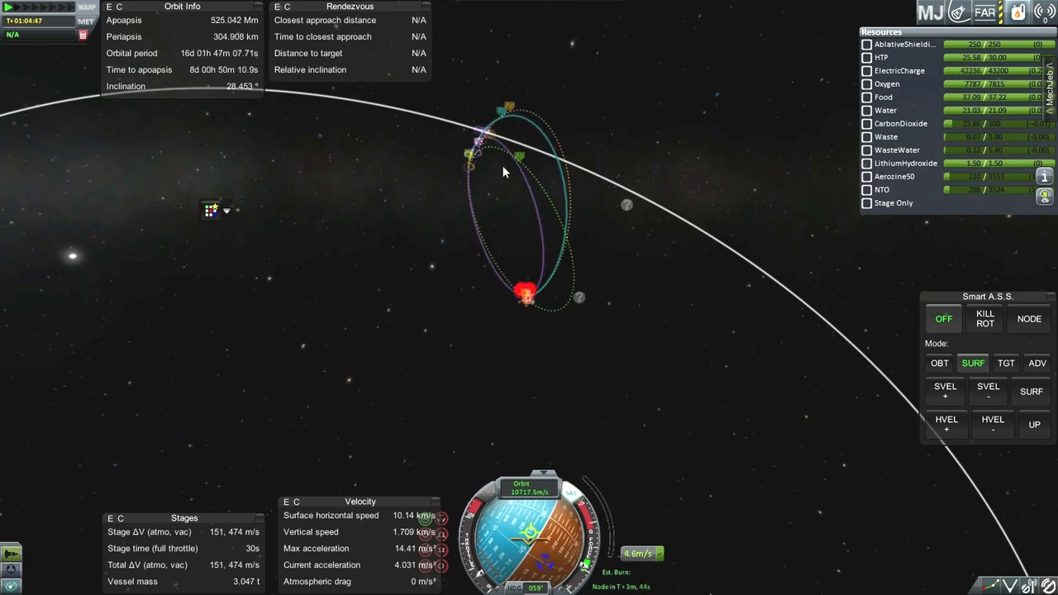
mouse_move(473, 153)
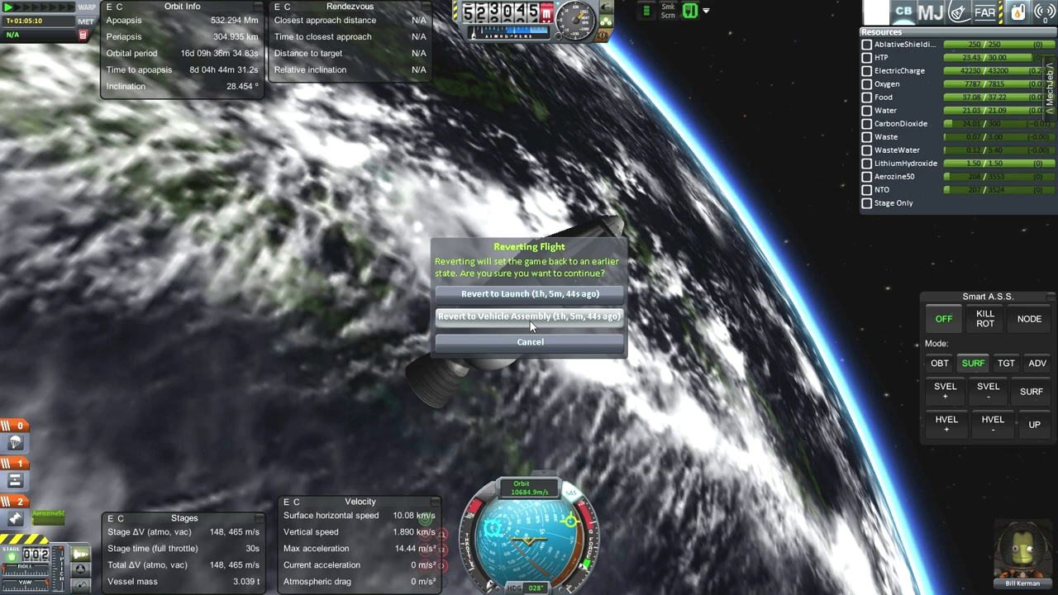
mouse_move(784, 334)
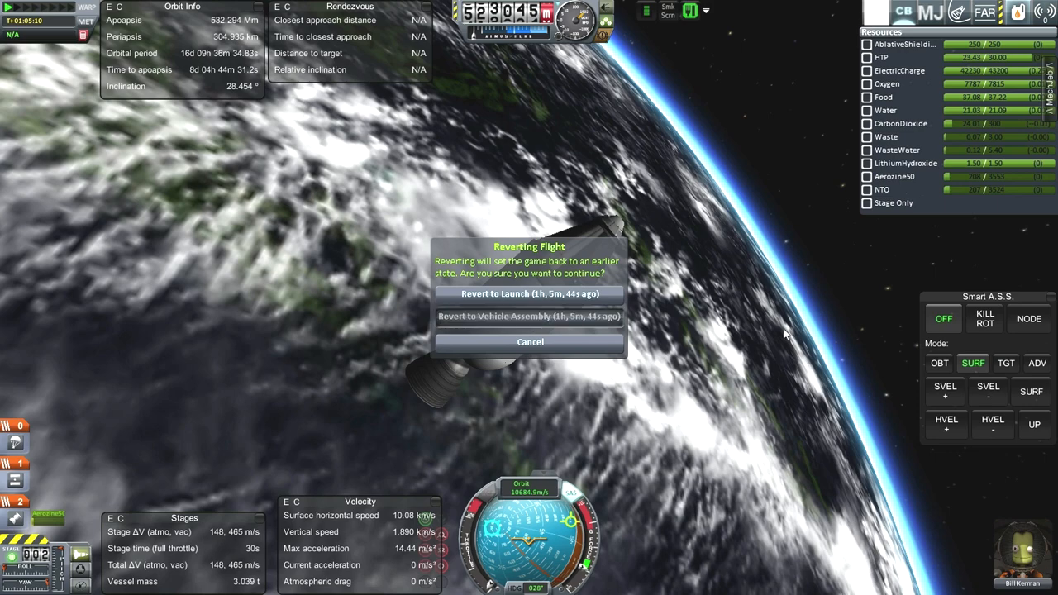
Confirm 'Revert to Vehicle Assembly' to put Odin back in the assembly building.
click(530, 318)
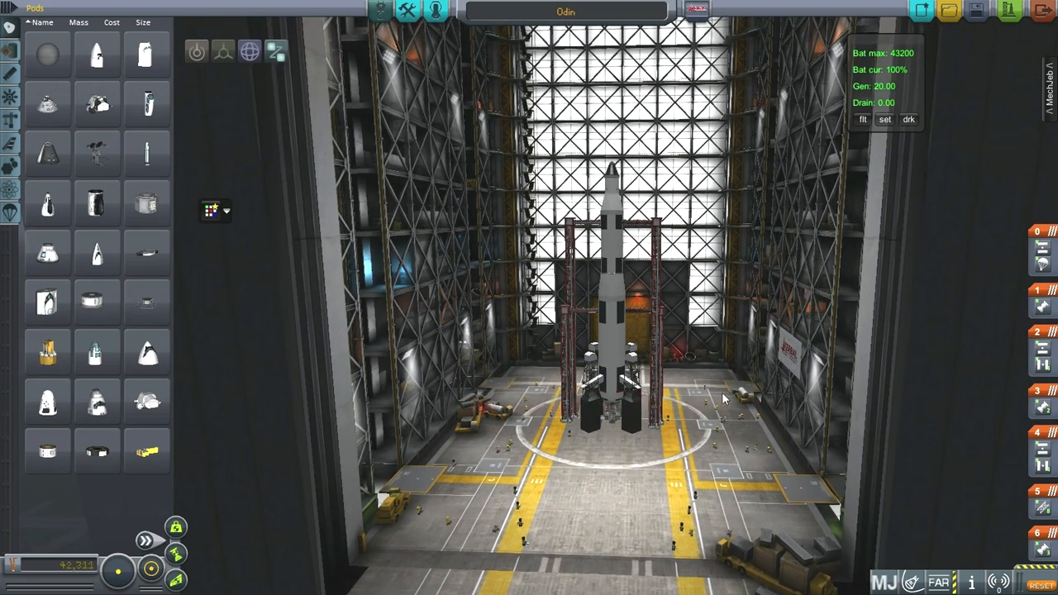
mouse_move(345, 333)
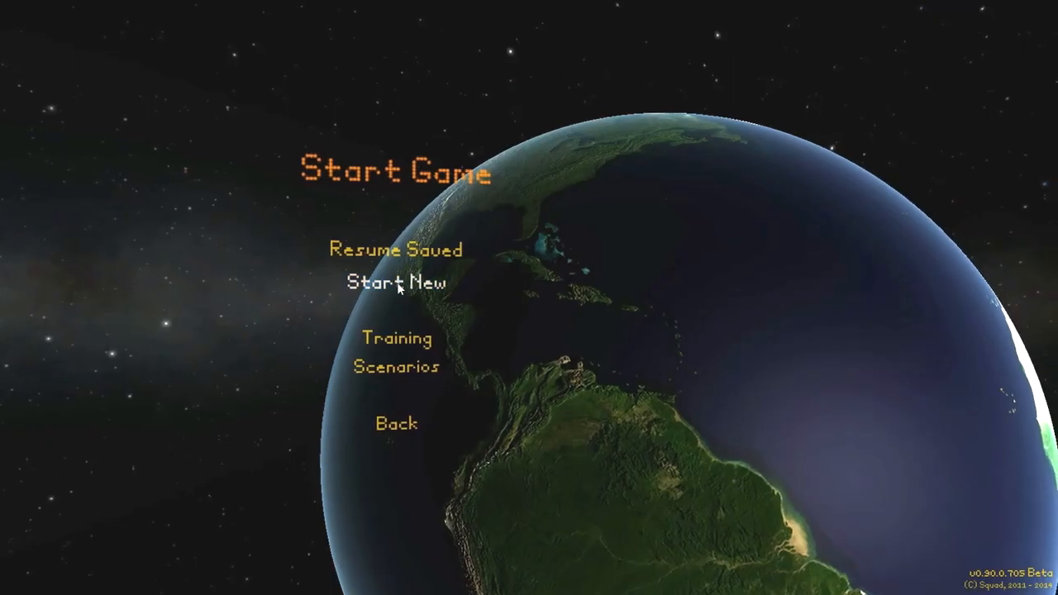
Create the Career save 'YouTube-Career' on Normal difficulty and start it.
click(399, 284)
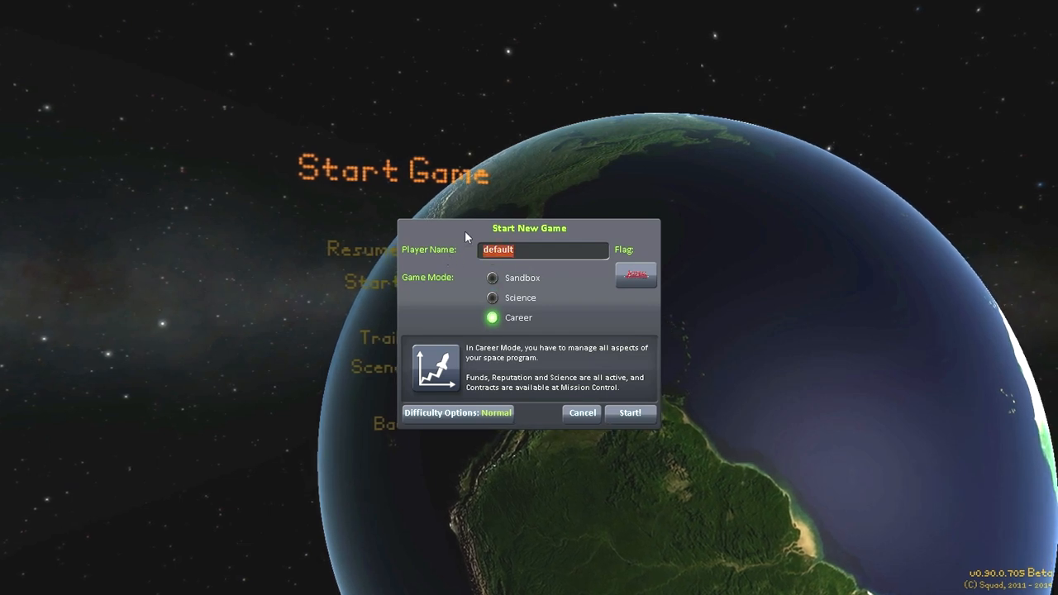
text(YouTube-Career)
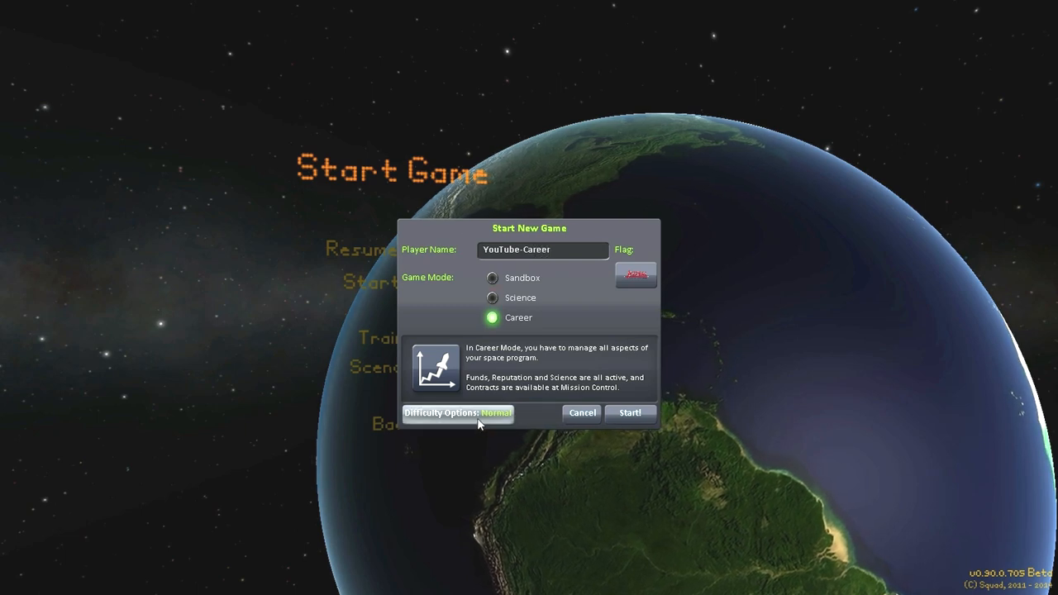
click(457, 413)
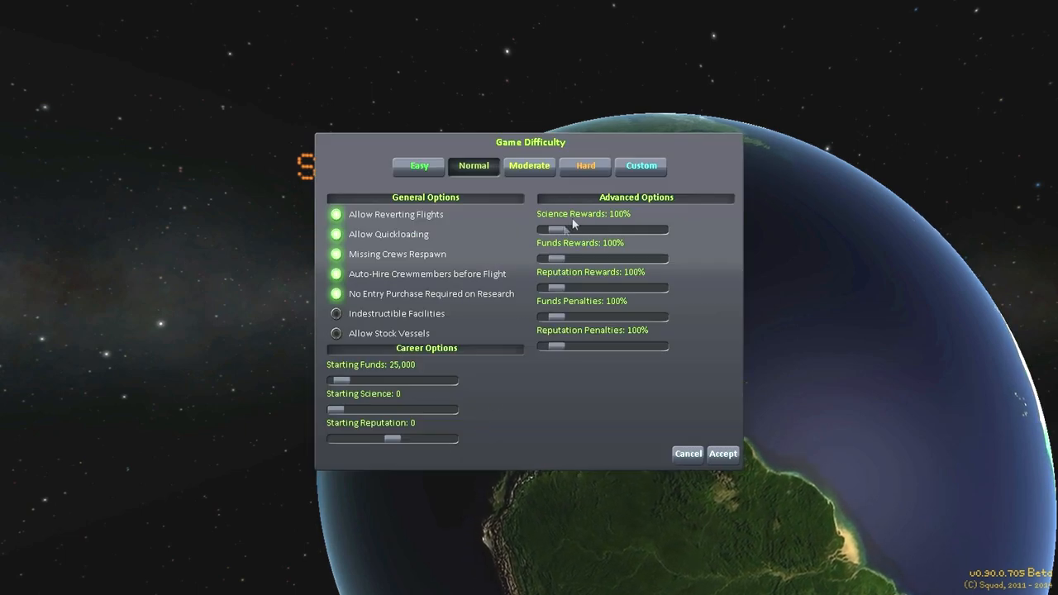
mouse_move(518, 278)
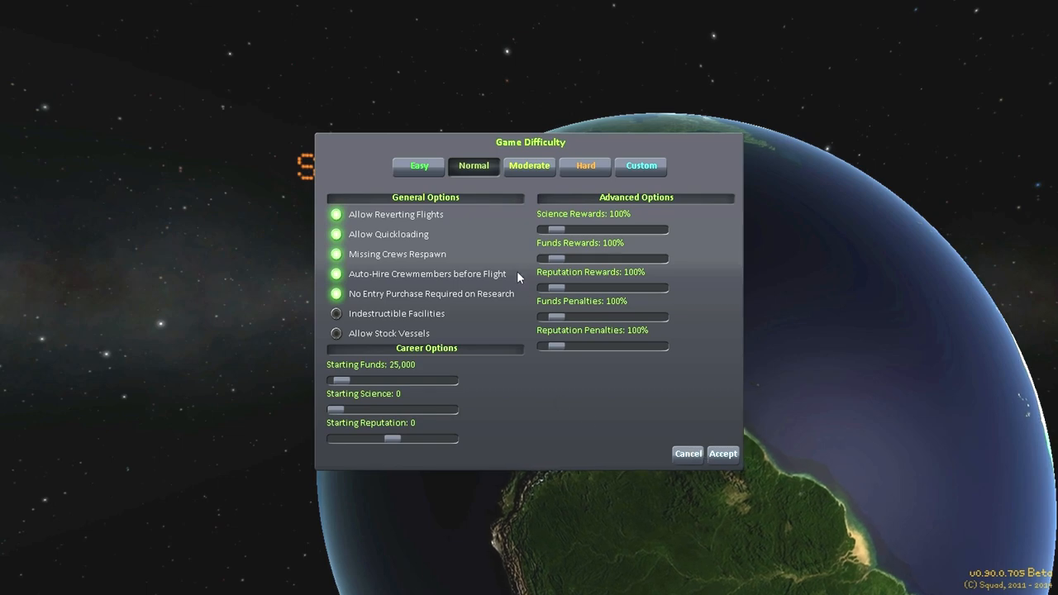
click(723, 454)
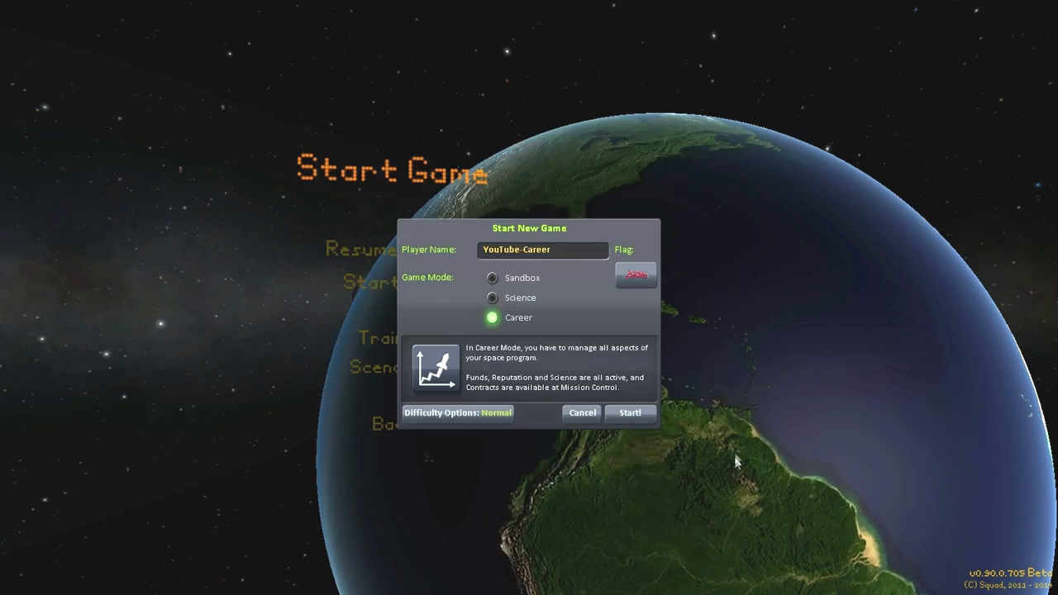
click(631, 413)
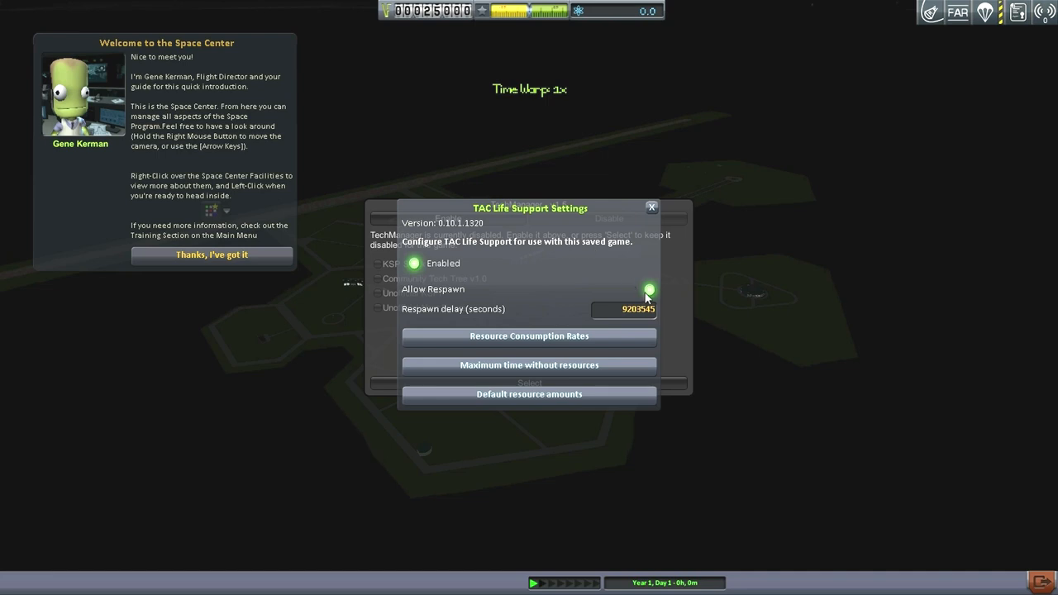
Close the TAC Life Support Settings window, leaving the TechManager v1.5 notice.
click(649, 291)
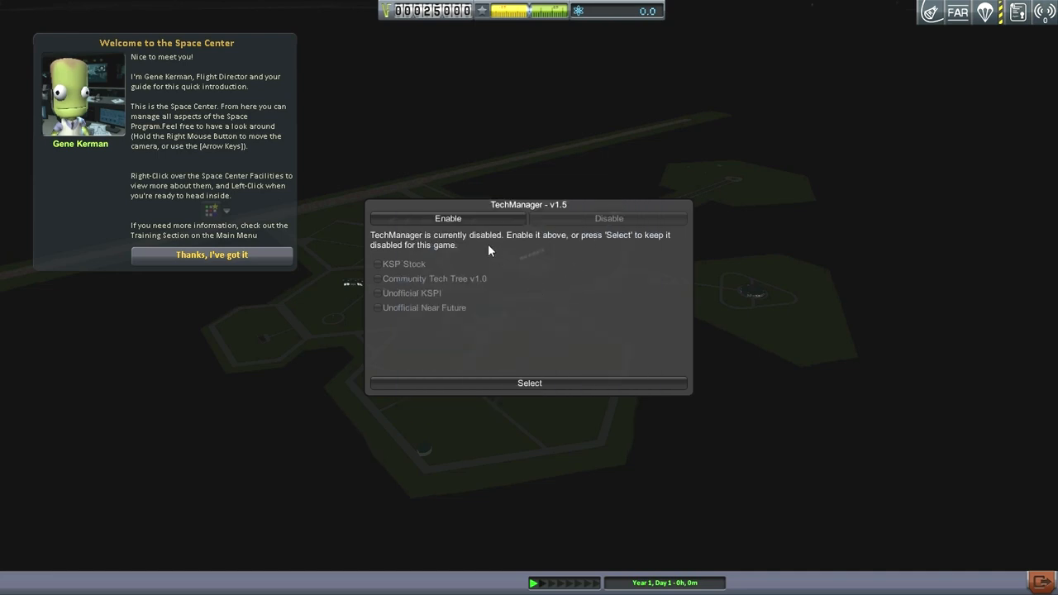
mouse_move(501, 248)
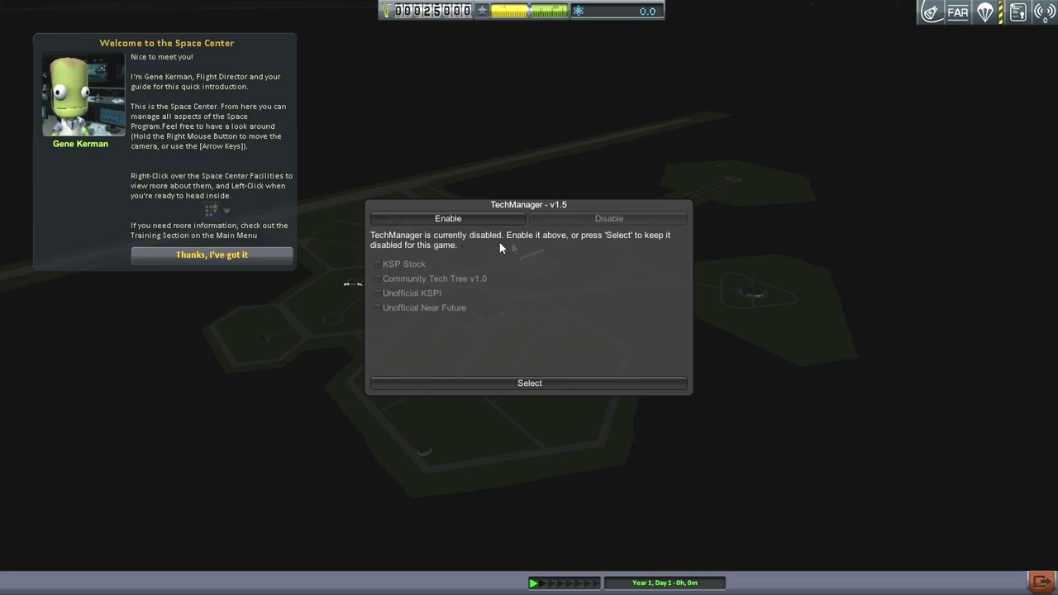
Enable TechManager for this save and select Community Tech Tree v1.0.
click(448, 218)
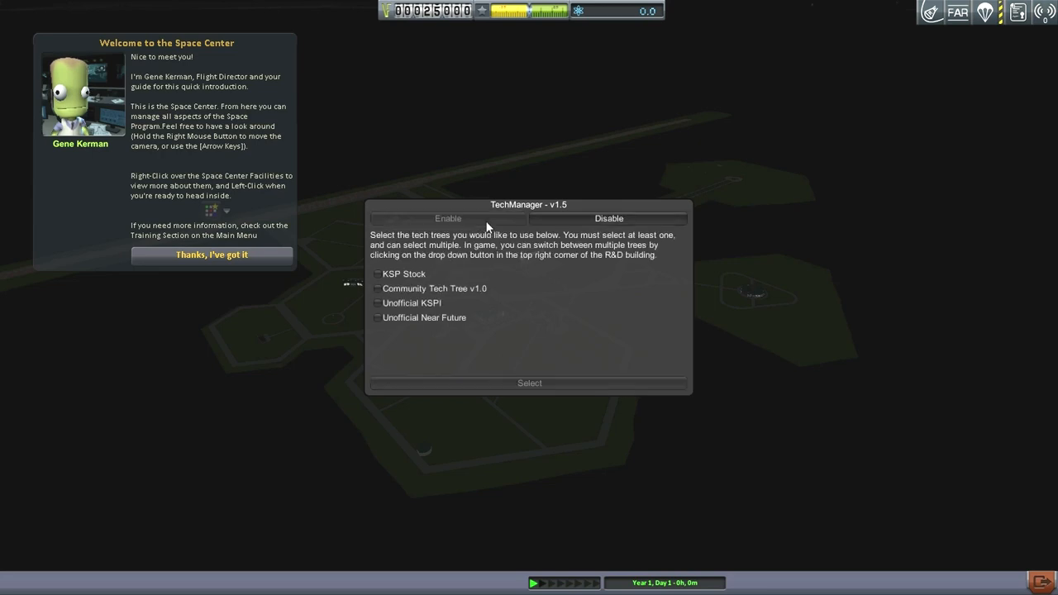
mouse_move(454, 291)
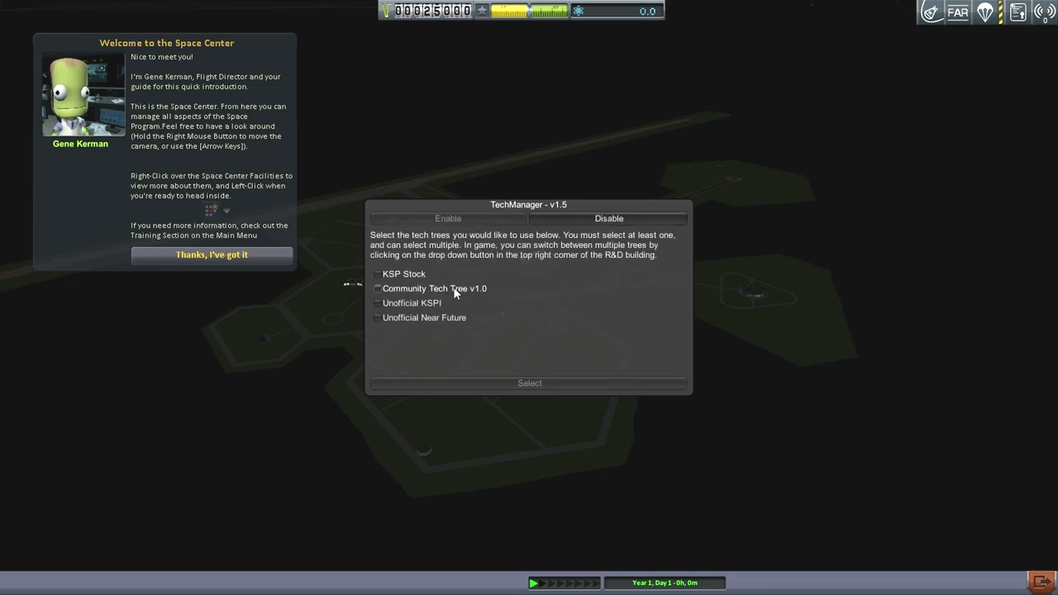
click(377, 287)
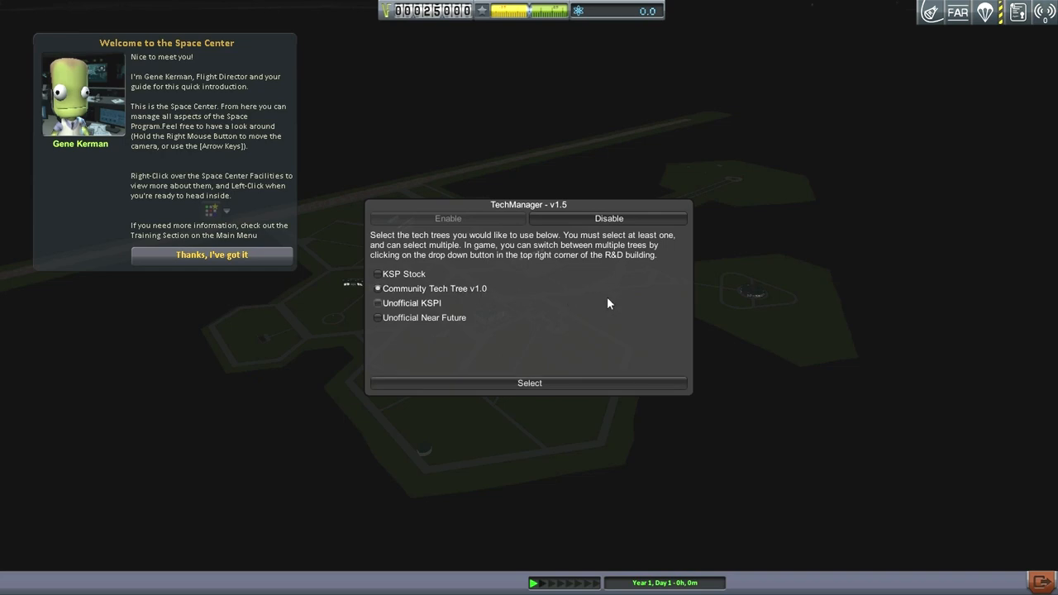
mouse_move(650, 255)
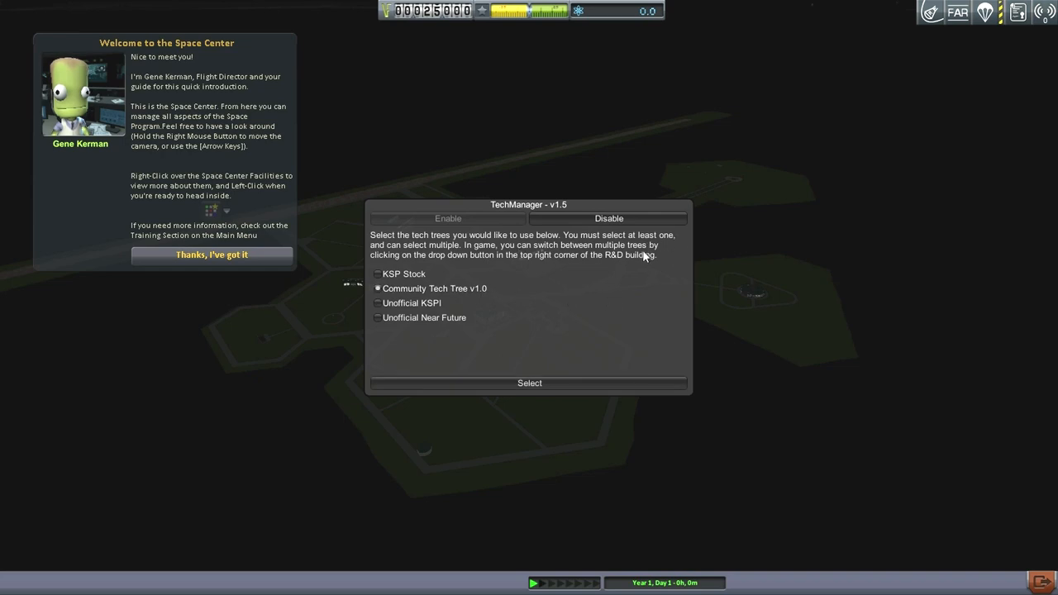
click(529, 383)
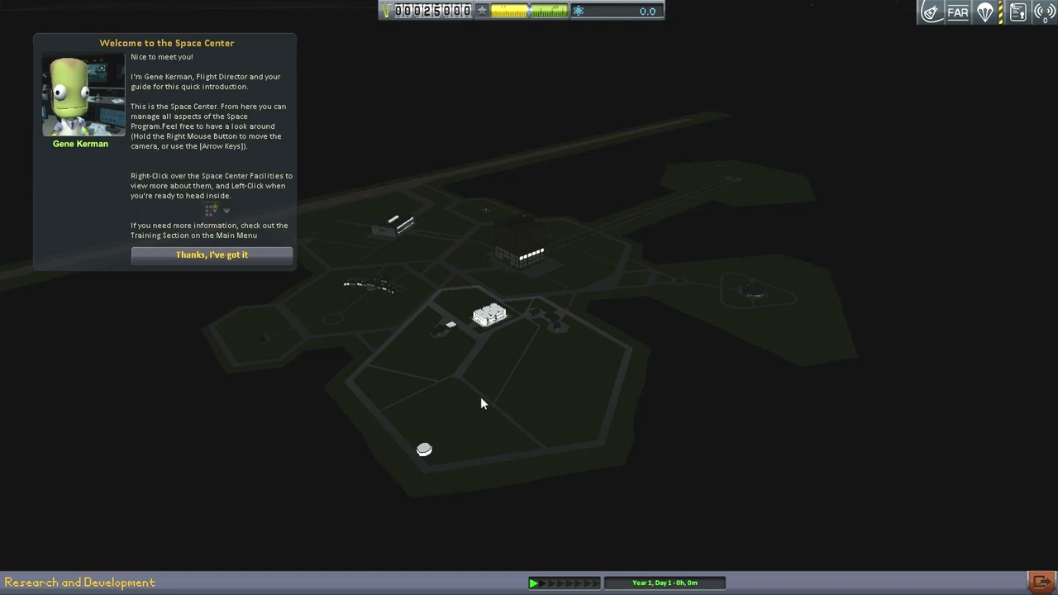
mouse_move(619, 401)
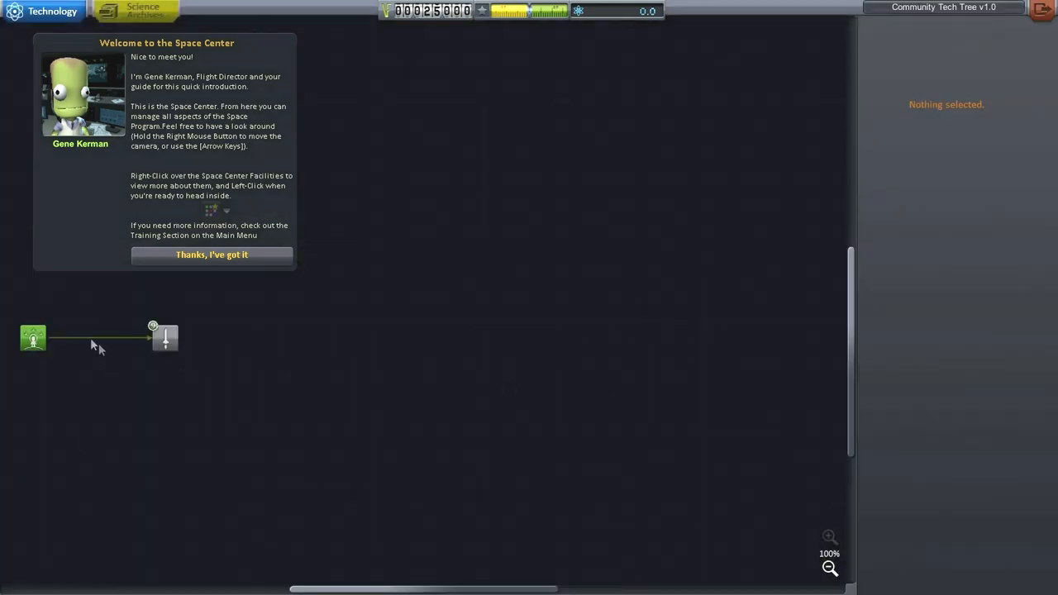
mouse_move(164, 341)
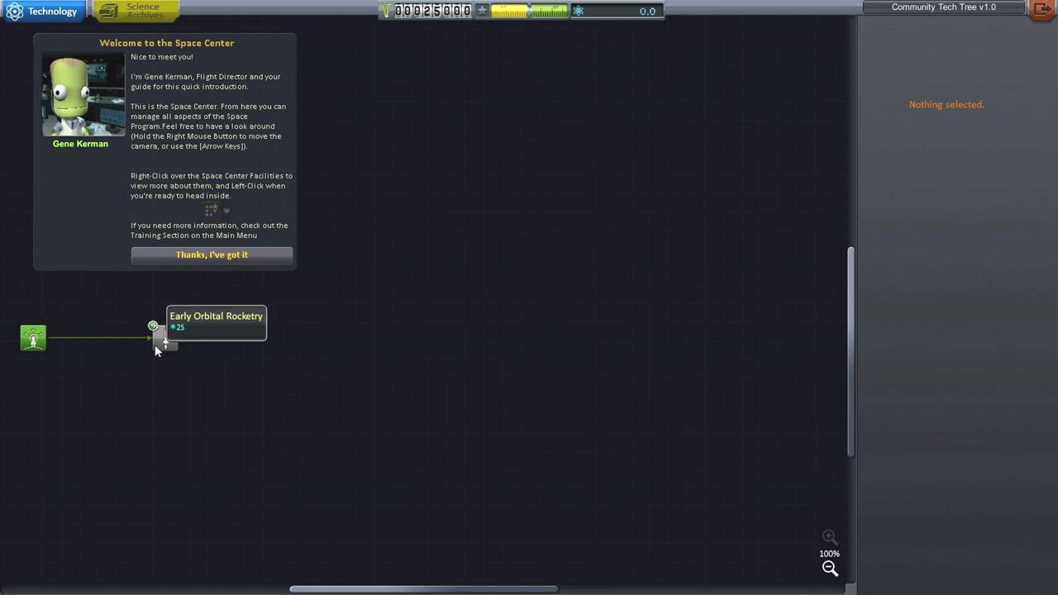
Inspect the Early Orbital Rocketry and Start nodes after dismissing the welcome message.
click(163, 345)
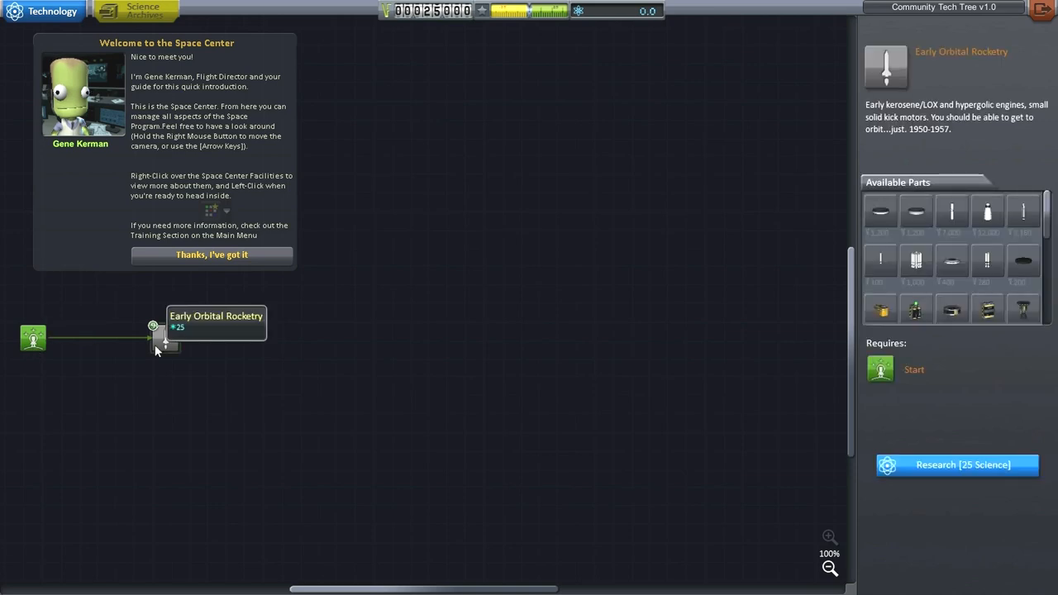
click(211, 255)
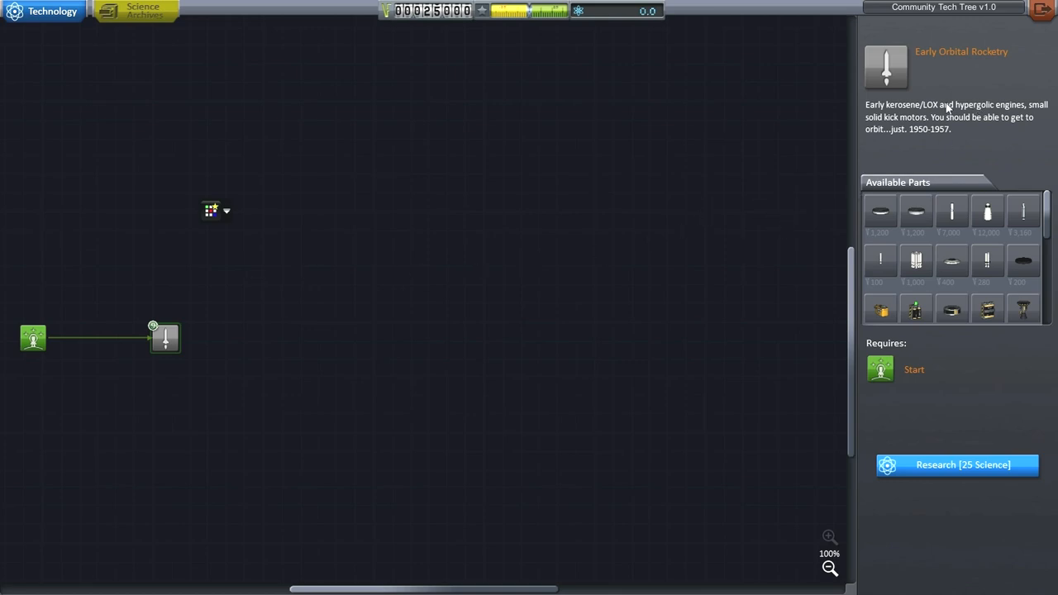
click(943, 7)
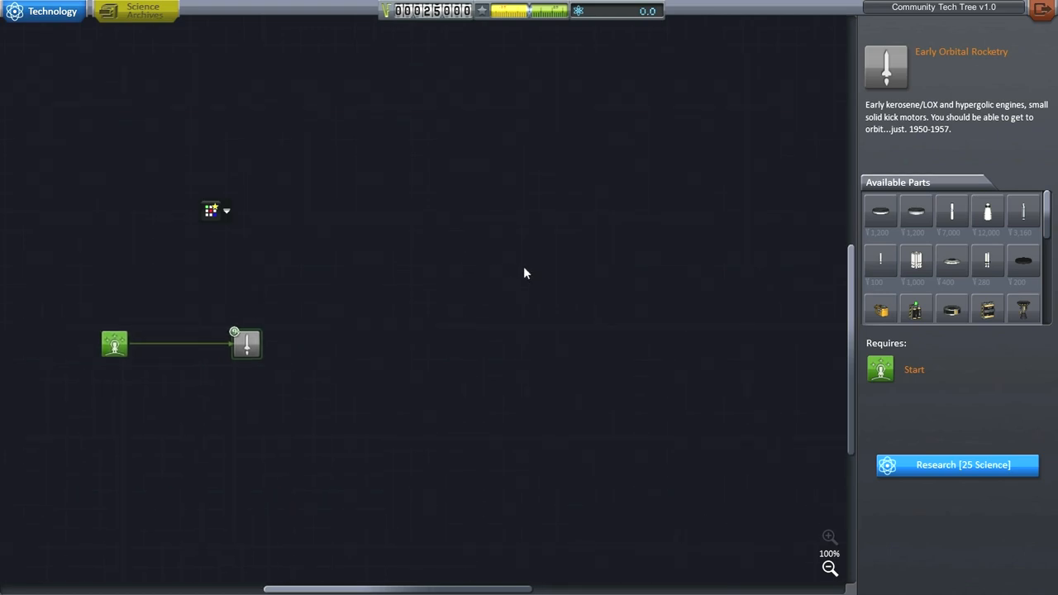
mouse_move(986, 225)
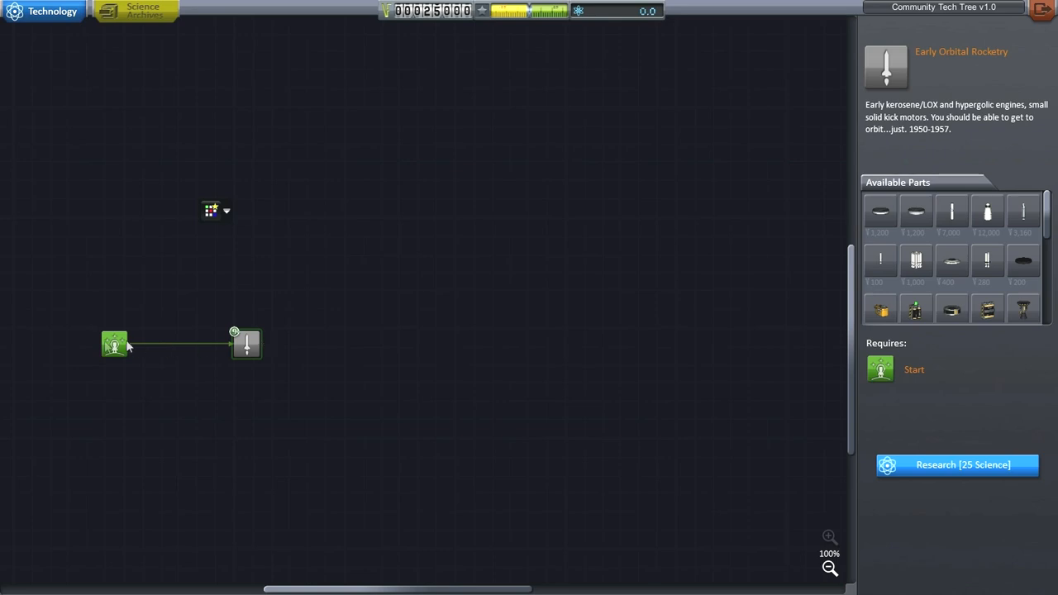
click(113, 344)
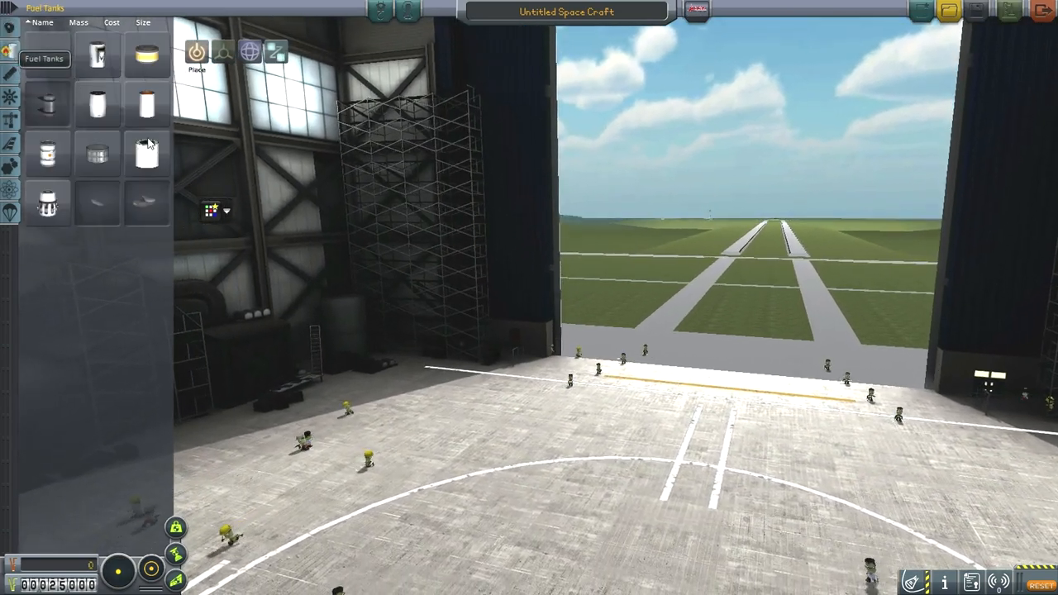
mouse_move(147, 156)
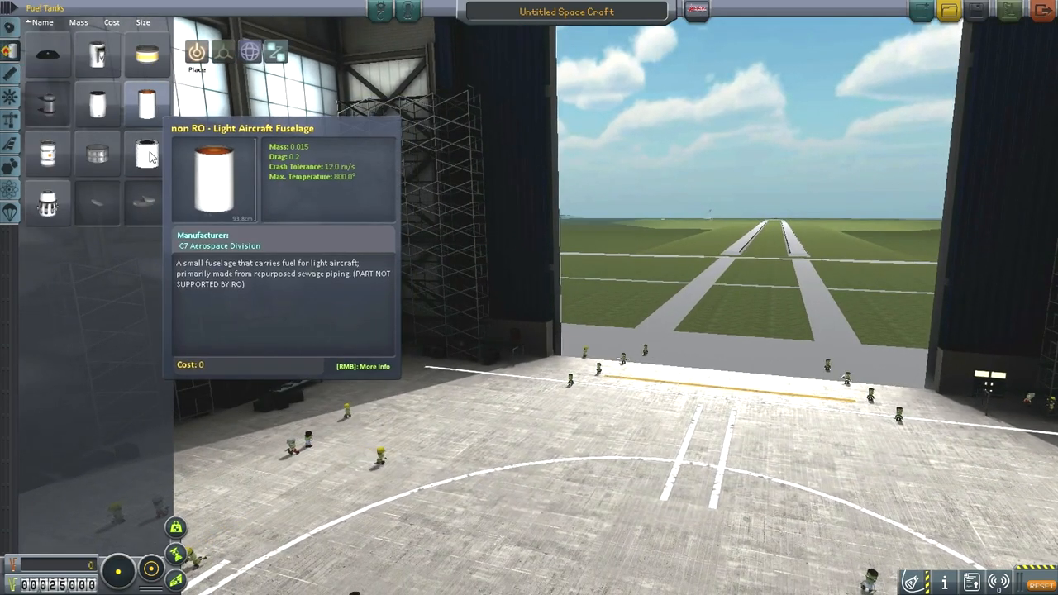
mouse_move(147, 156)
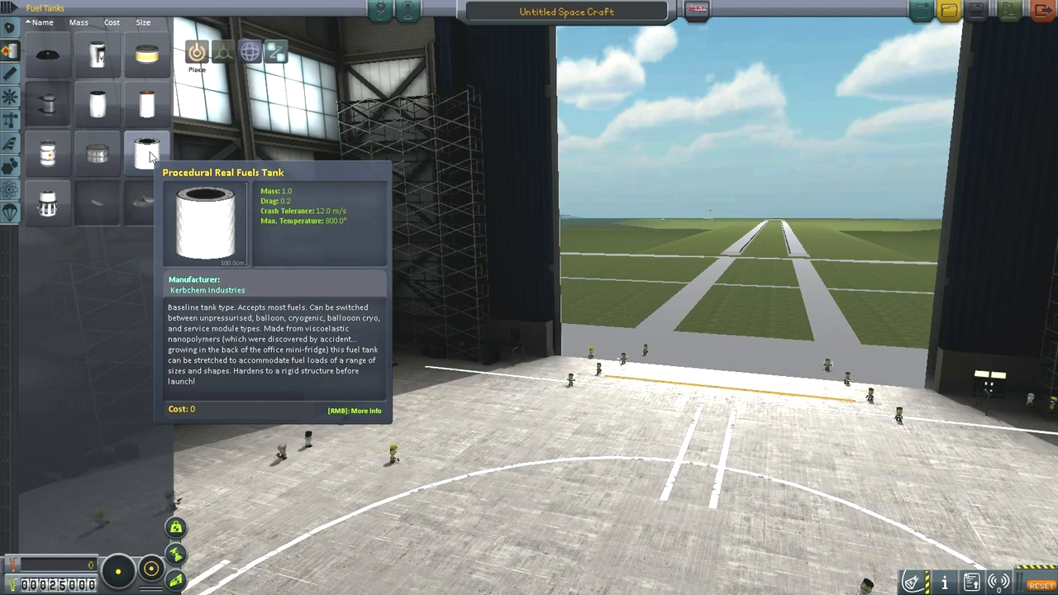
Place a Procedural Real Fuels Tank, widen it to 2.7 m, then discard it.
click(145, 153)
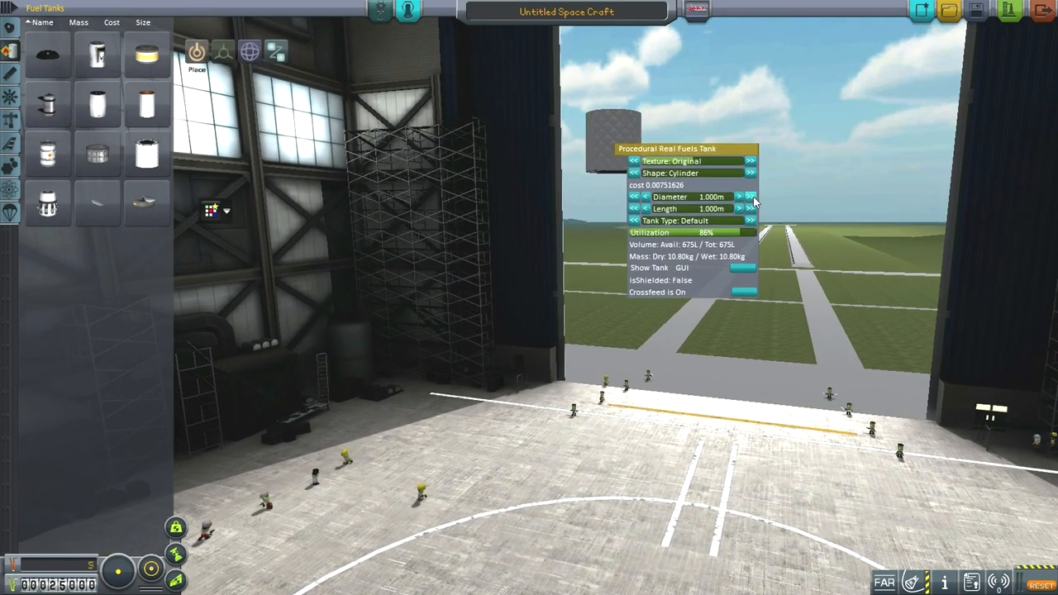
click(748, 197)
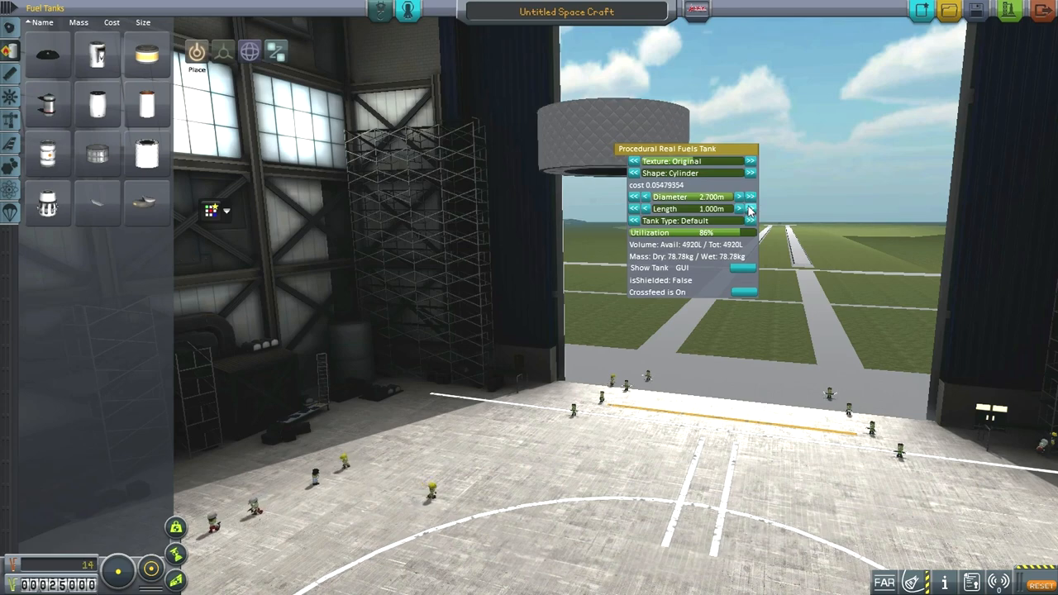
click(747, 208)
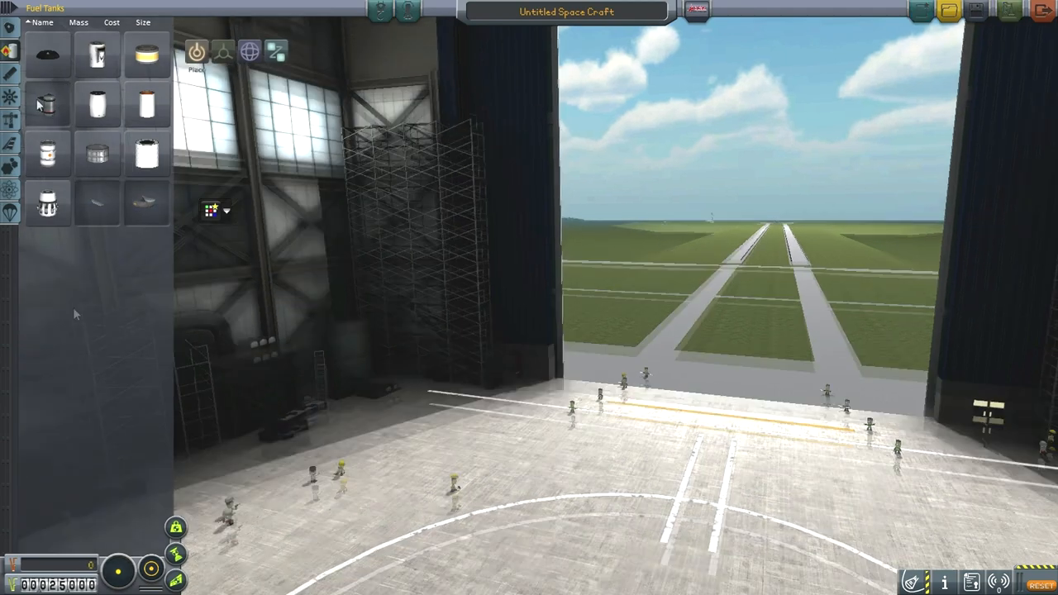
Switch the parts list to the Engines category.
click(11, 73)
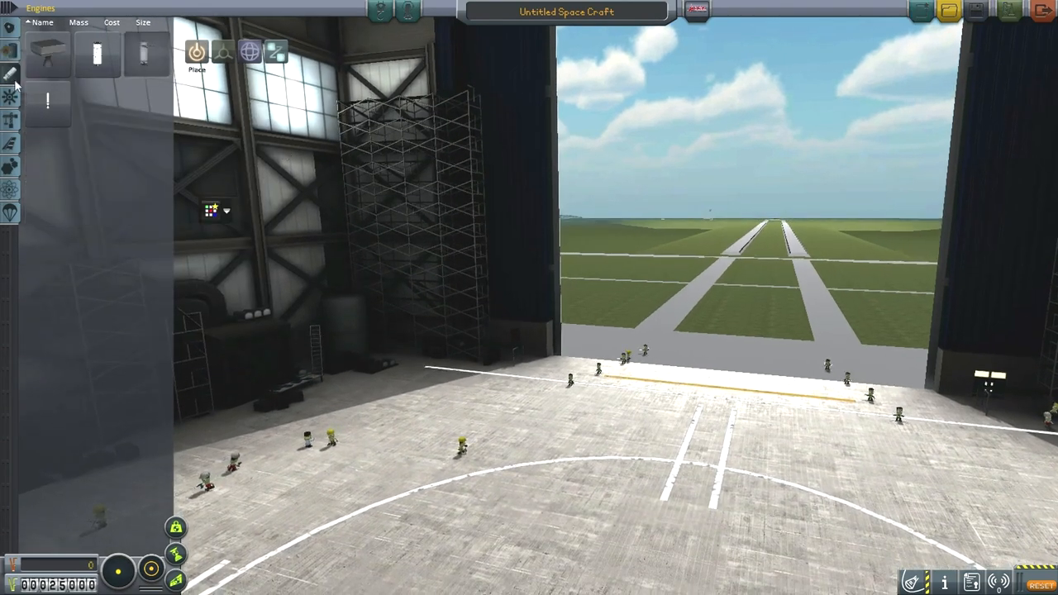
mouse_move(48, 51)
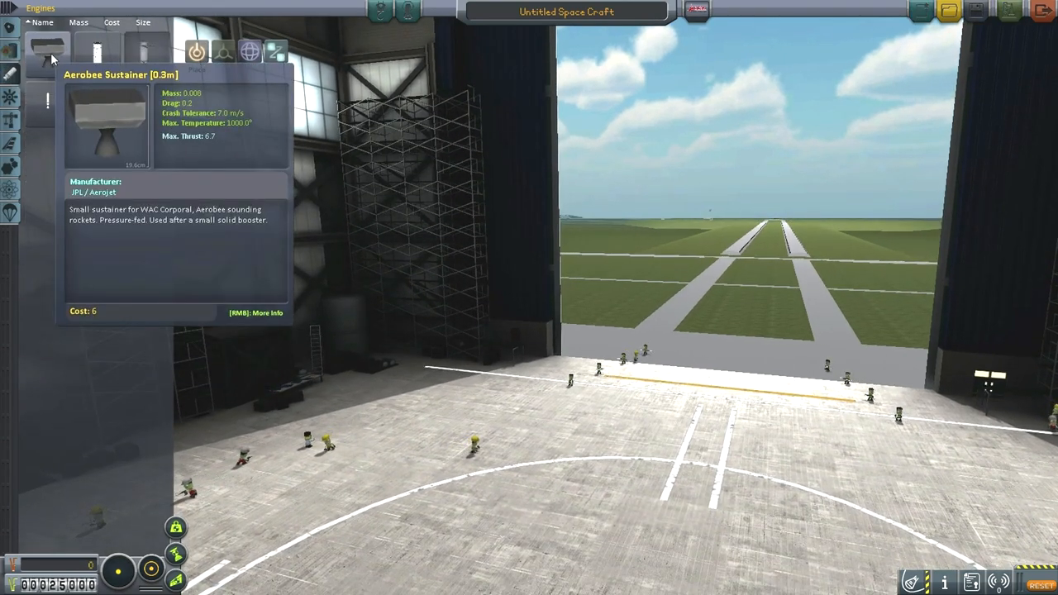
mouse_move(89, 51)
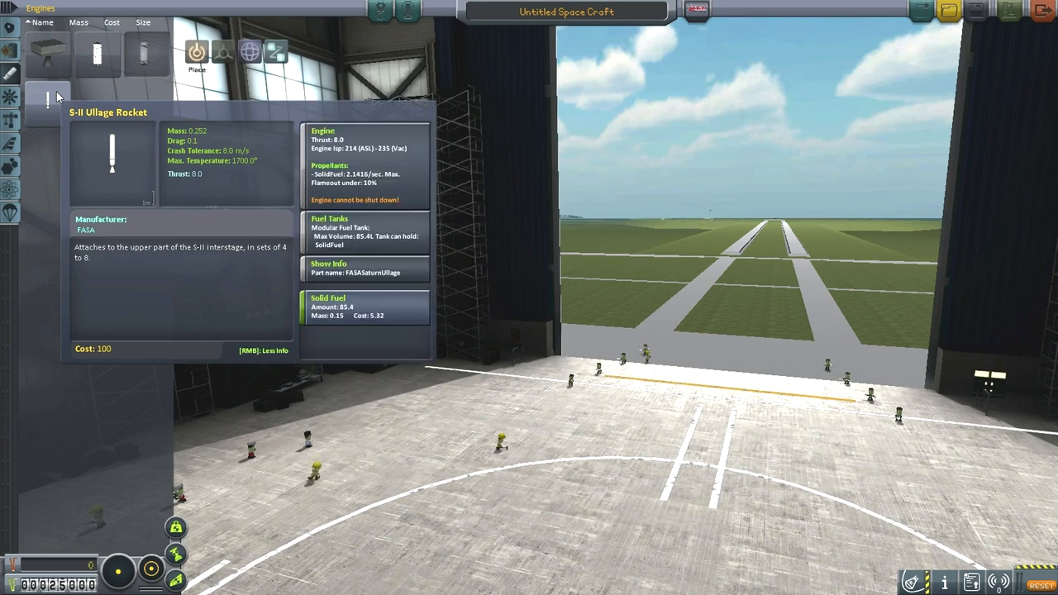
mouse_move(53, 66)
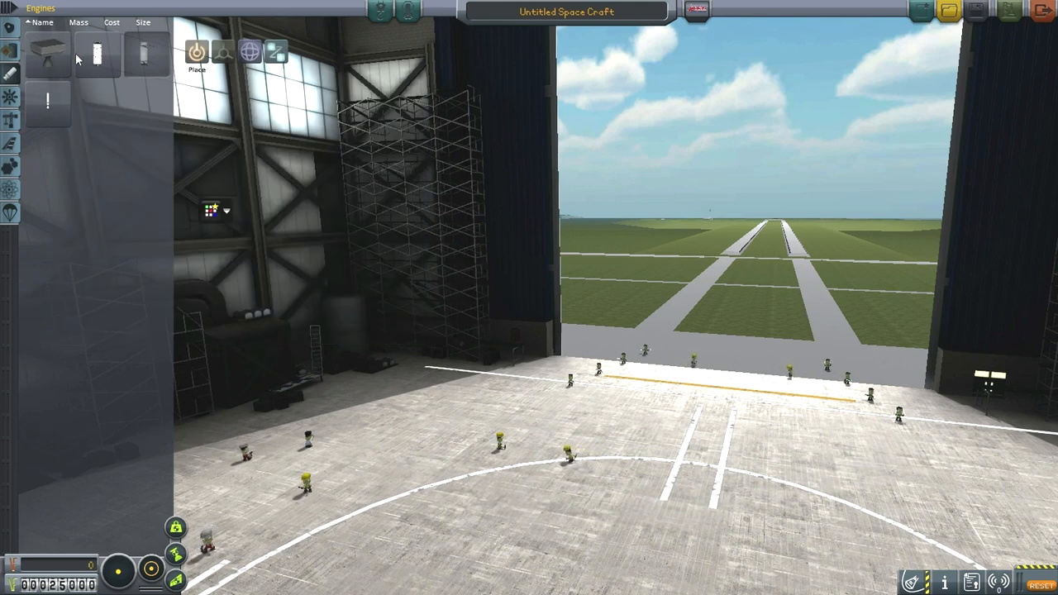
mouse_move(97, 56)
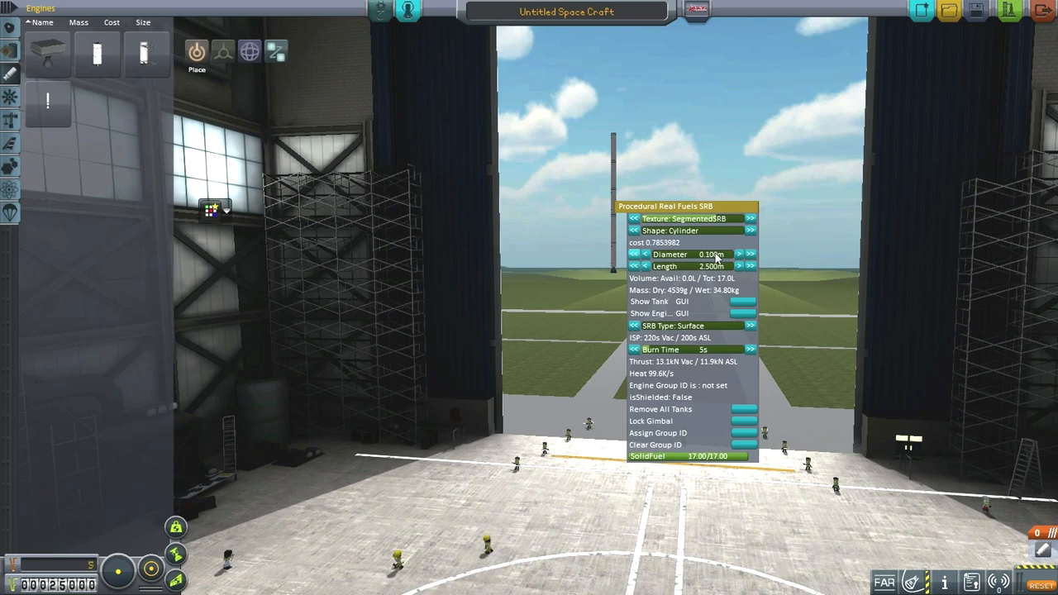
Size a procedural SRB to 0.2 m diameter and 4 m length, then remove it.
click(738, 254)
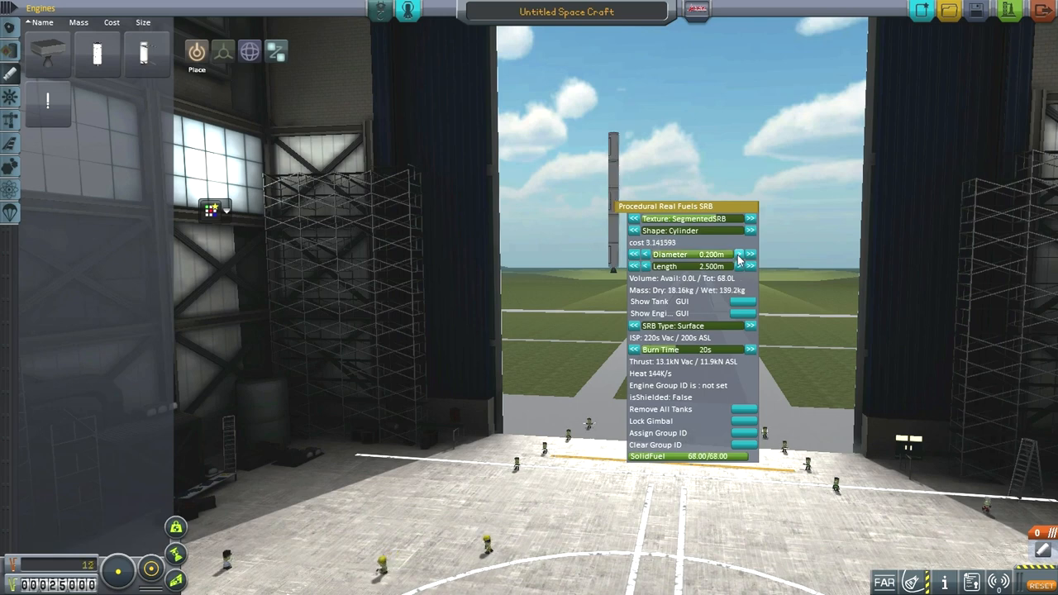
click(742, 266)
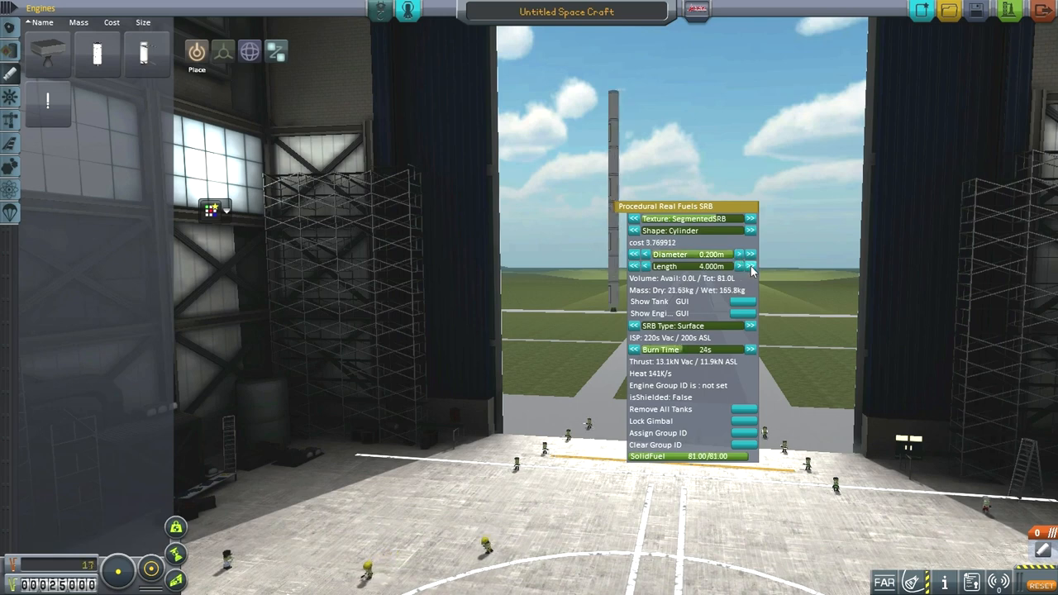
click(743, 266)
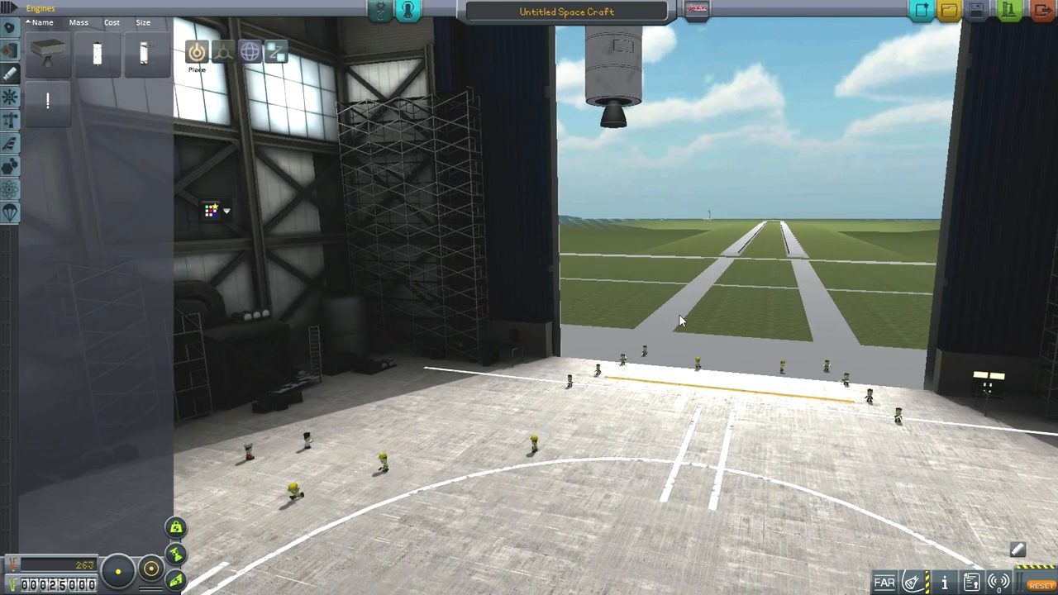
right_click(617, 116)
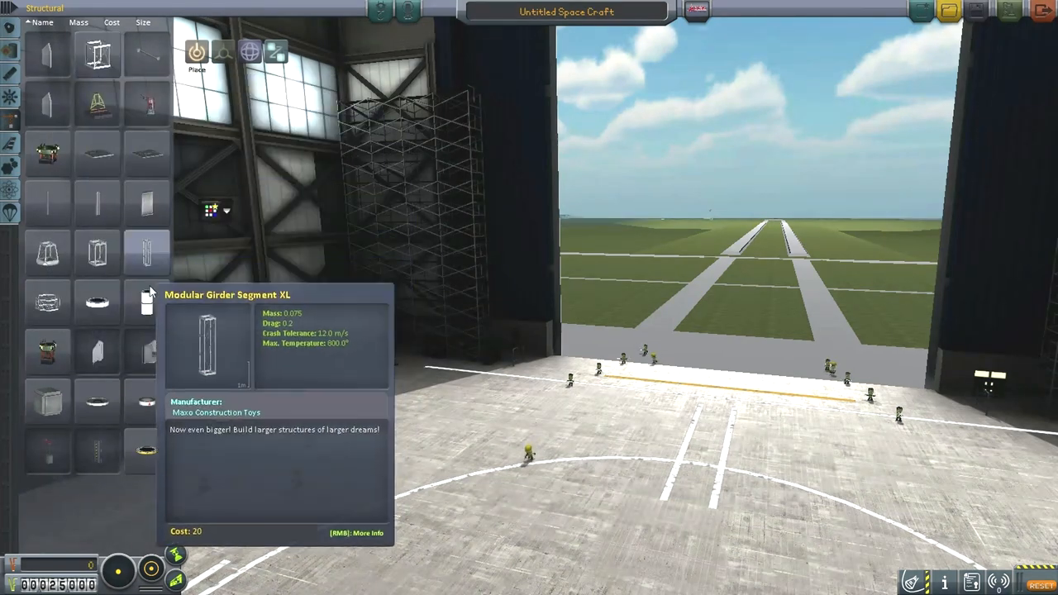
mouse_move(399, 260)
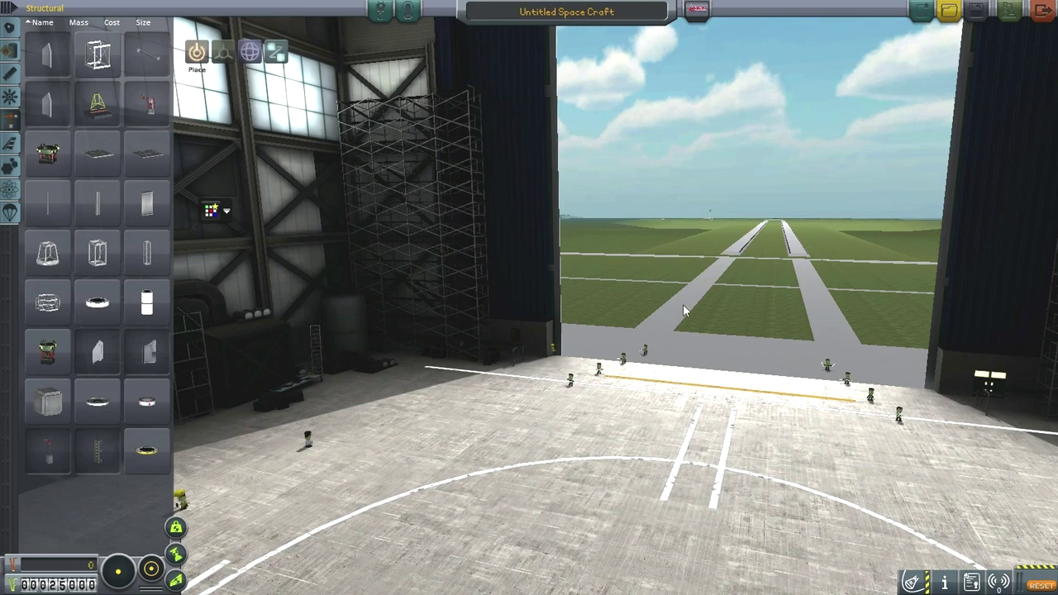
mouse_move(684, 298)
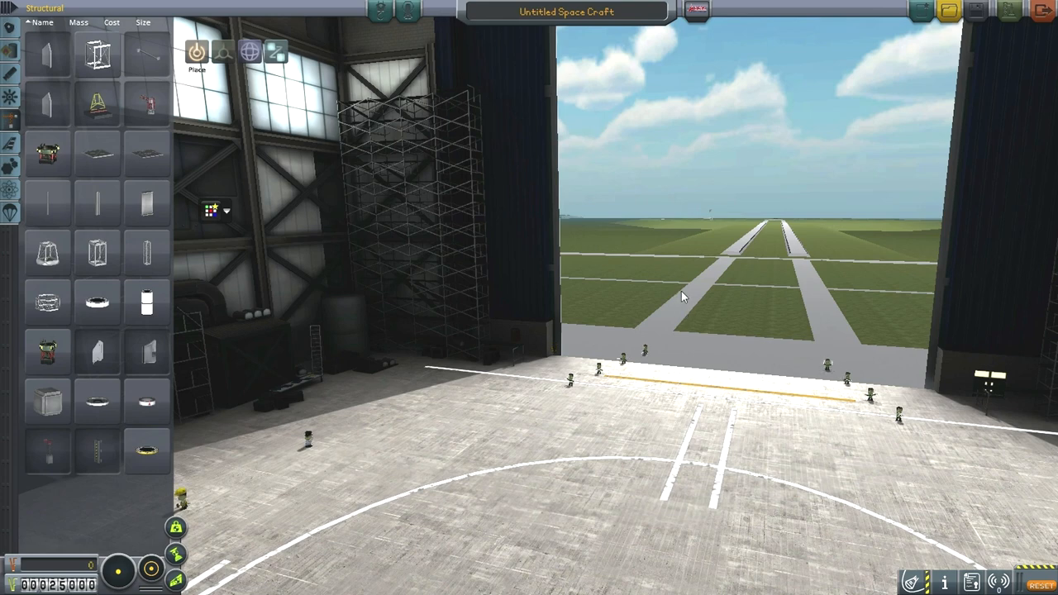
mouse_move(684, 289)
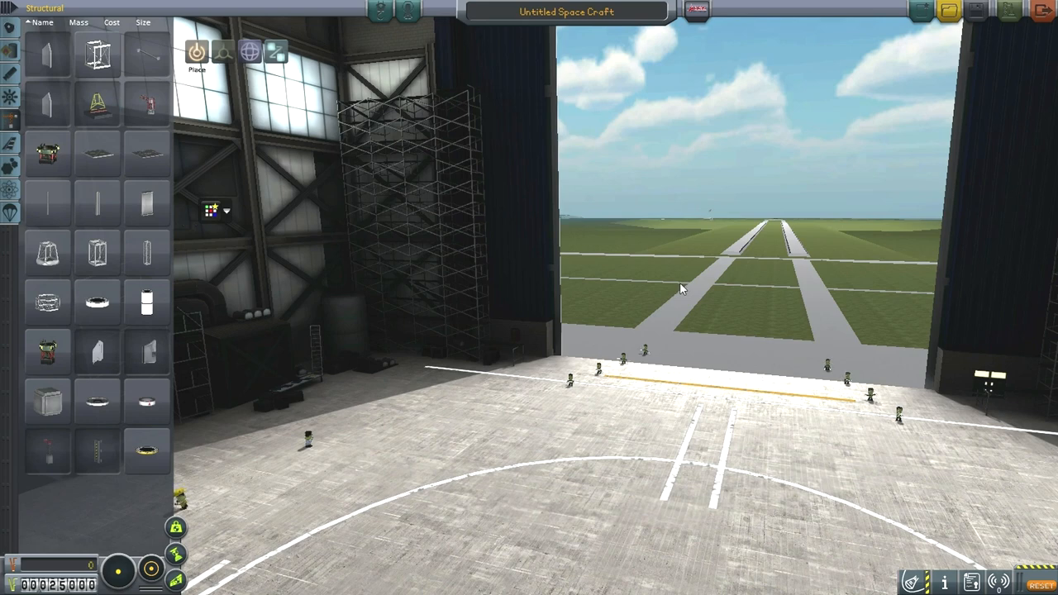
mouse_move(678, 279)
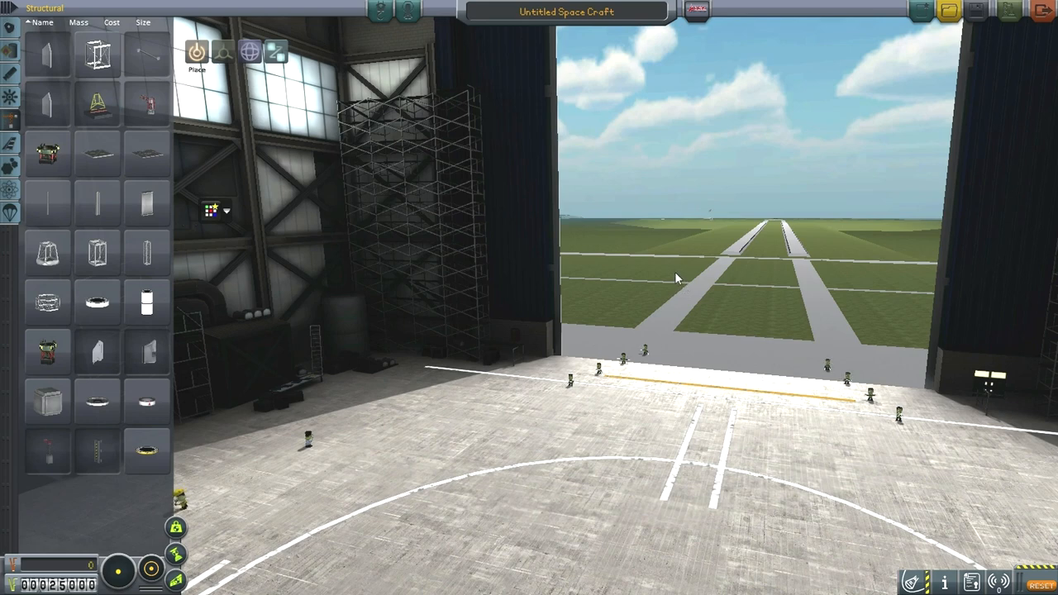